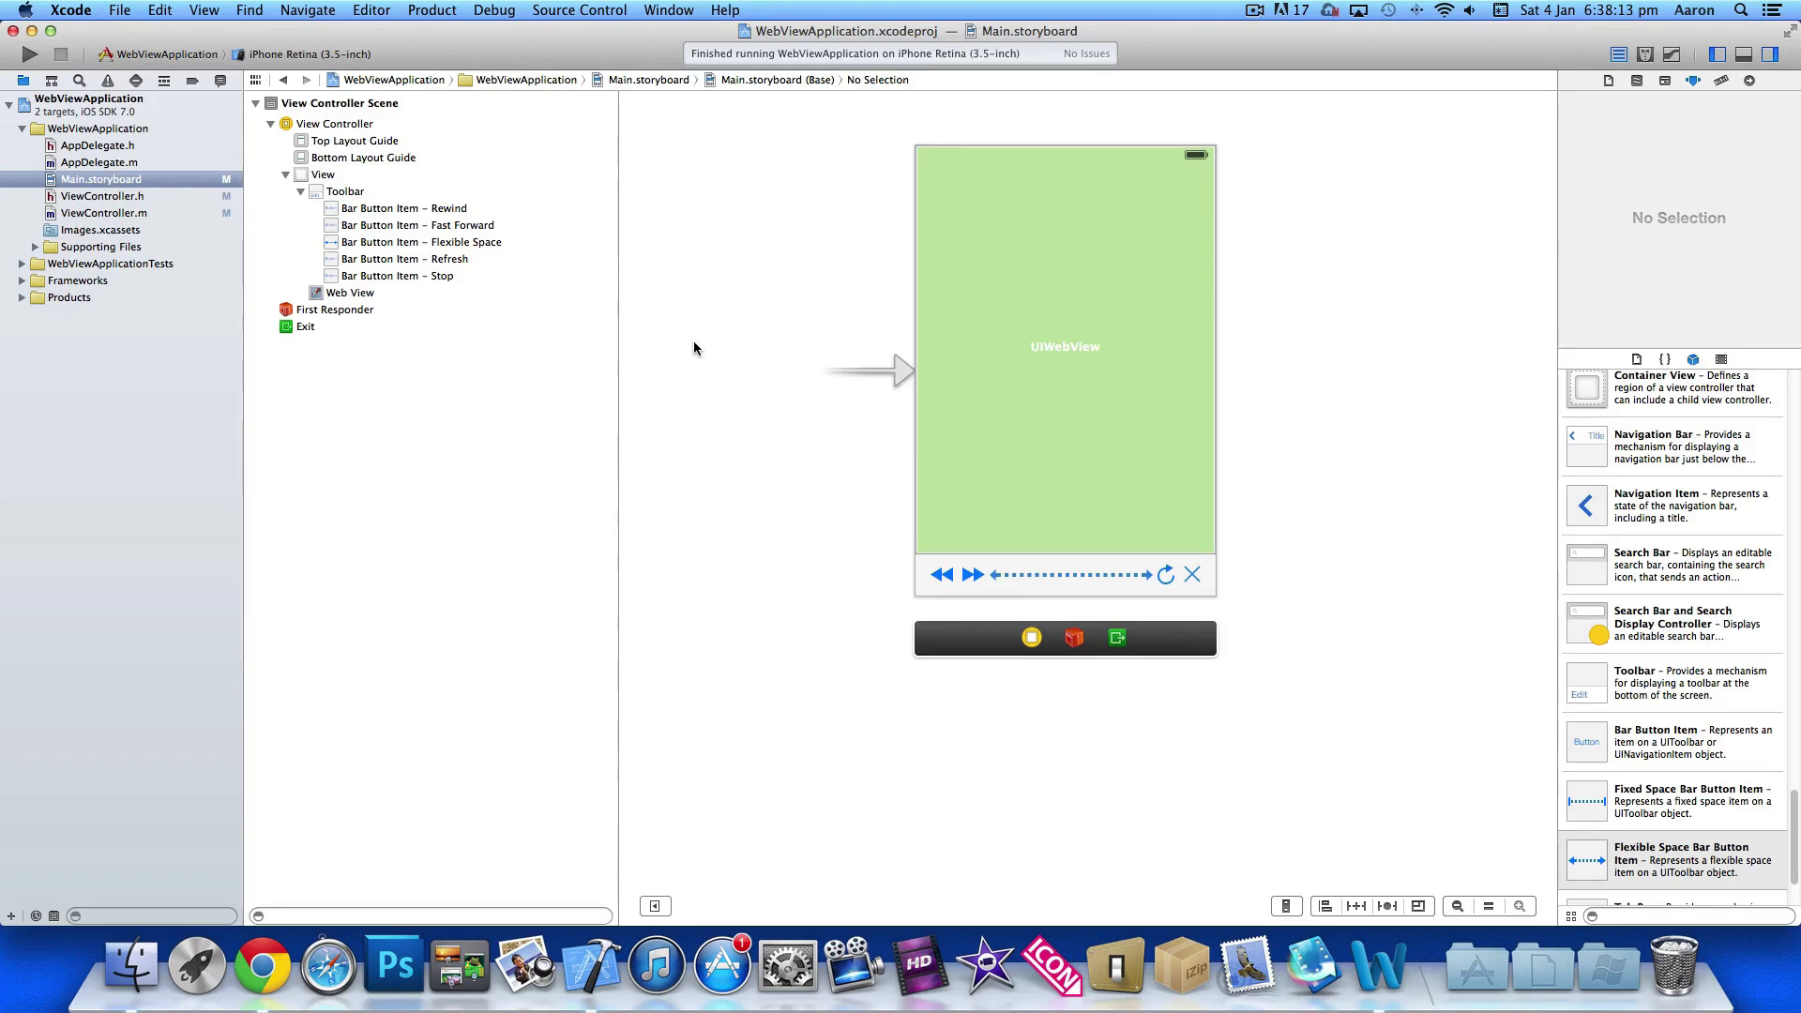
mouse_move(1060, 412)
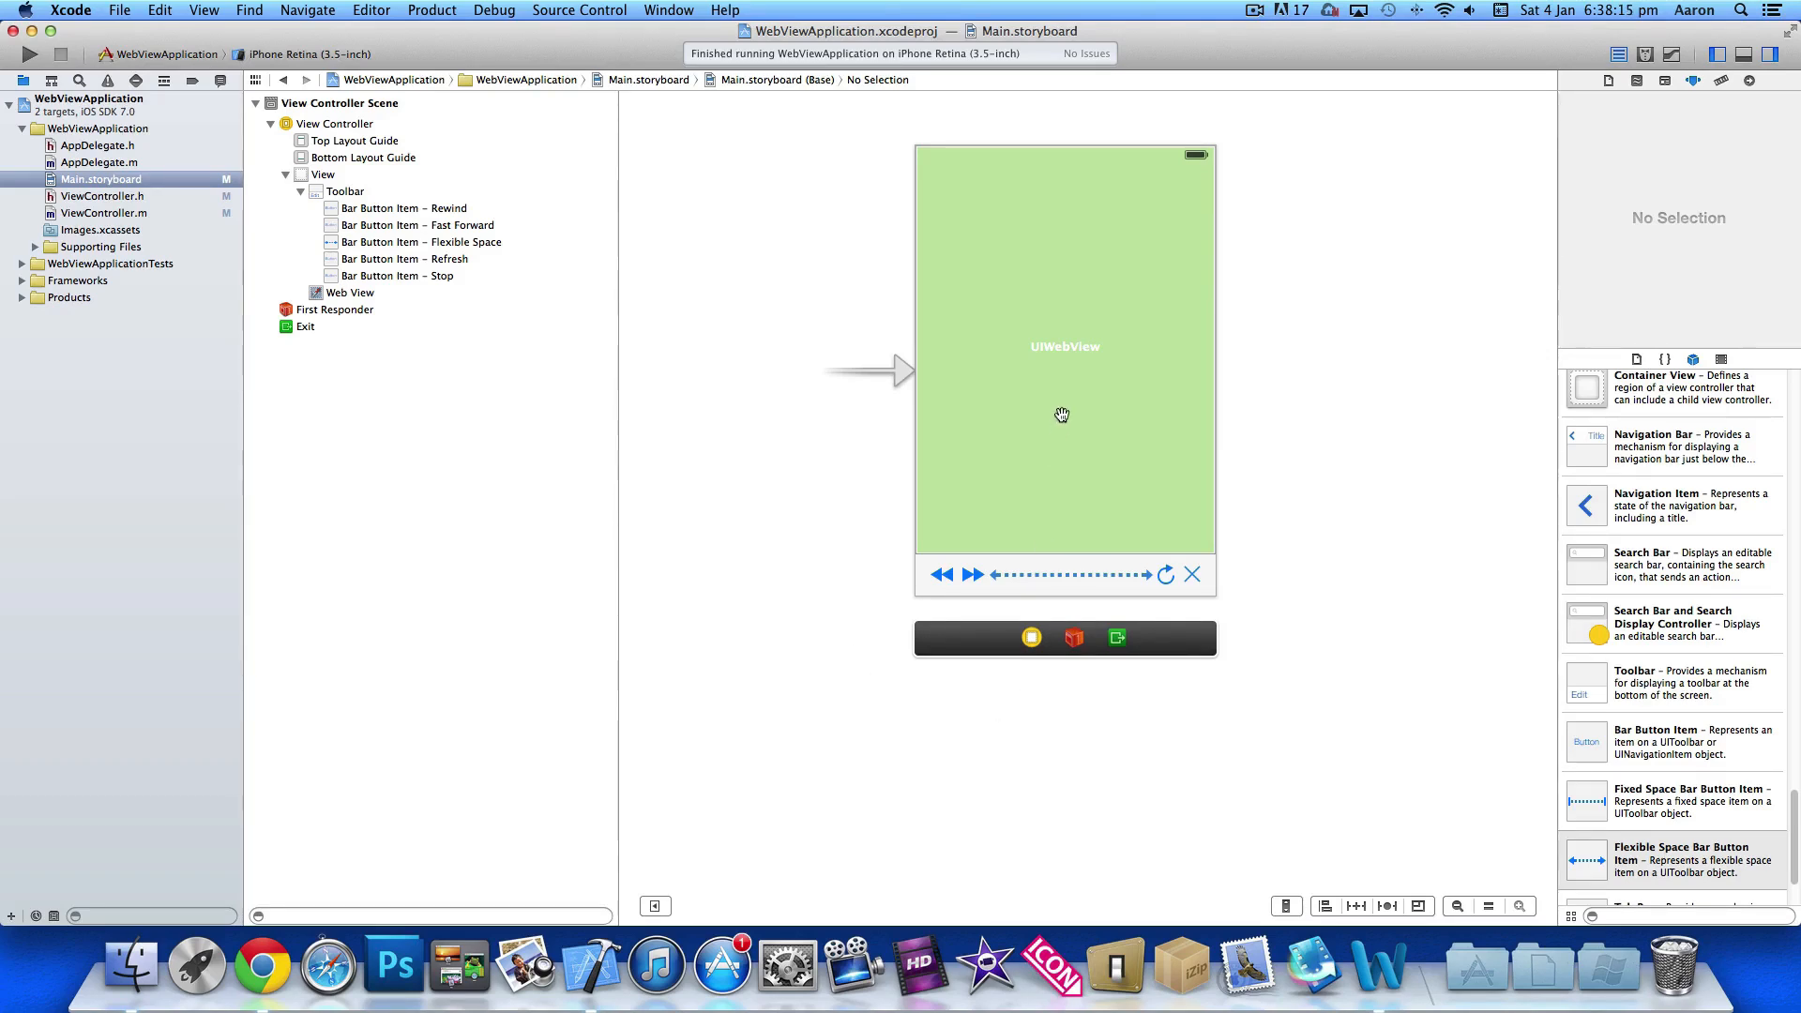
mouse_move(1302, 552)
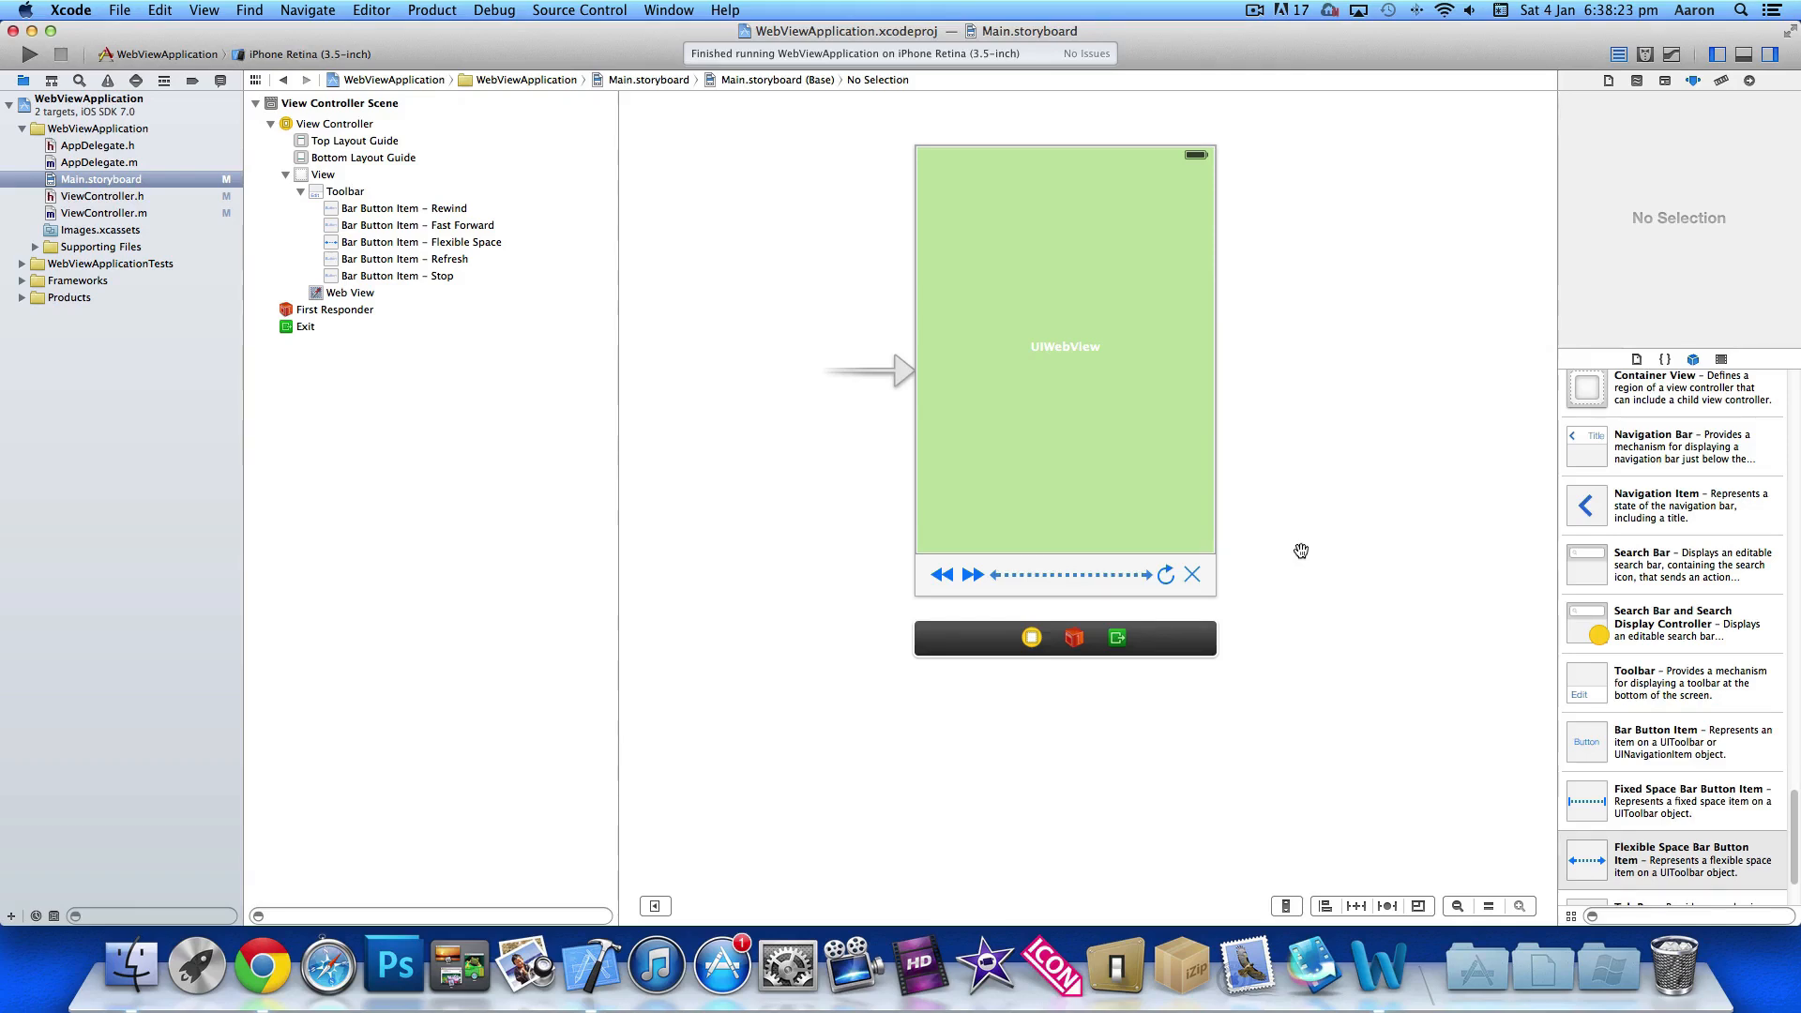
mouse_move(882, 548)
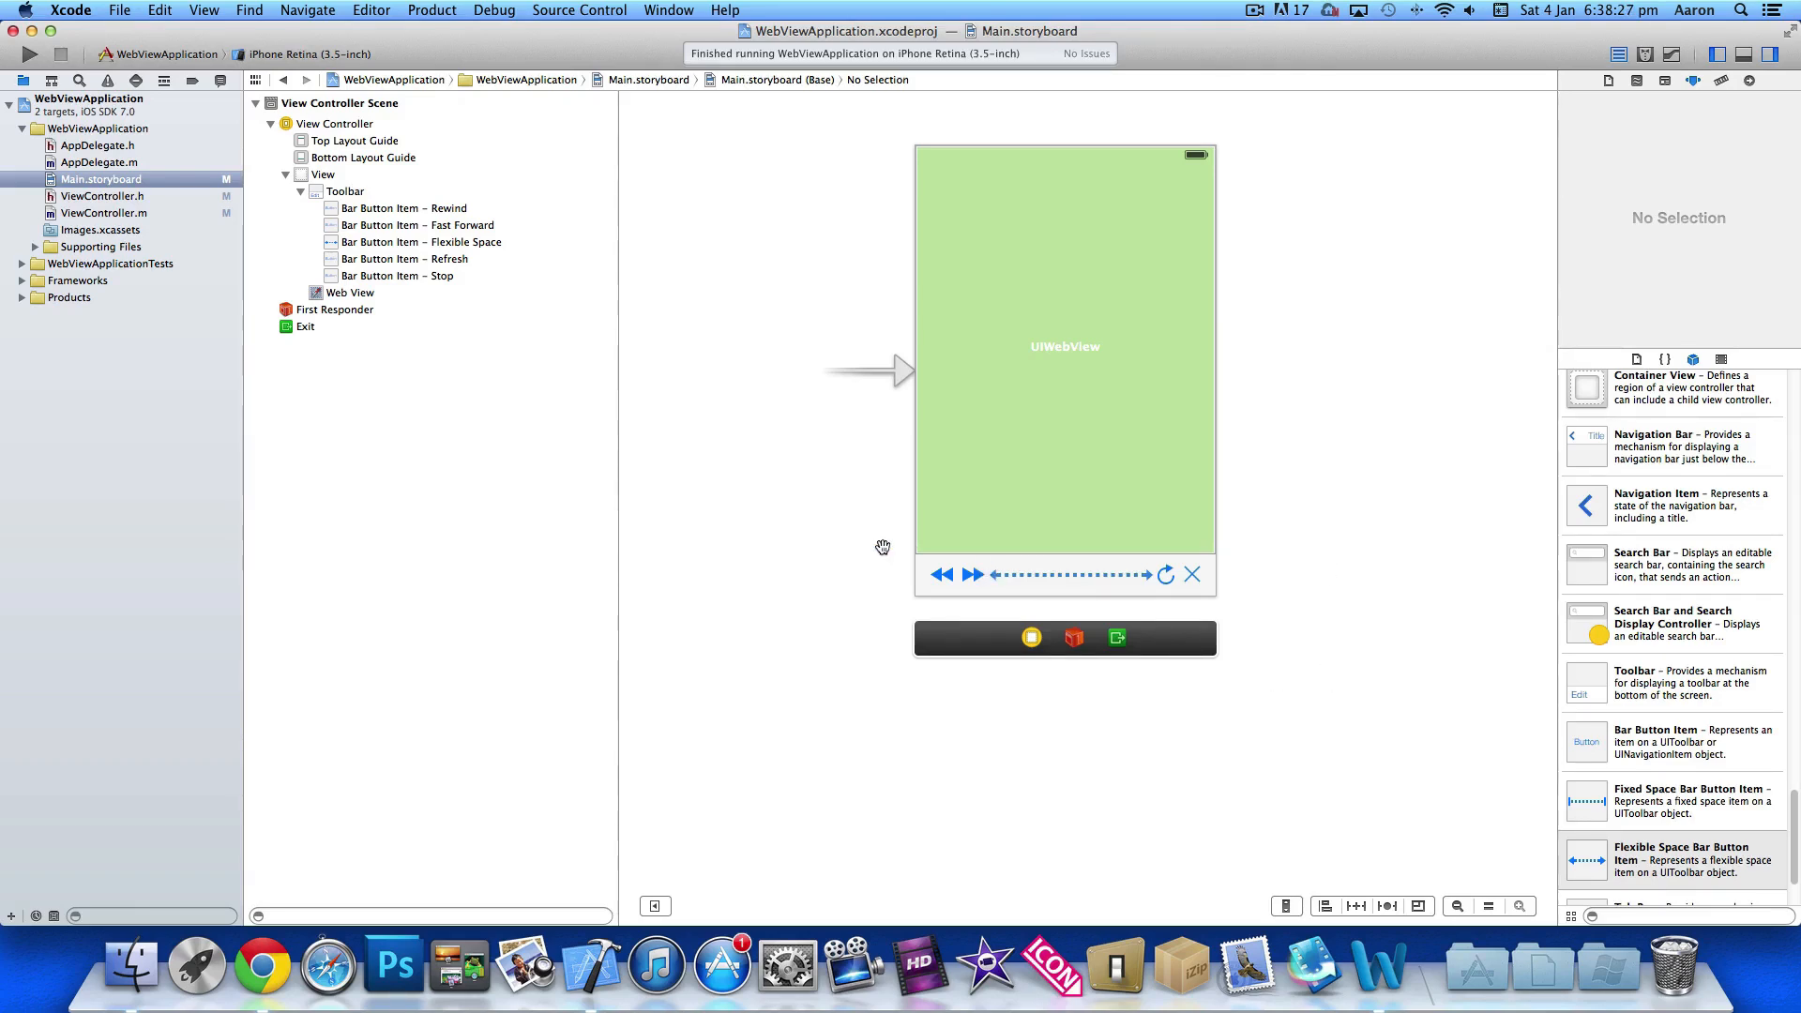
mouse_move(612, 469)
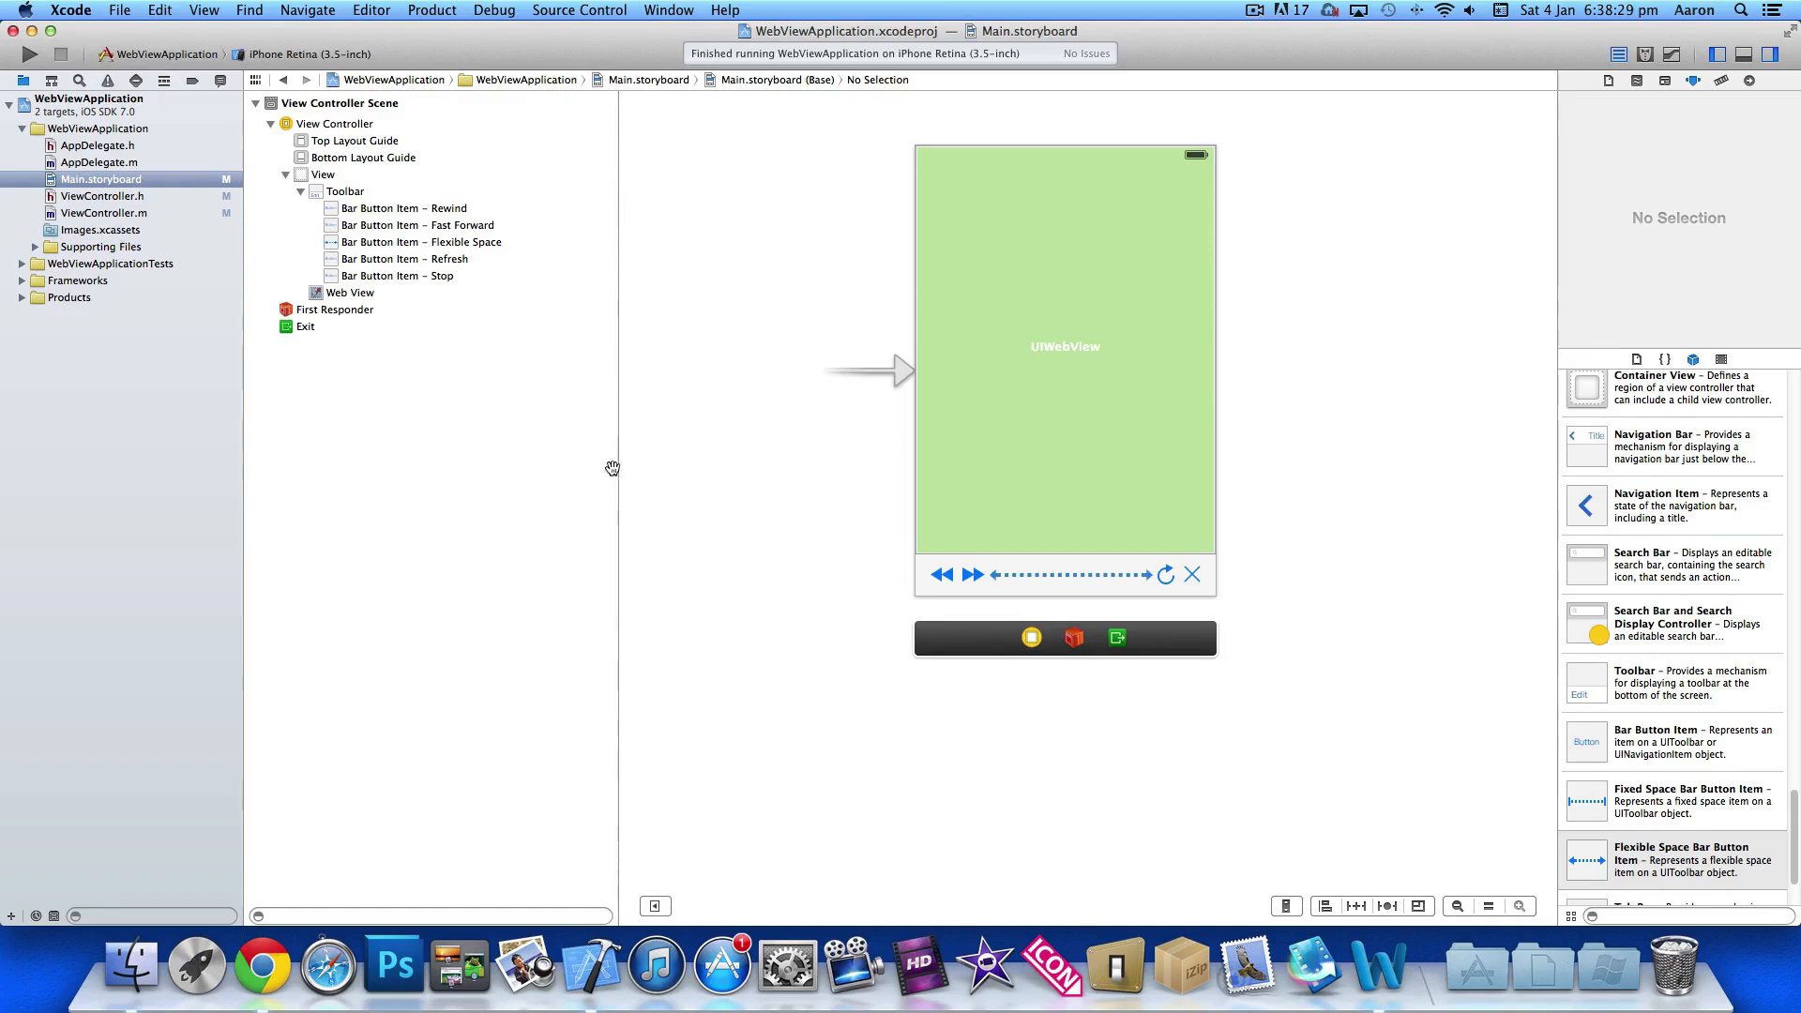
mouse_move(180, 245)
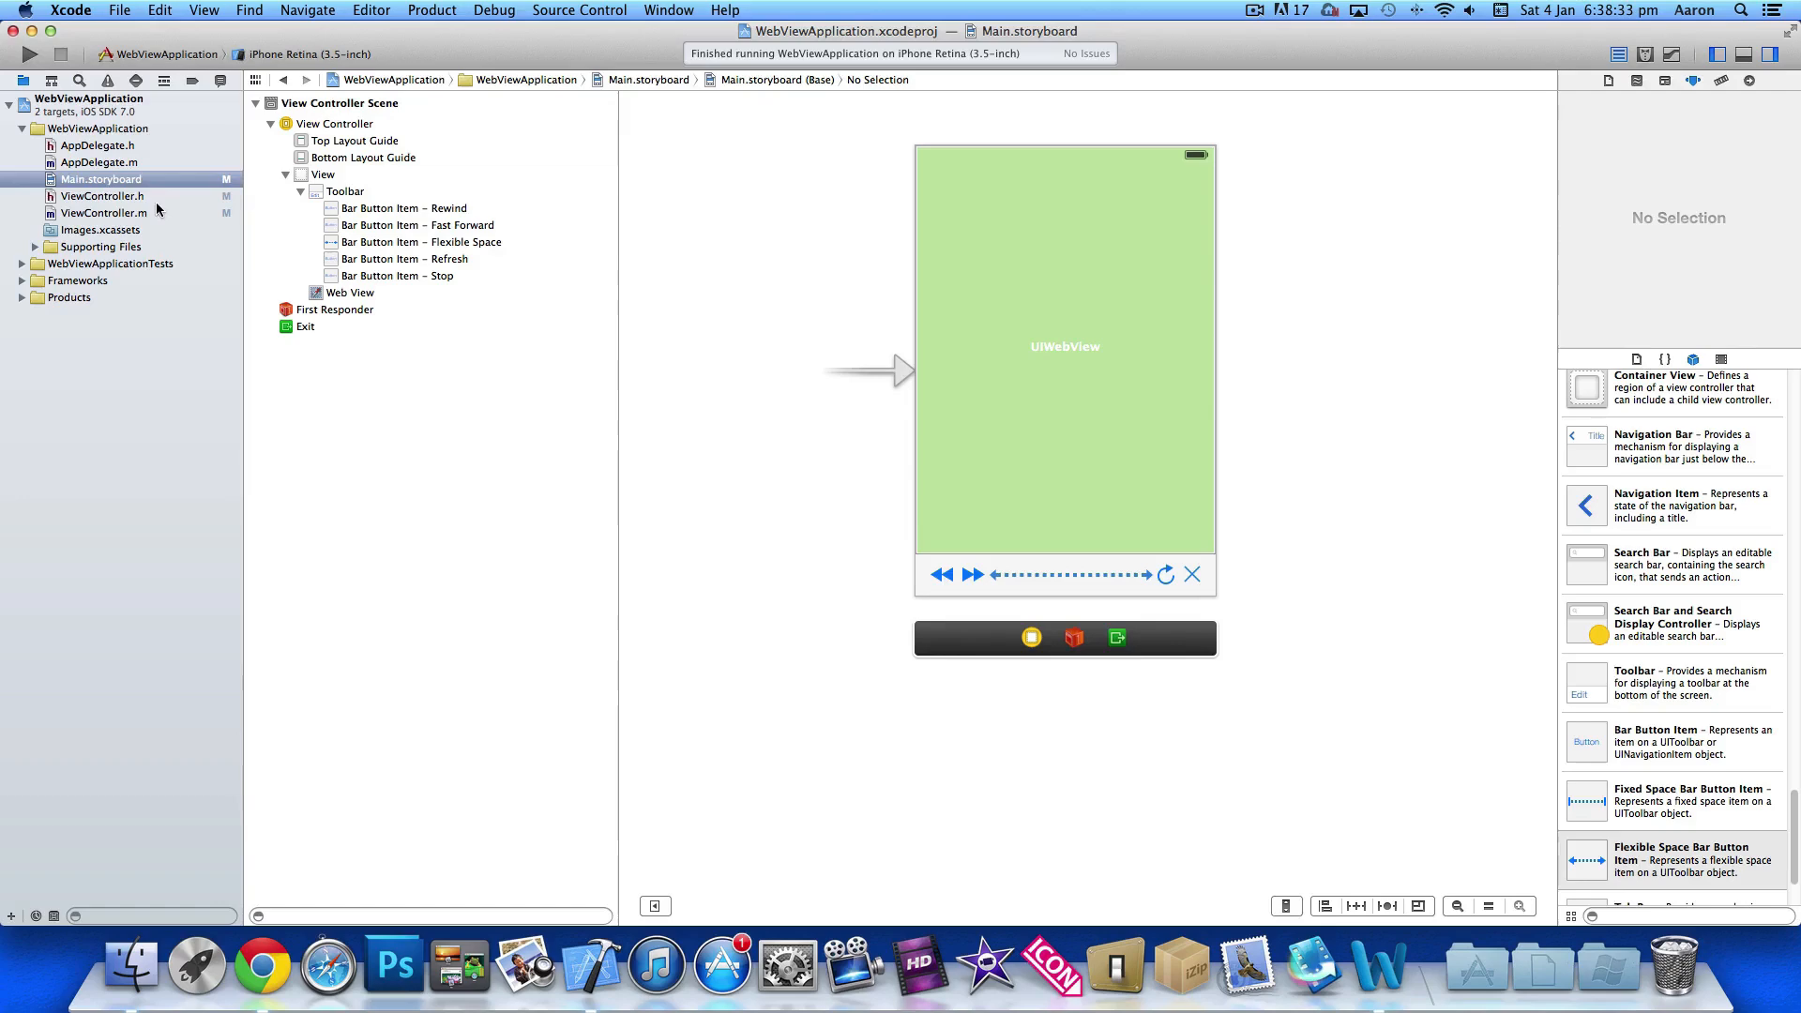
Step: In ViewController.h declare 'IBOutlet UIActivityIndicatorView *ActivityInd;' inside the interface braces
click(101, 197)
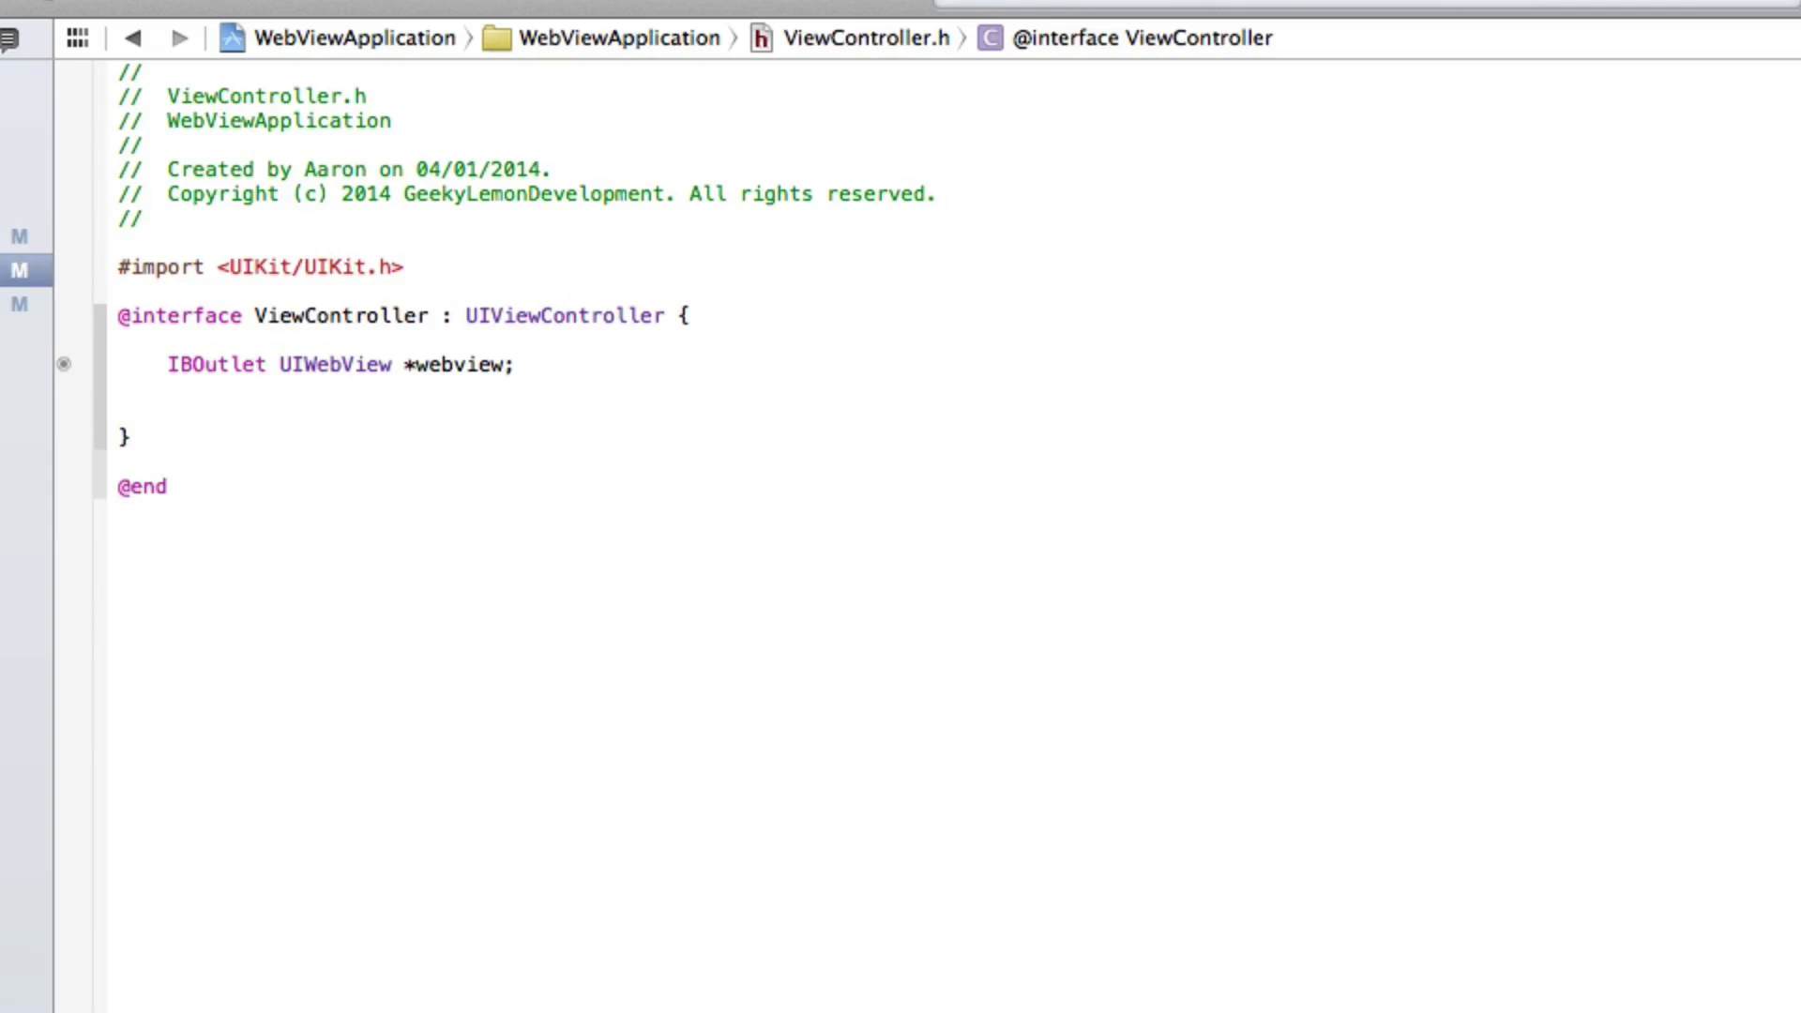
text(IBOutlet UIA)
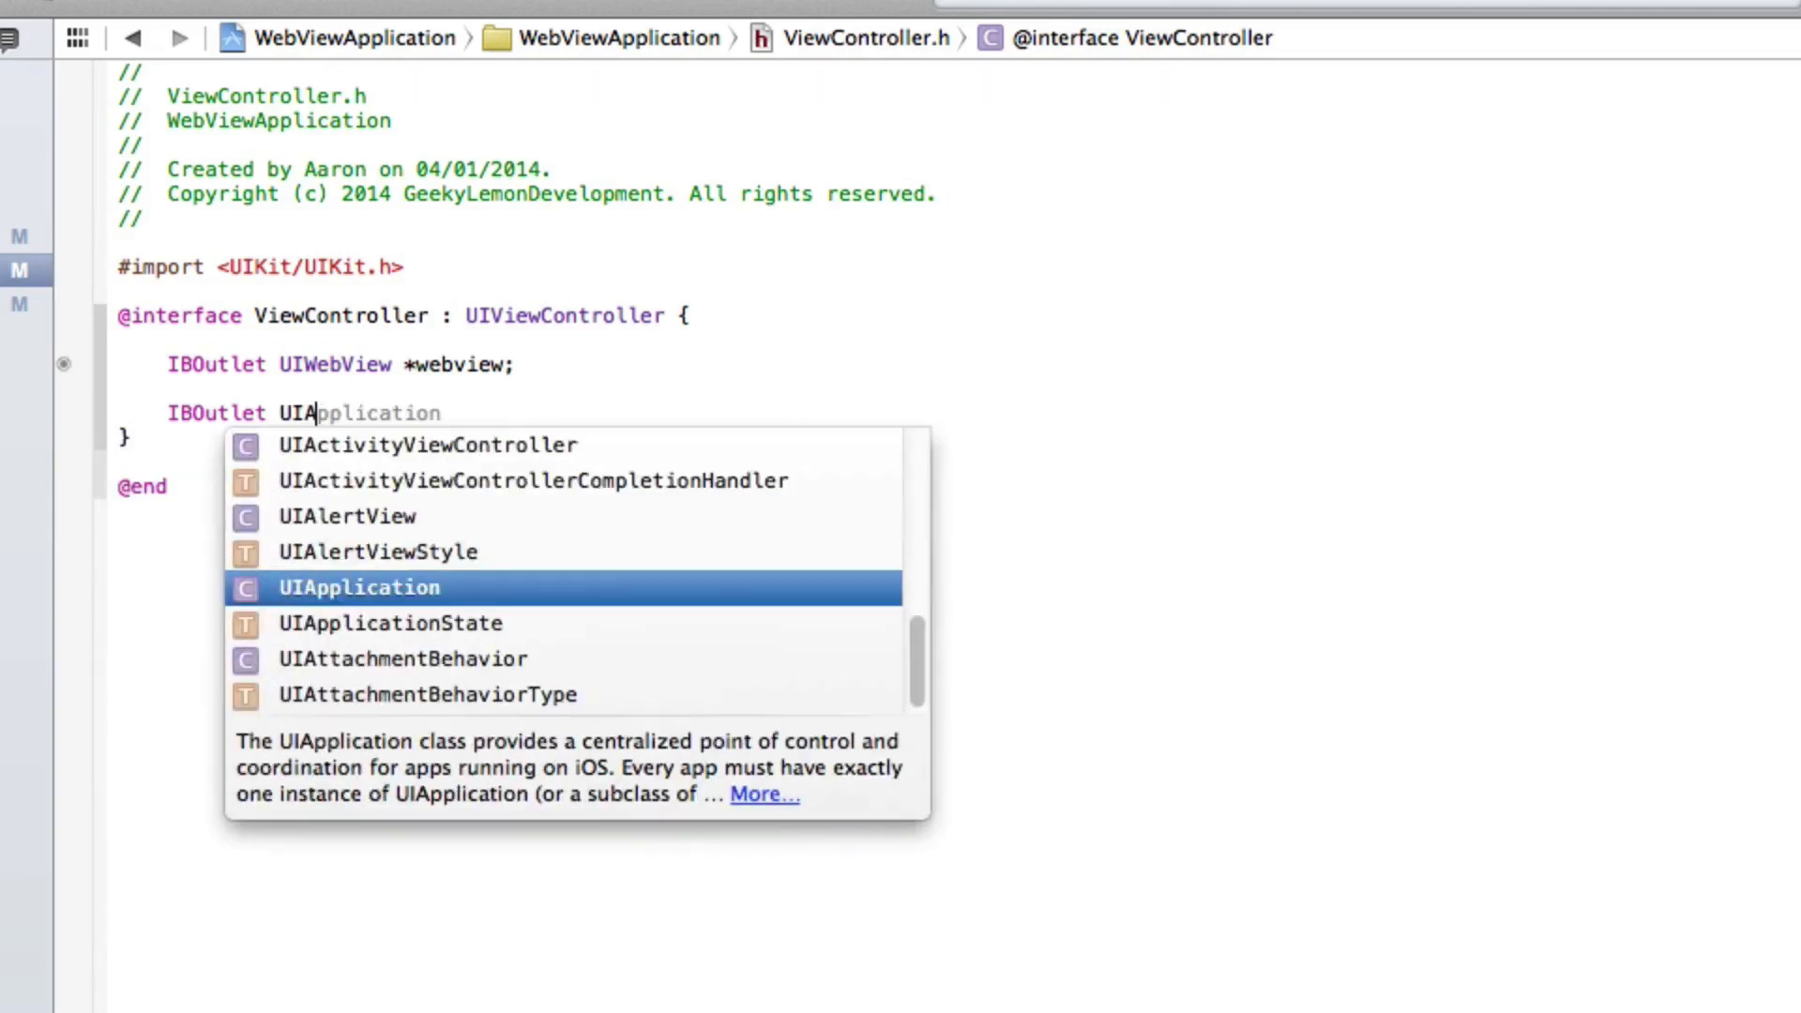
text(ct)
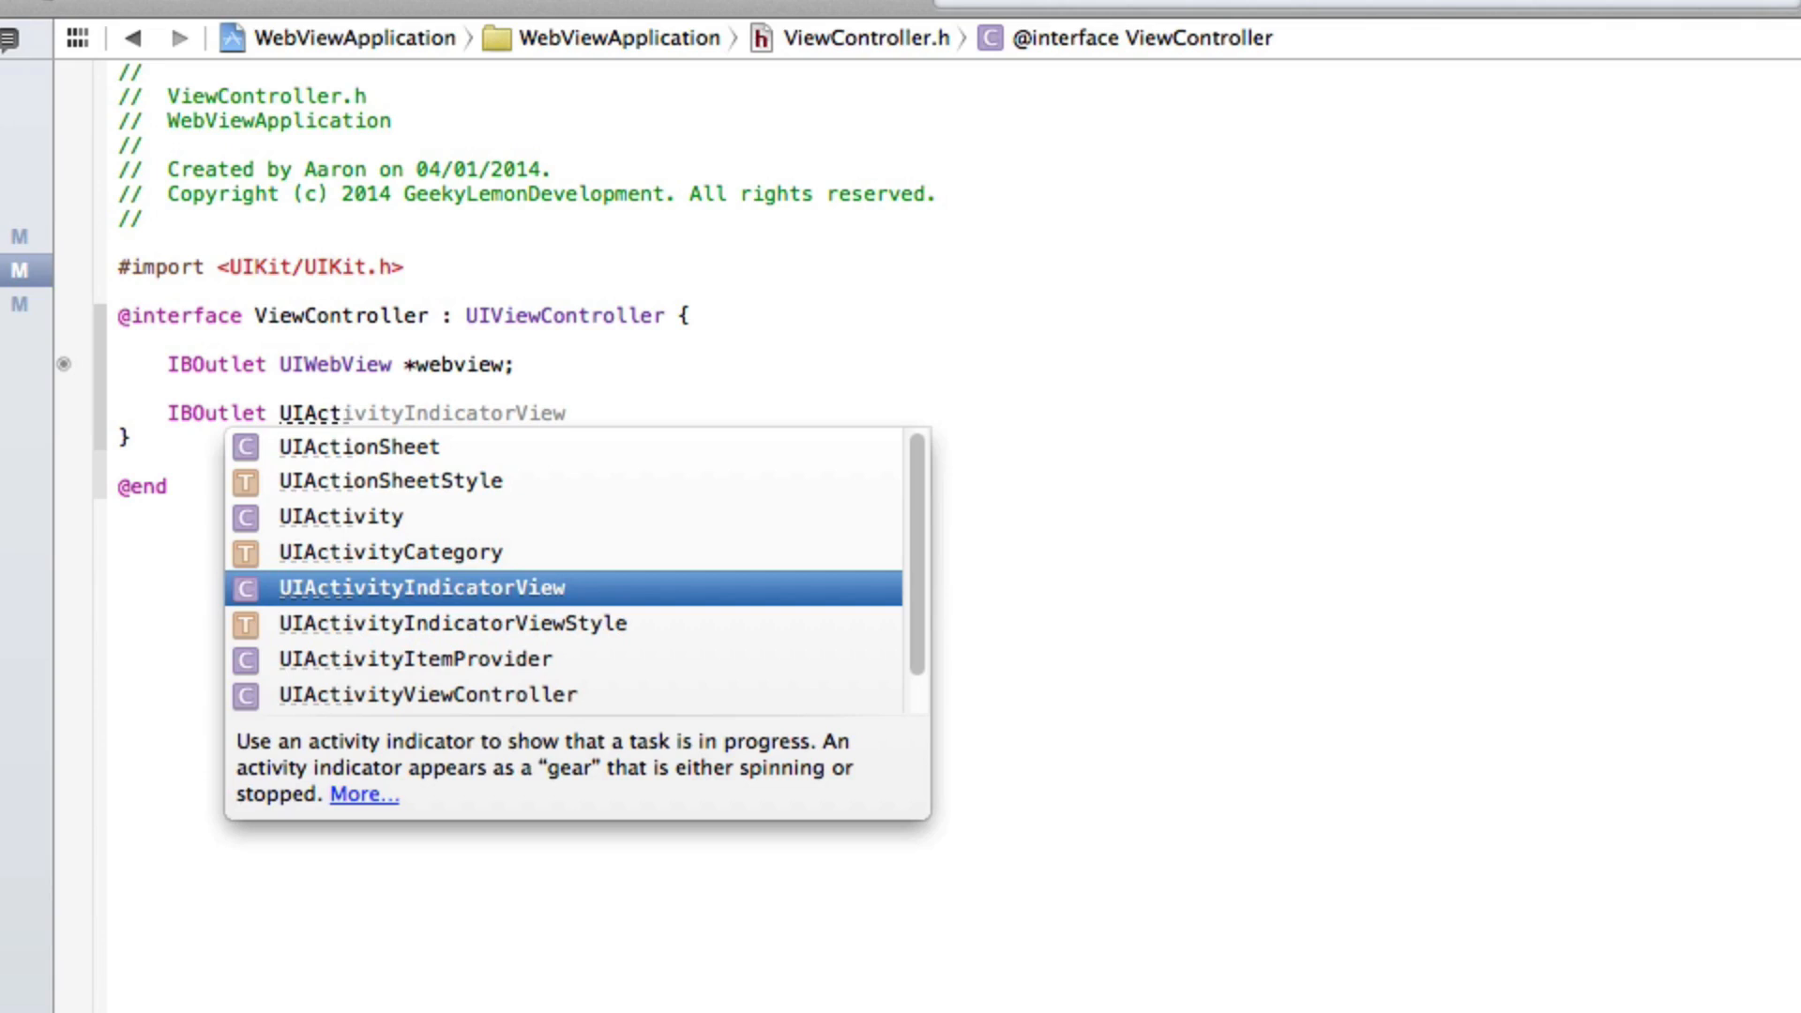
key(Return)
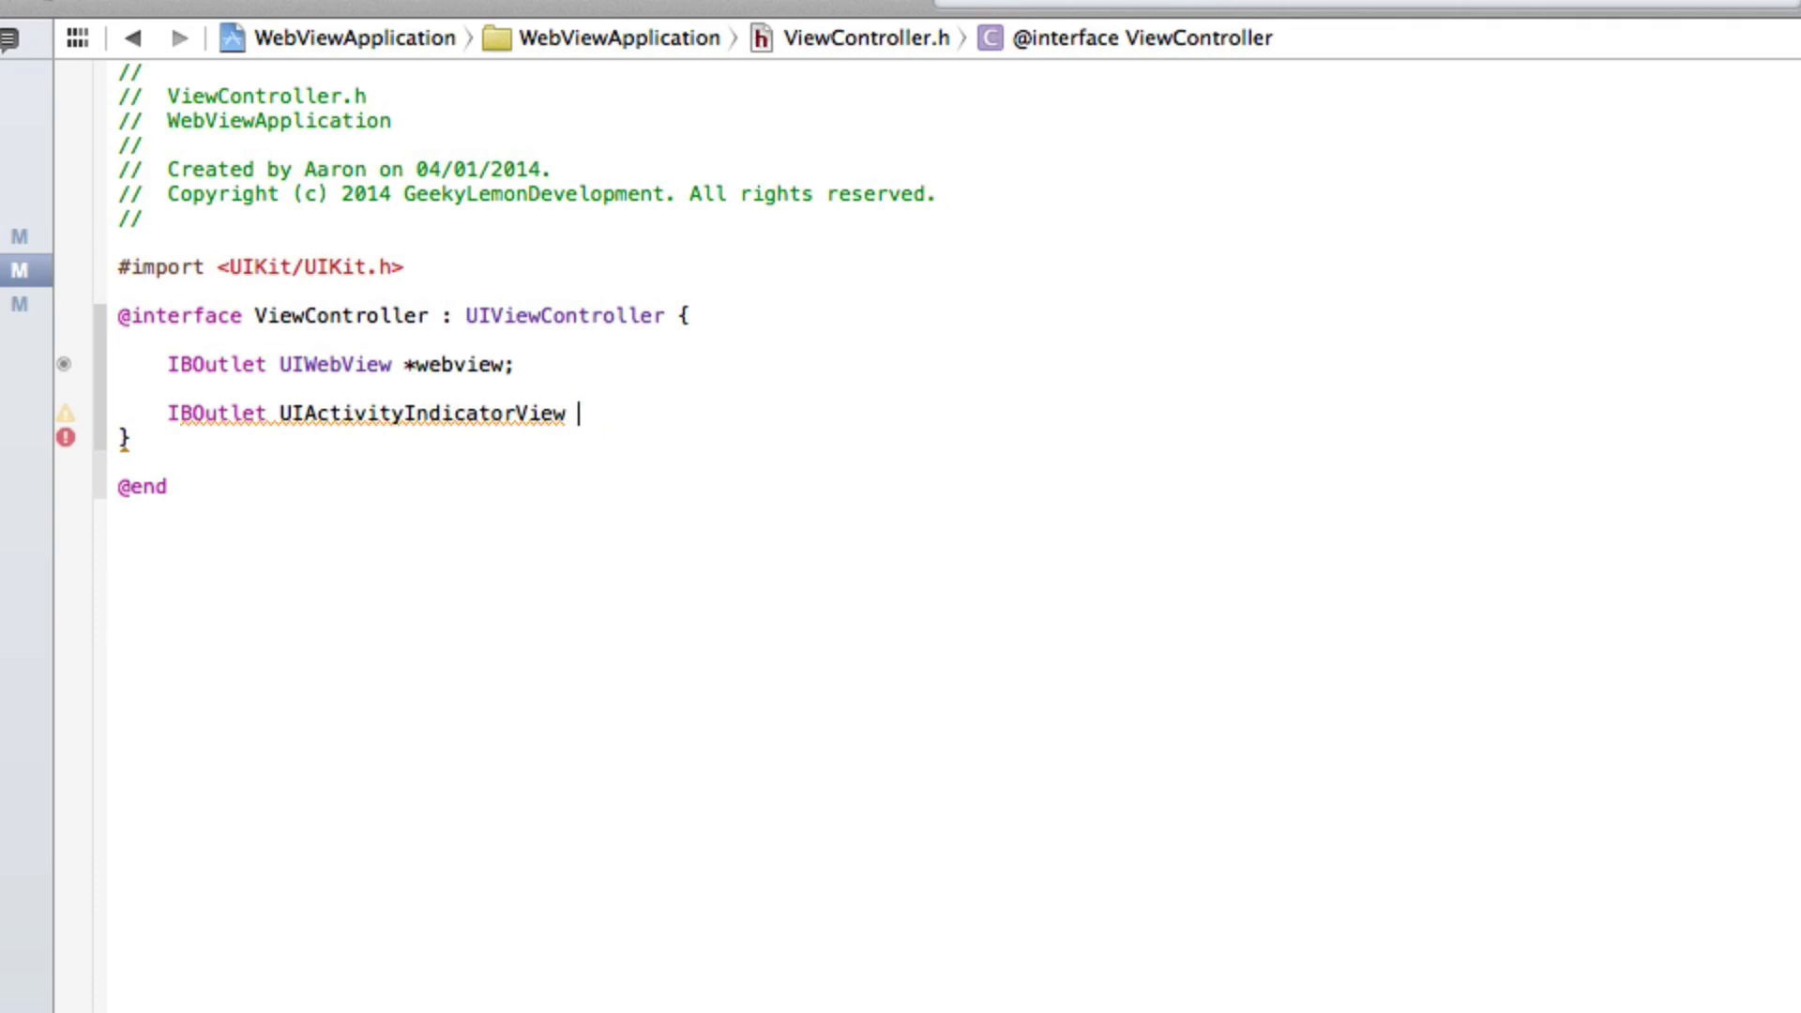
text(*A)
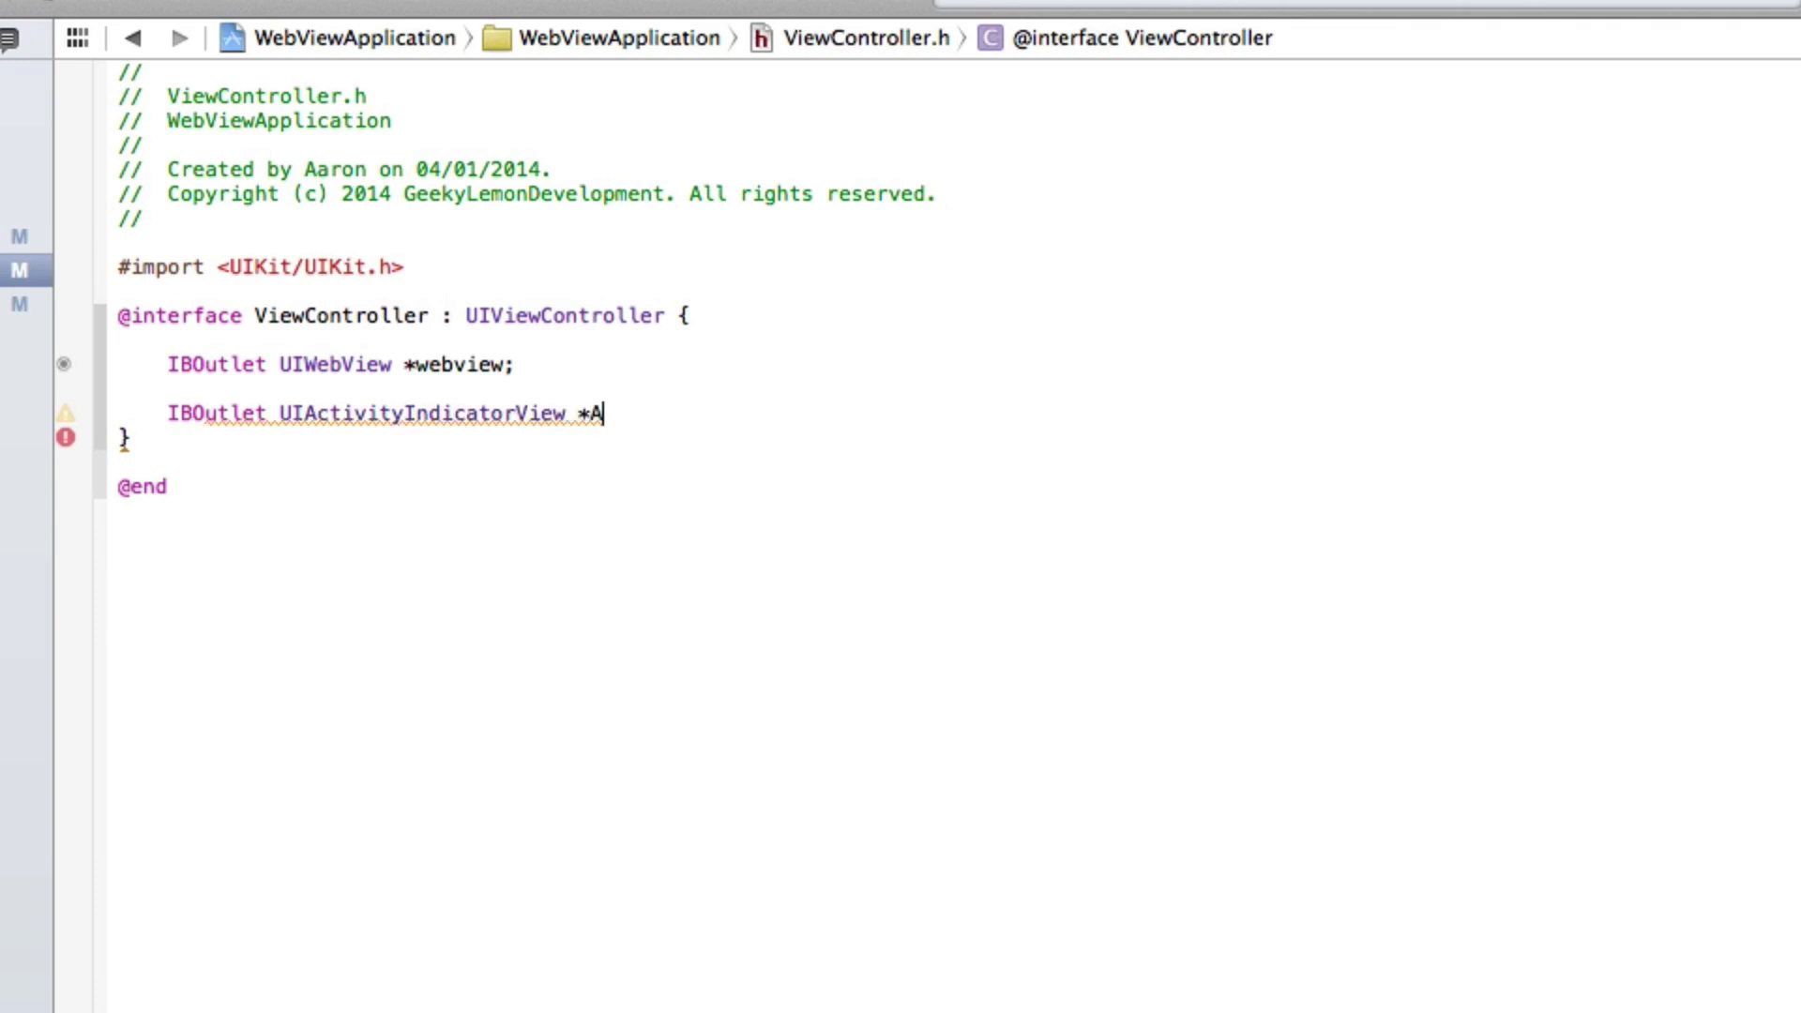
text(citiv)
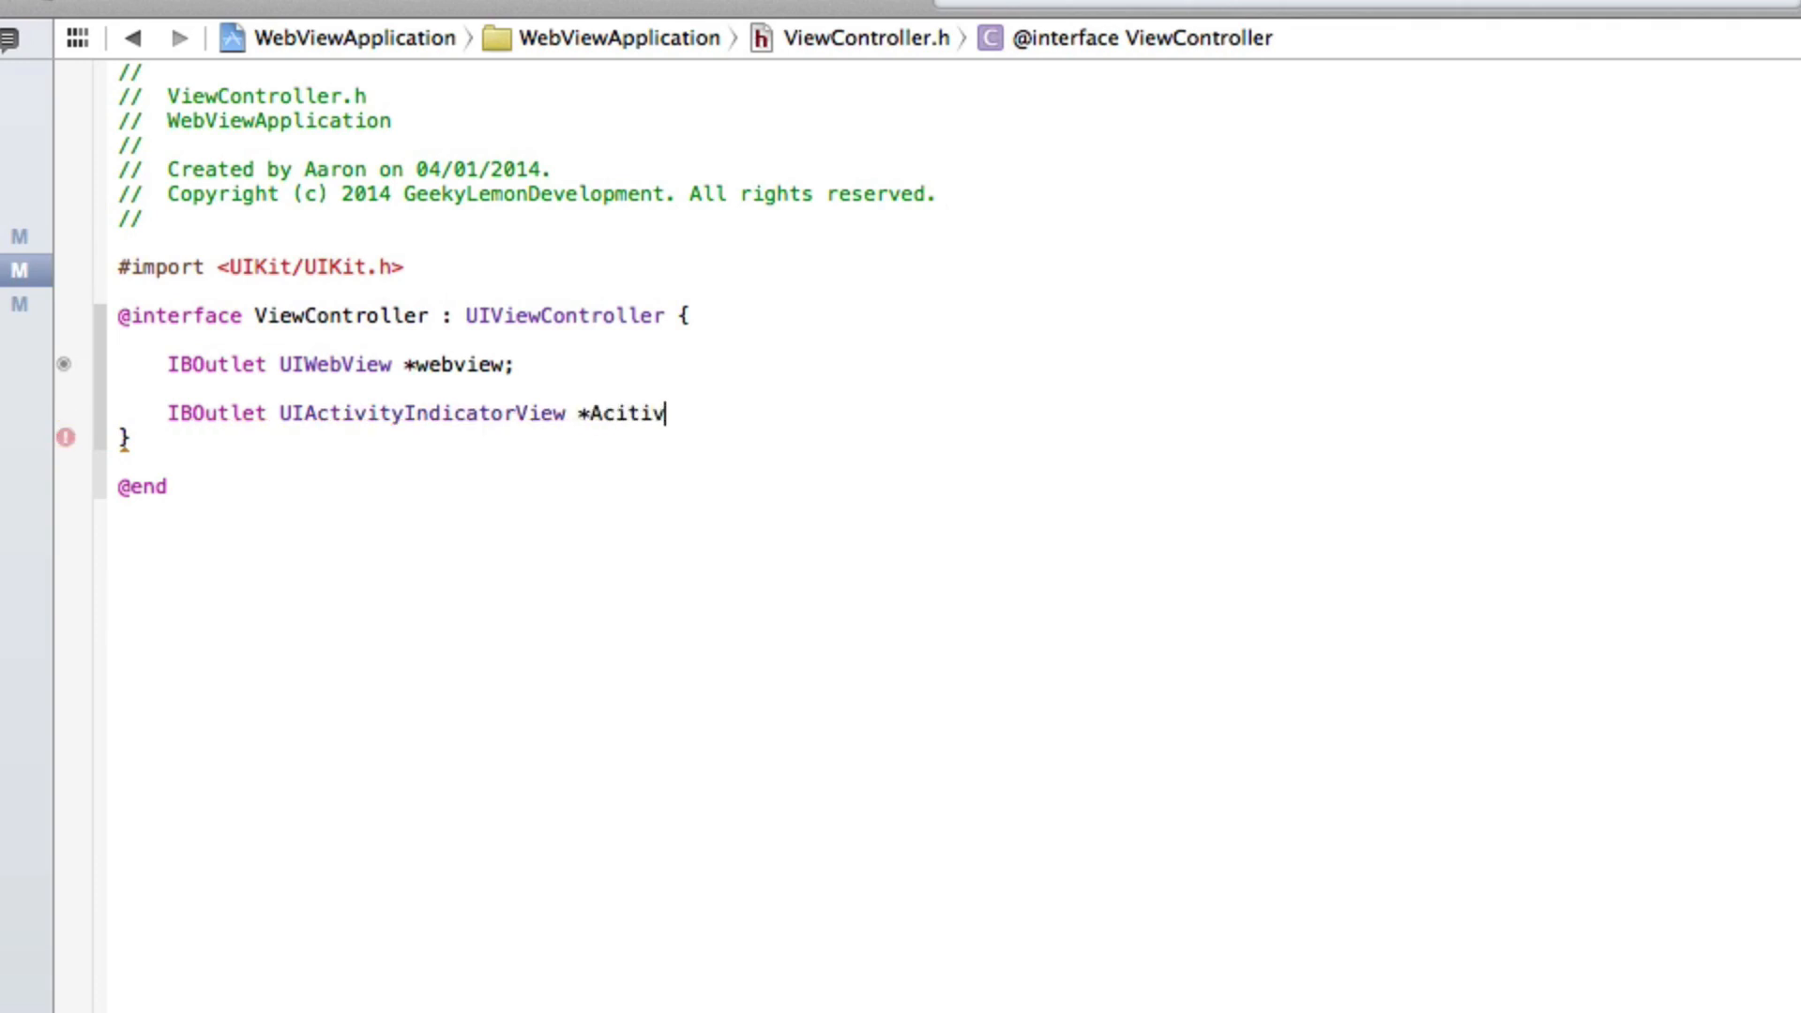
text(i)
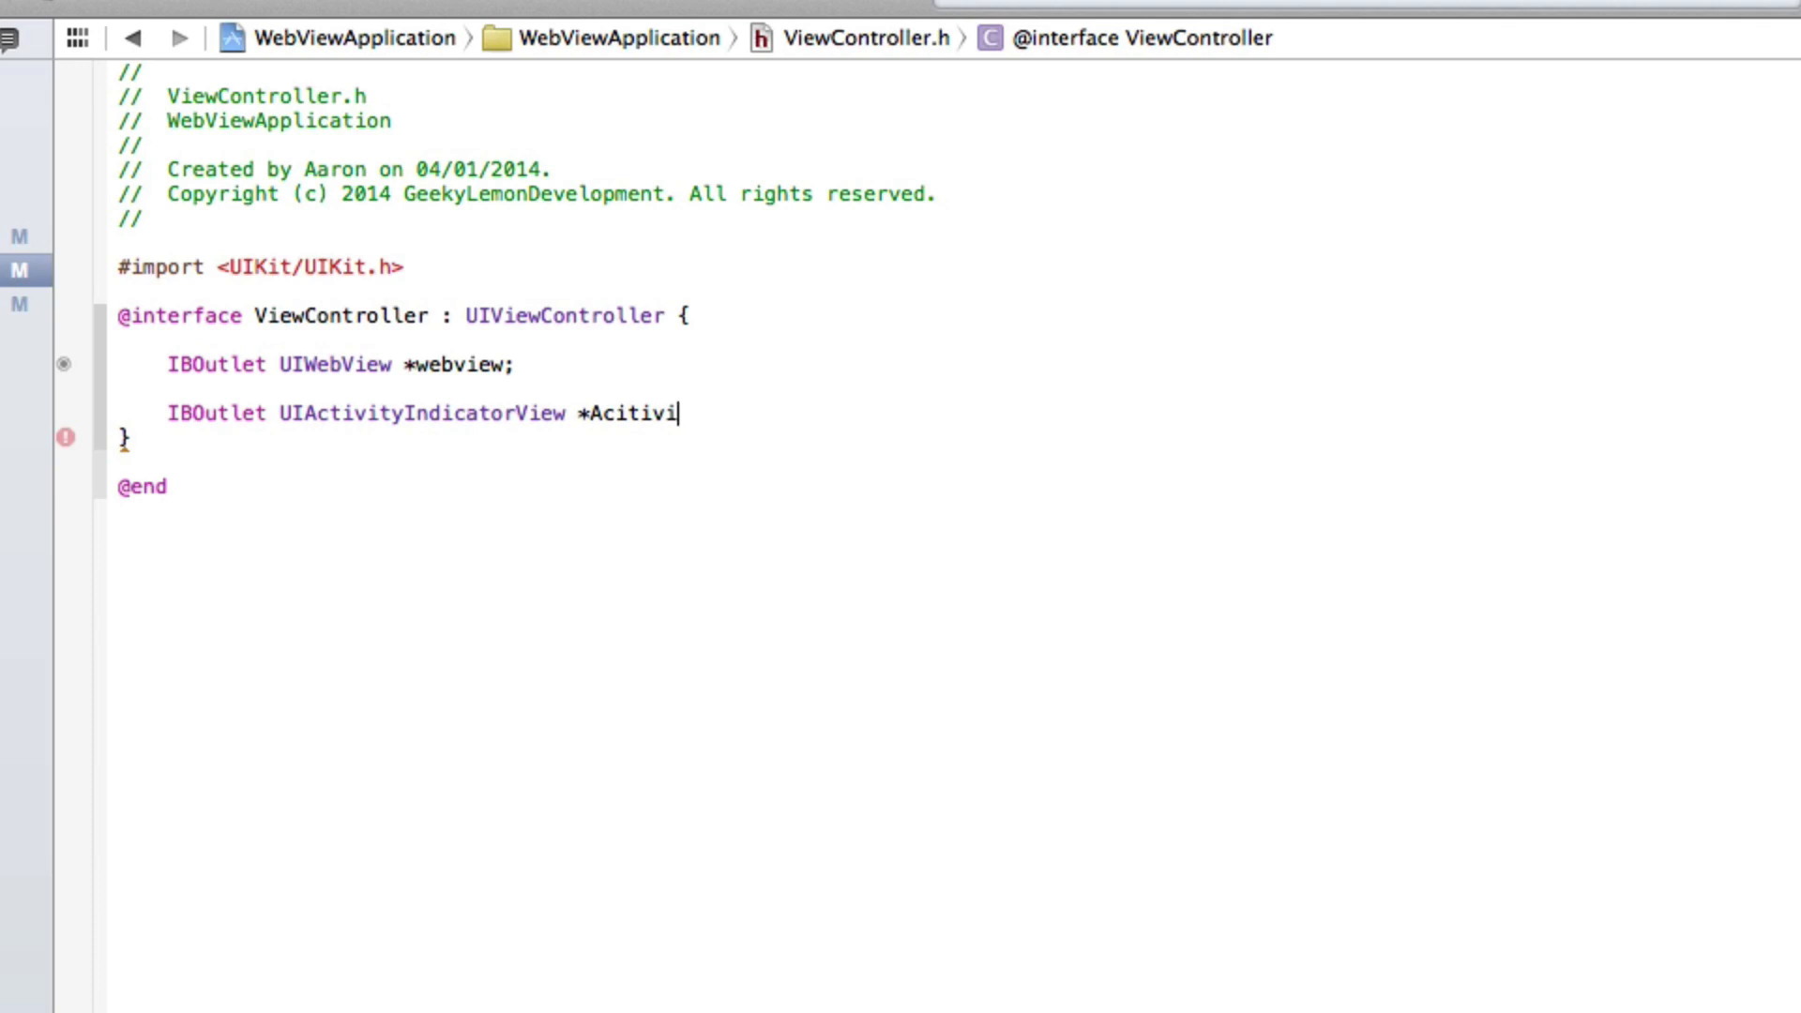
text(tyI)
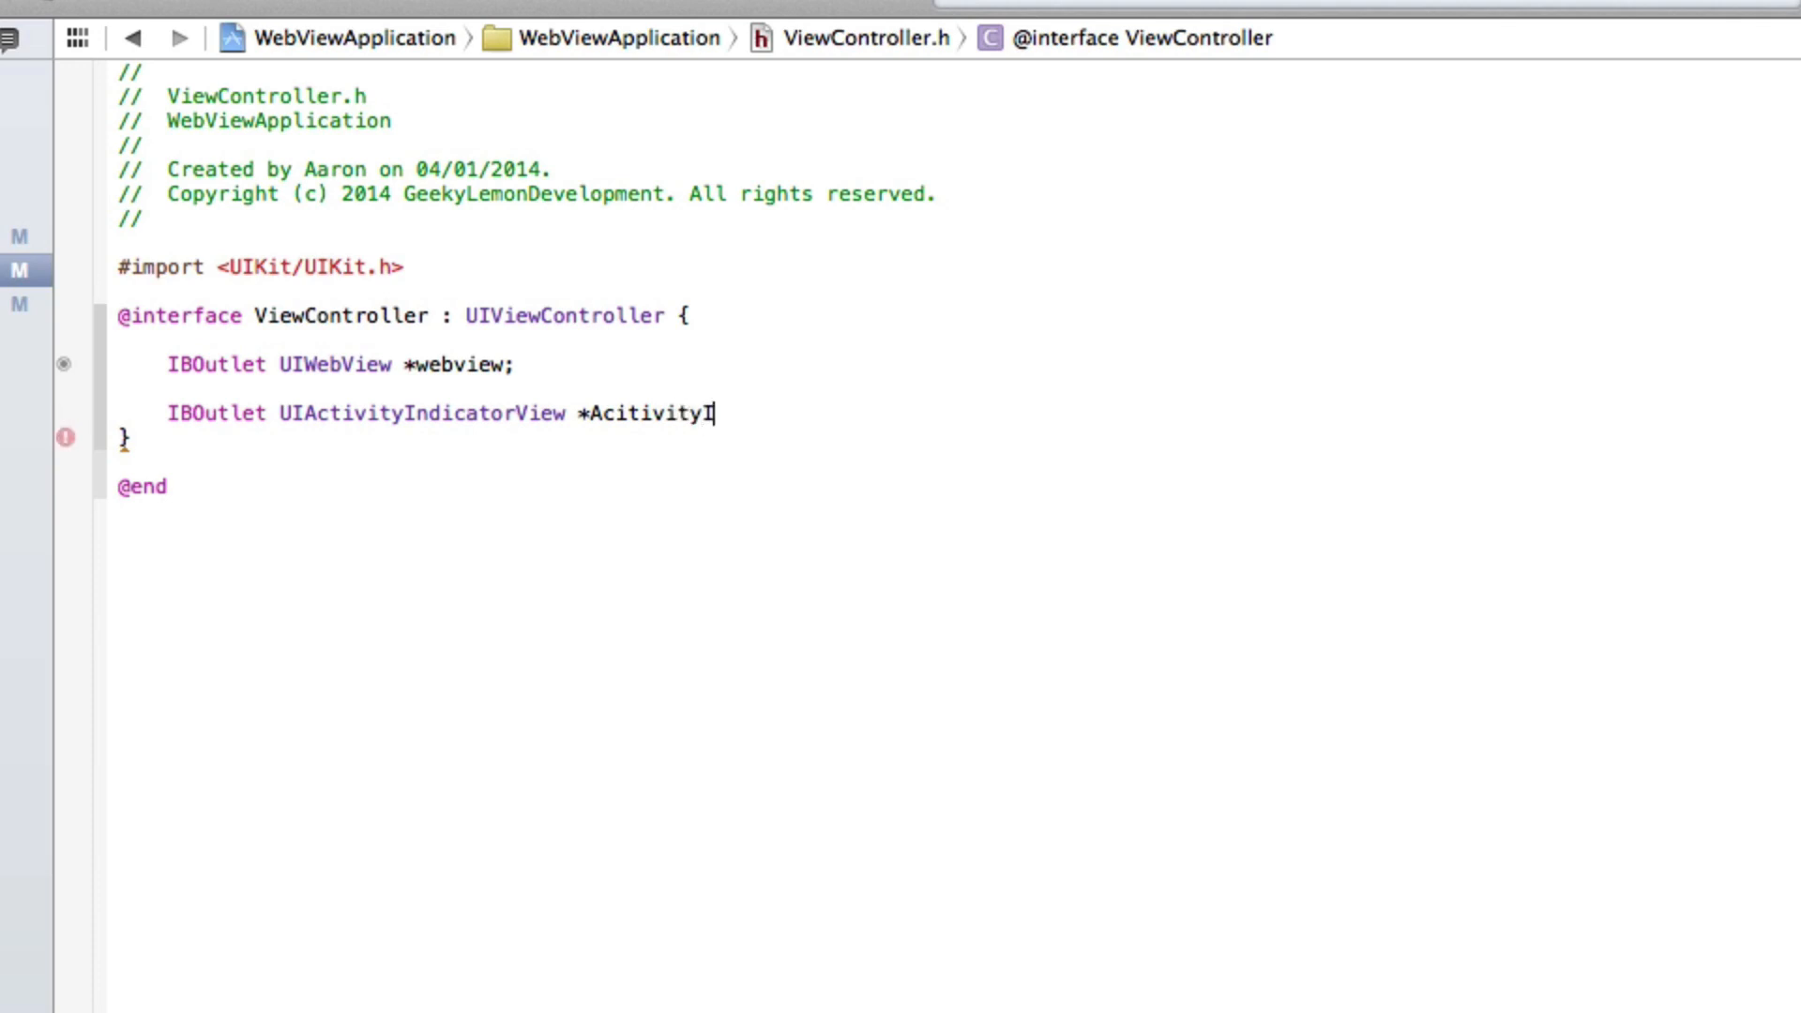
text(nd)
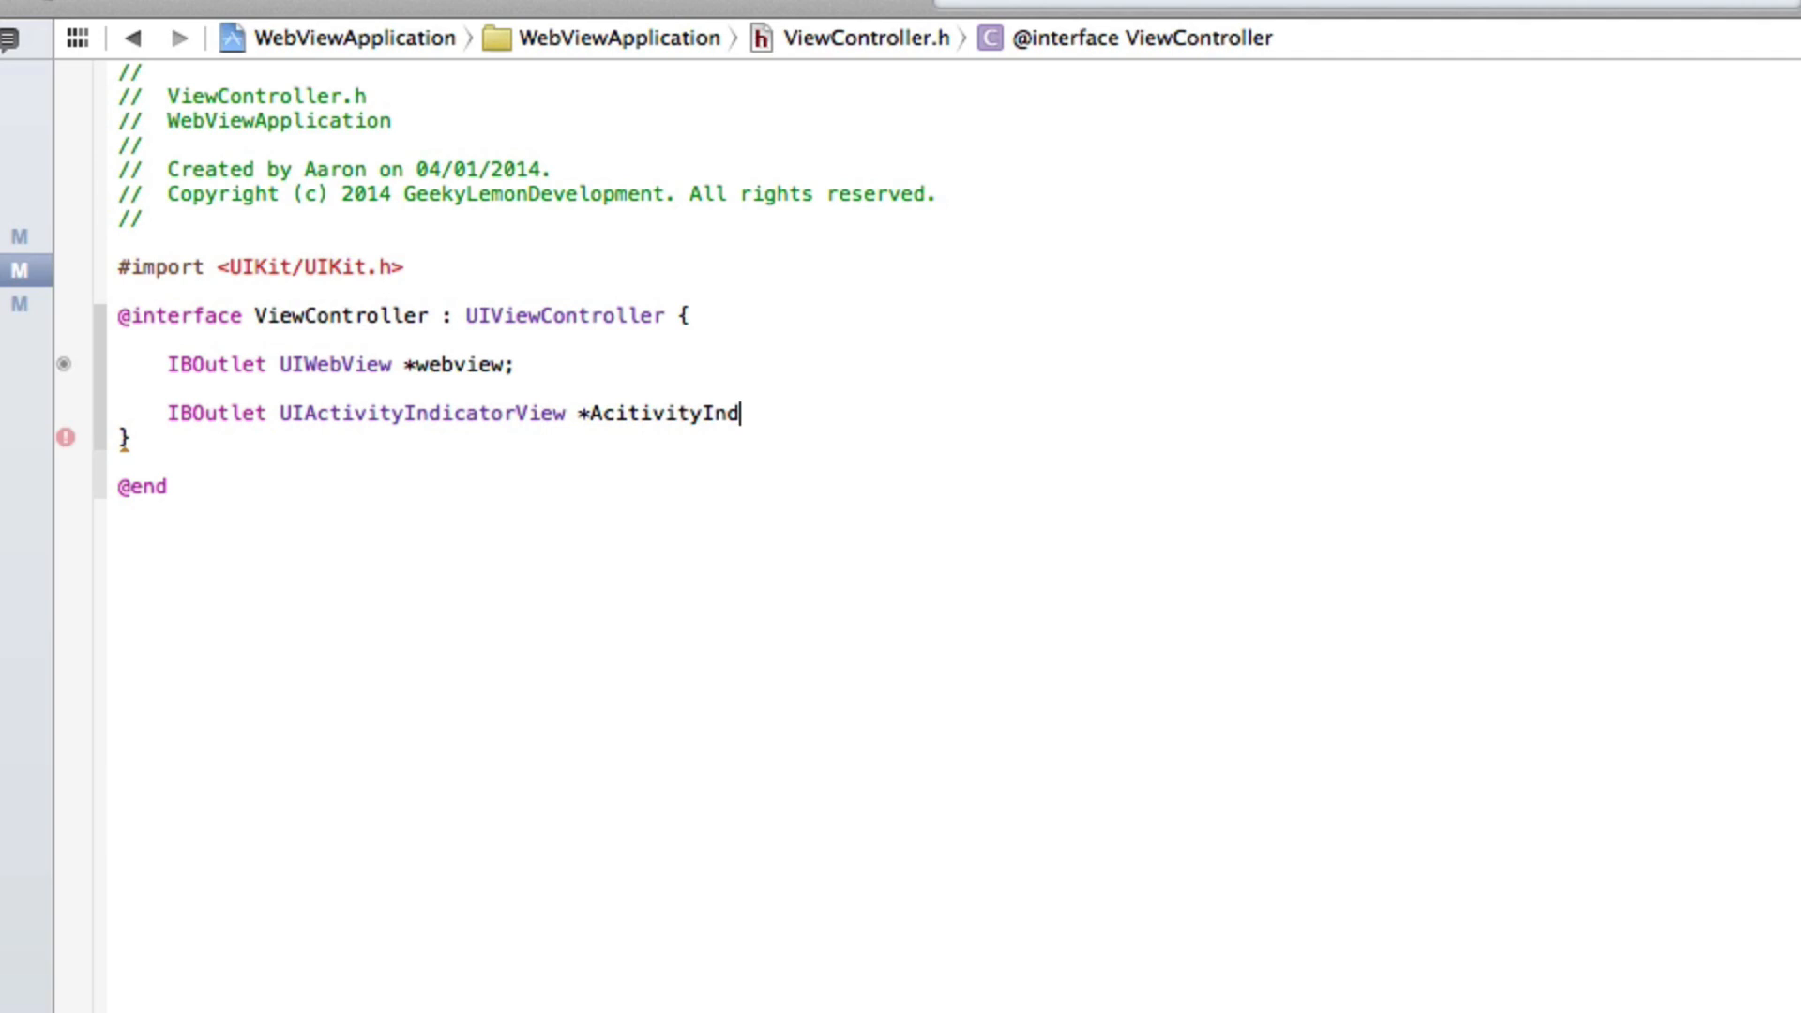
text(;)
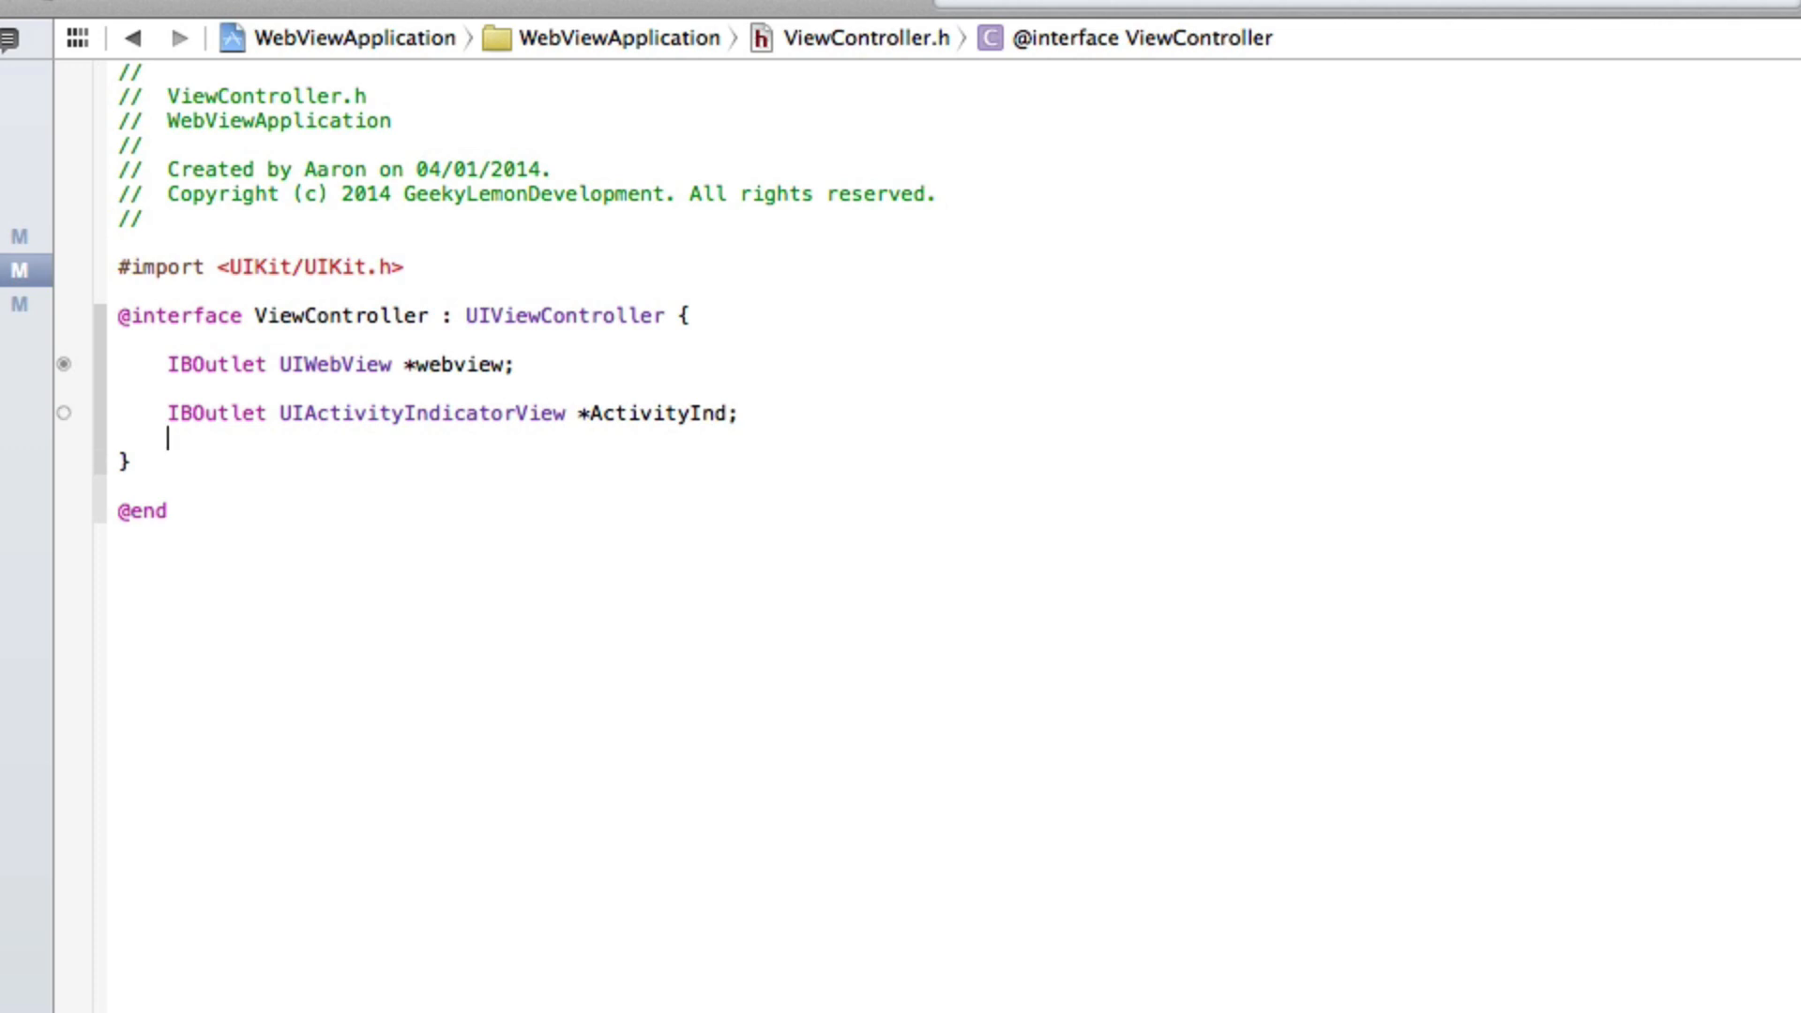
Step: Declare the timer variable 'NSTimer *timer;' below the outlet
text(NSTimeInterval)
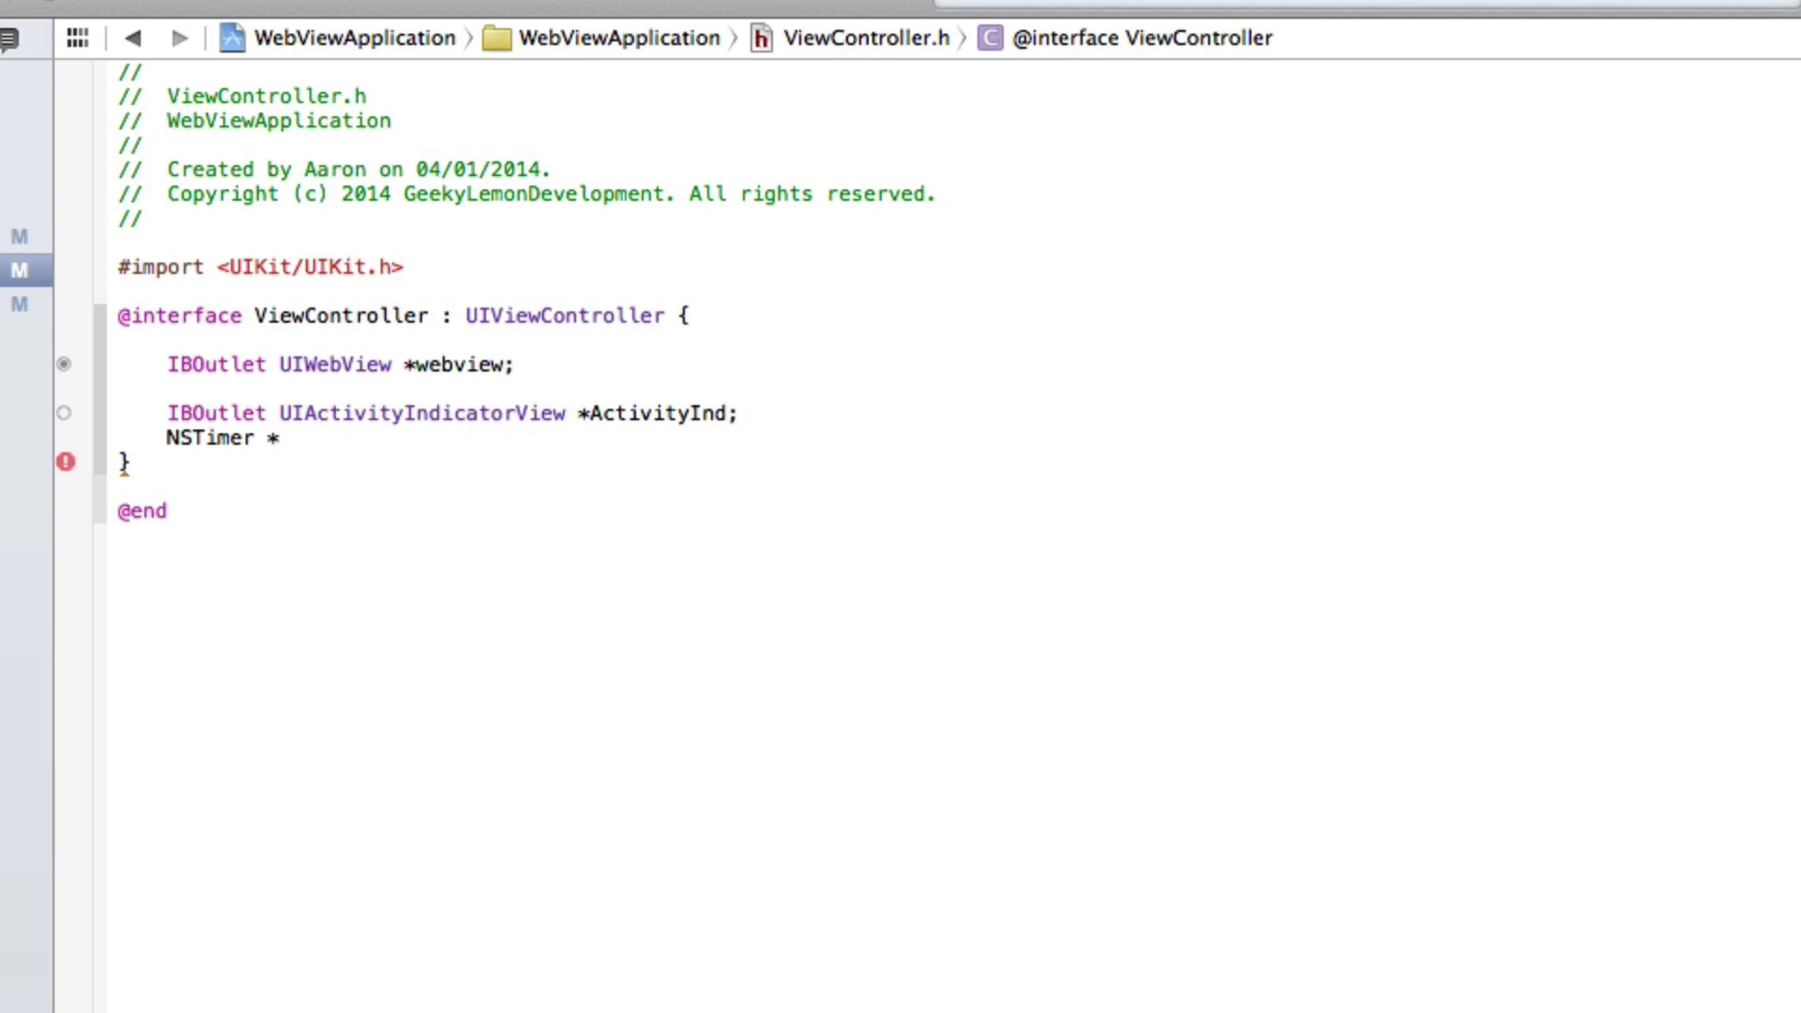
text(timer;)
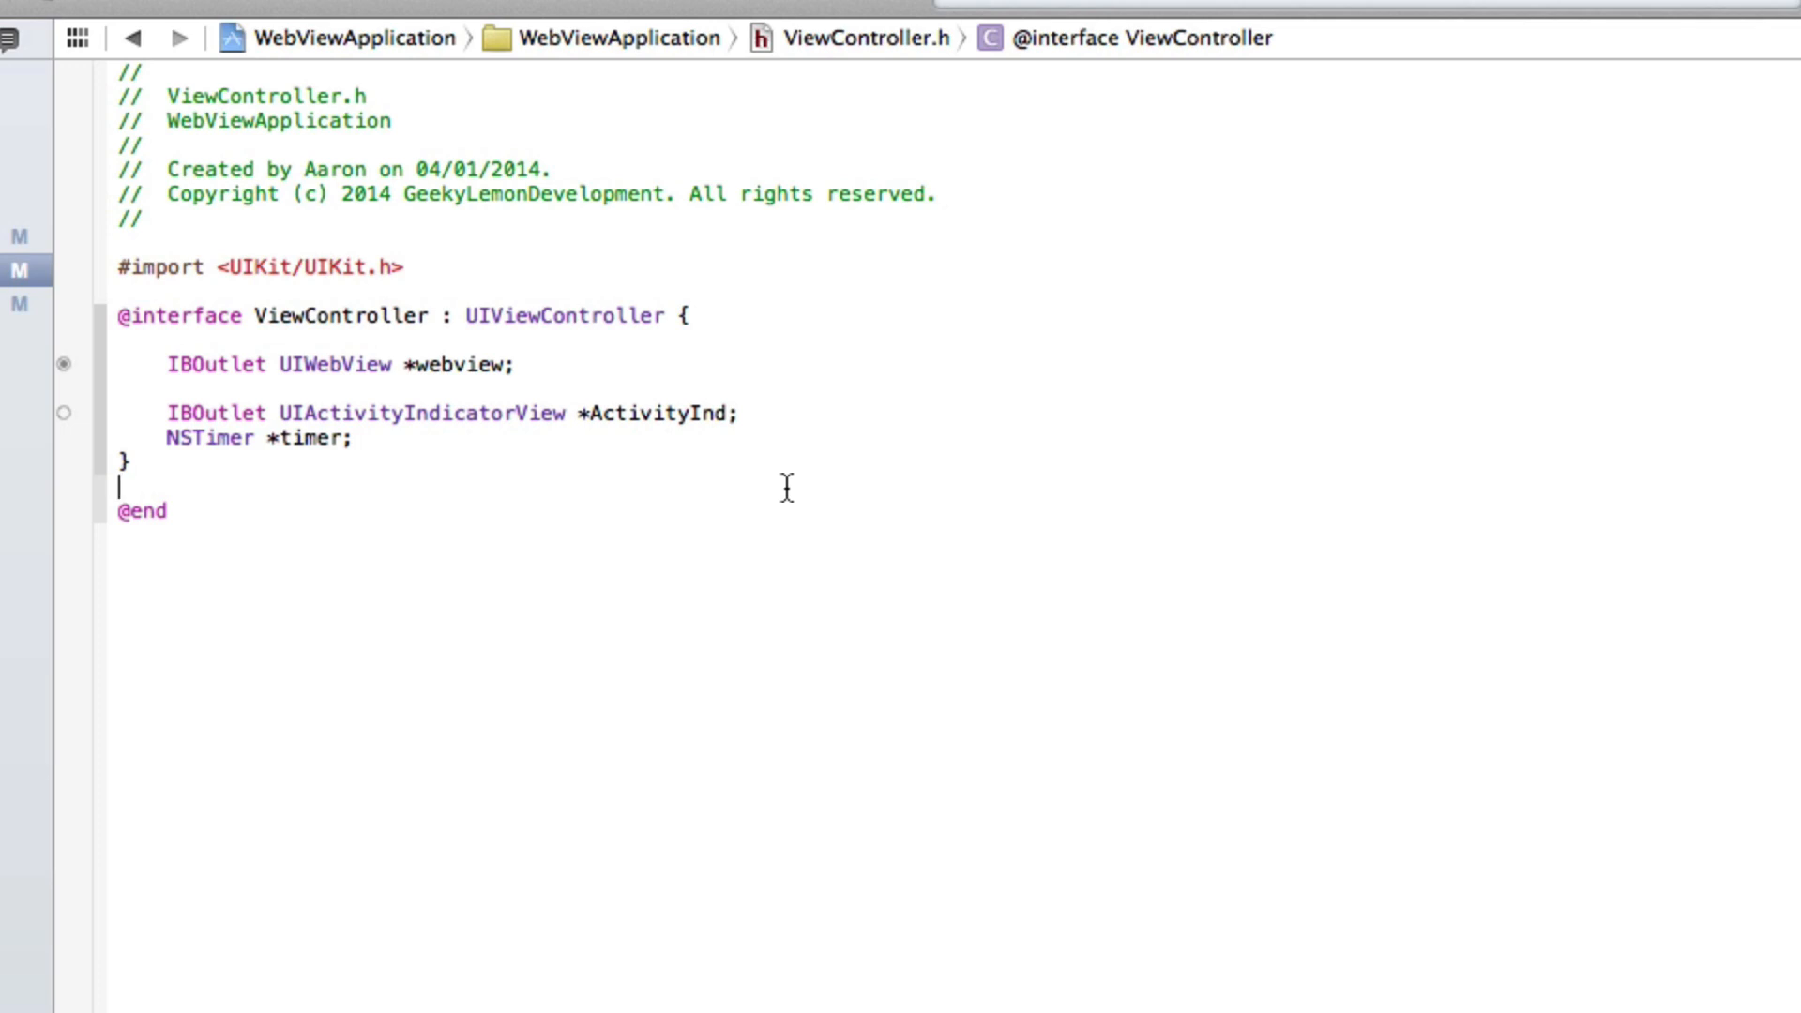
key(Backspace)
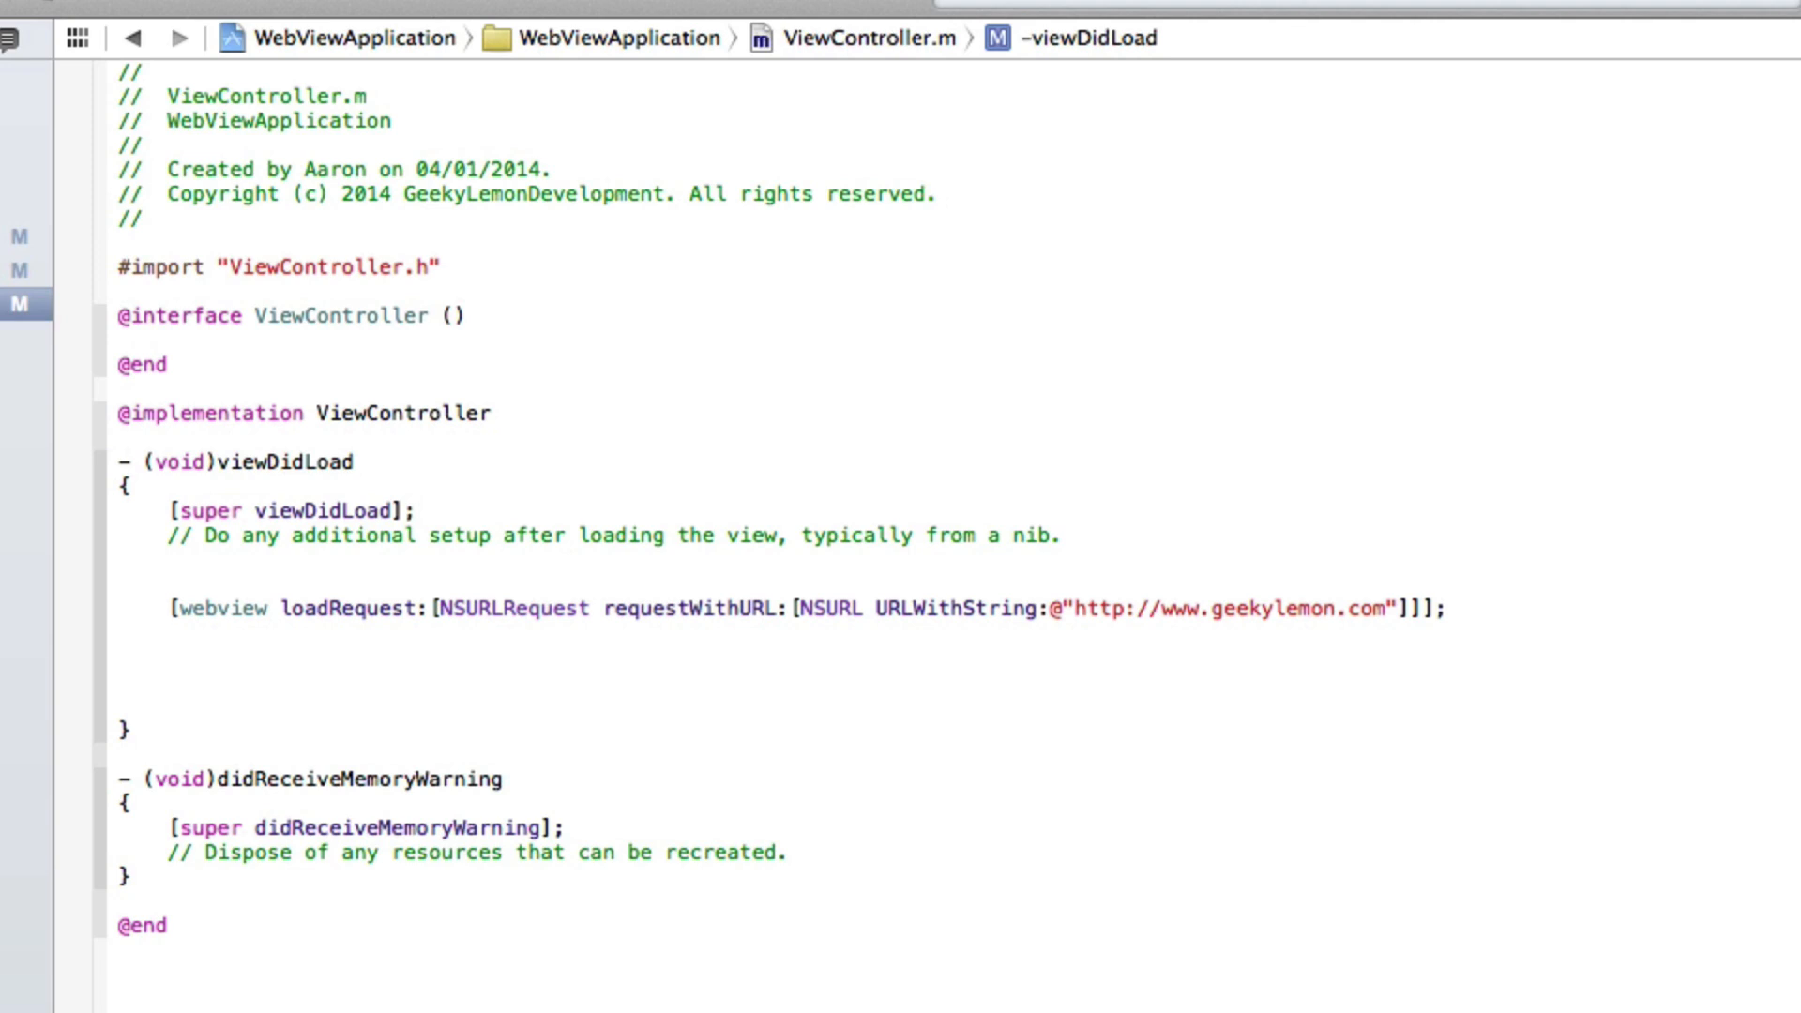
Step: Add '[webview addSubview:ActivityInd];' after the loadRequest line in viewDidLoad
text([w)
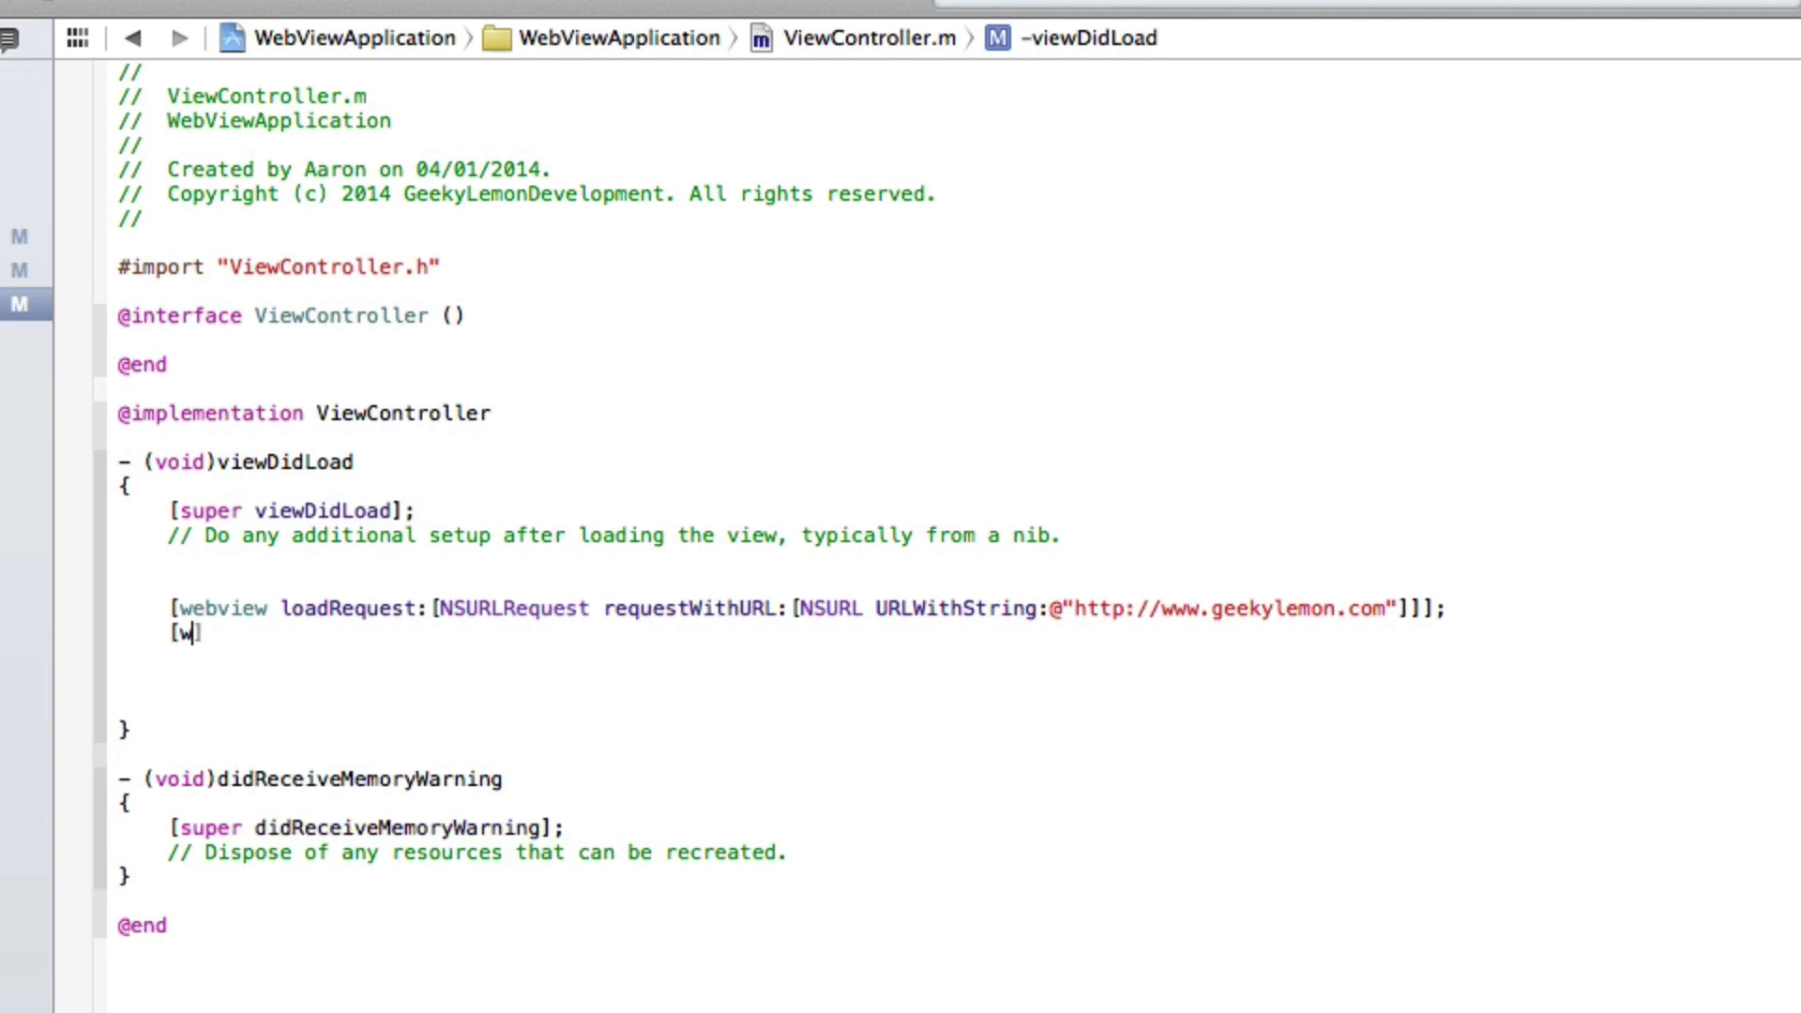
text(ebview)
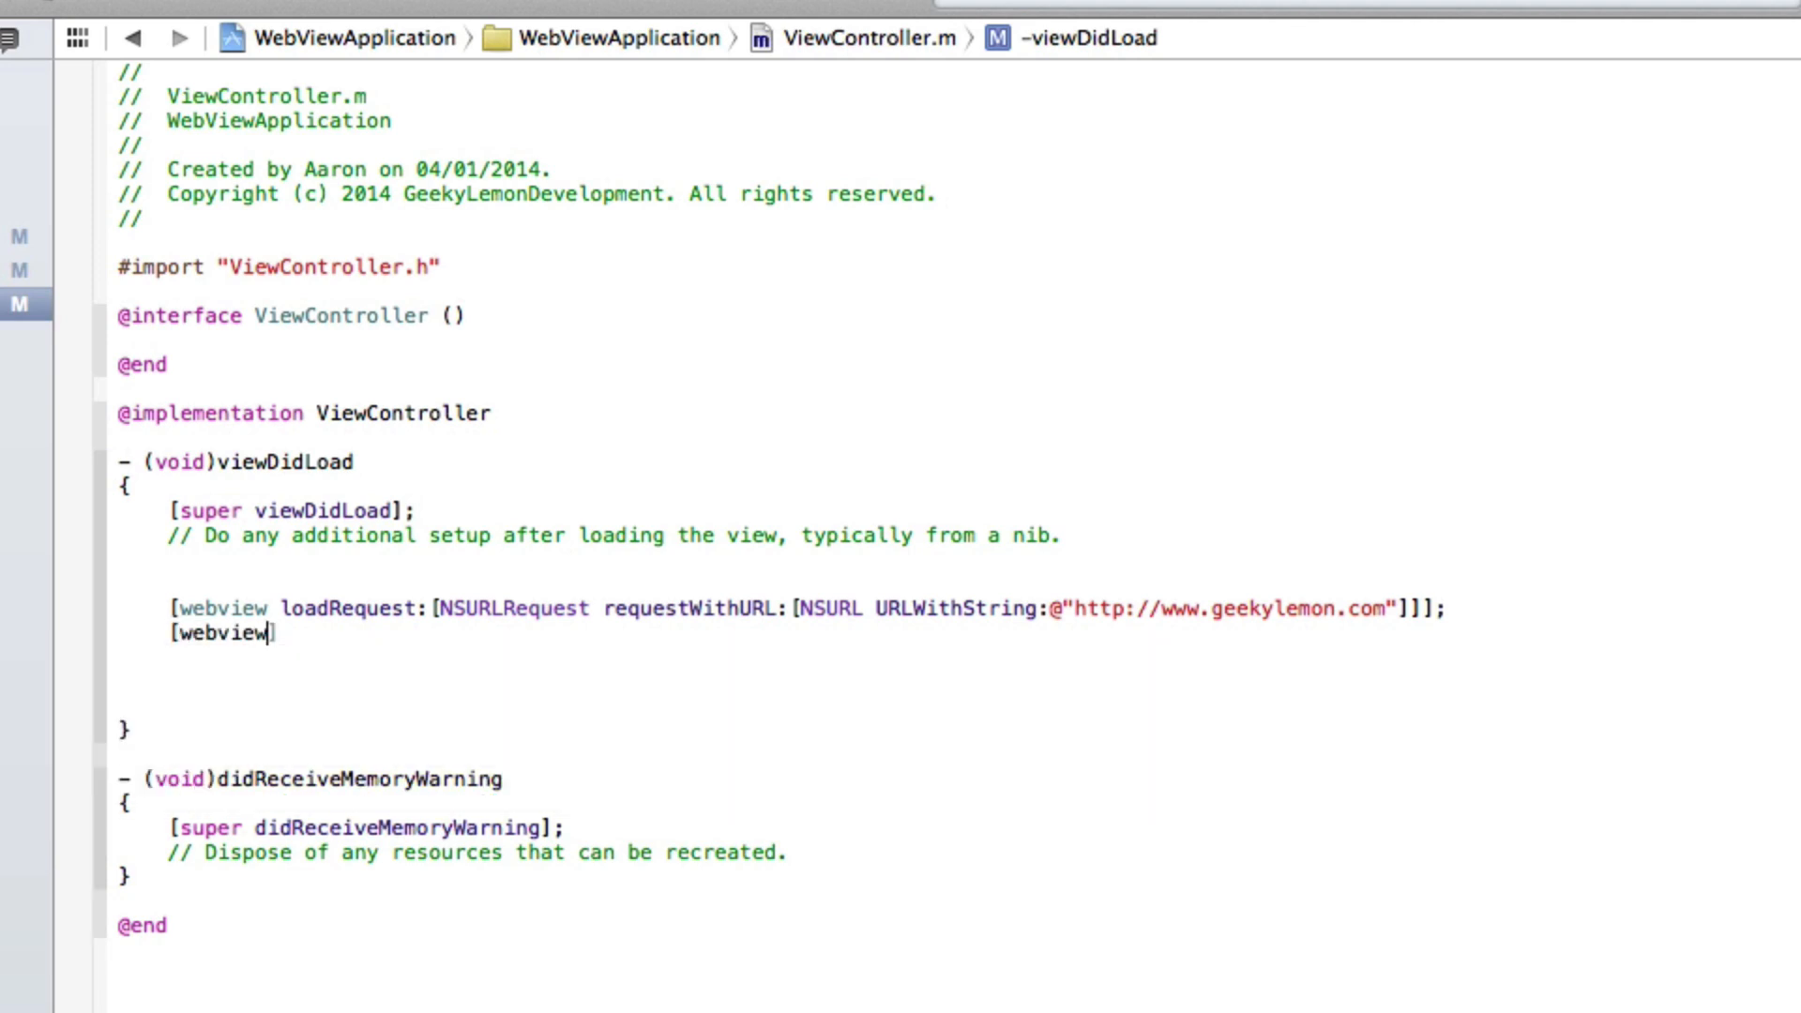
text(addSubview:)
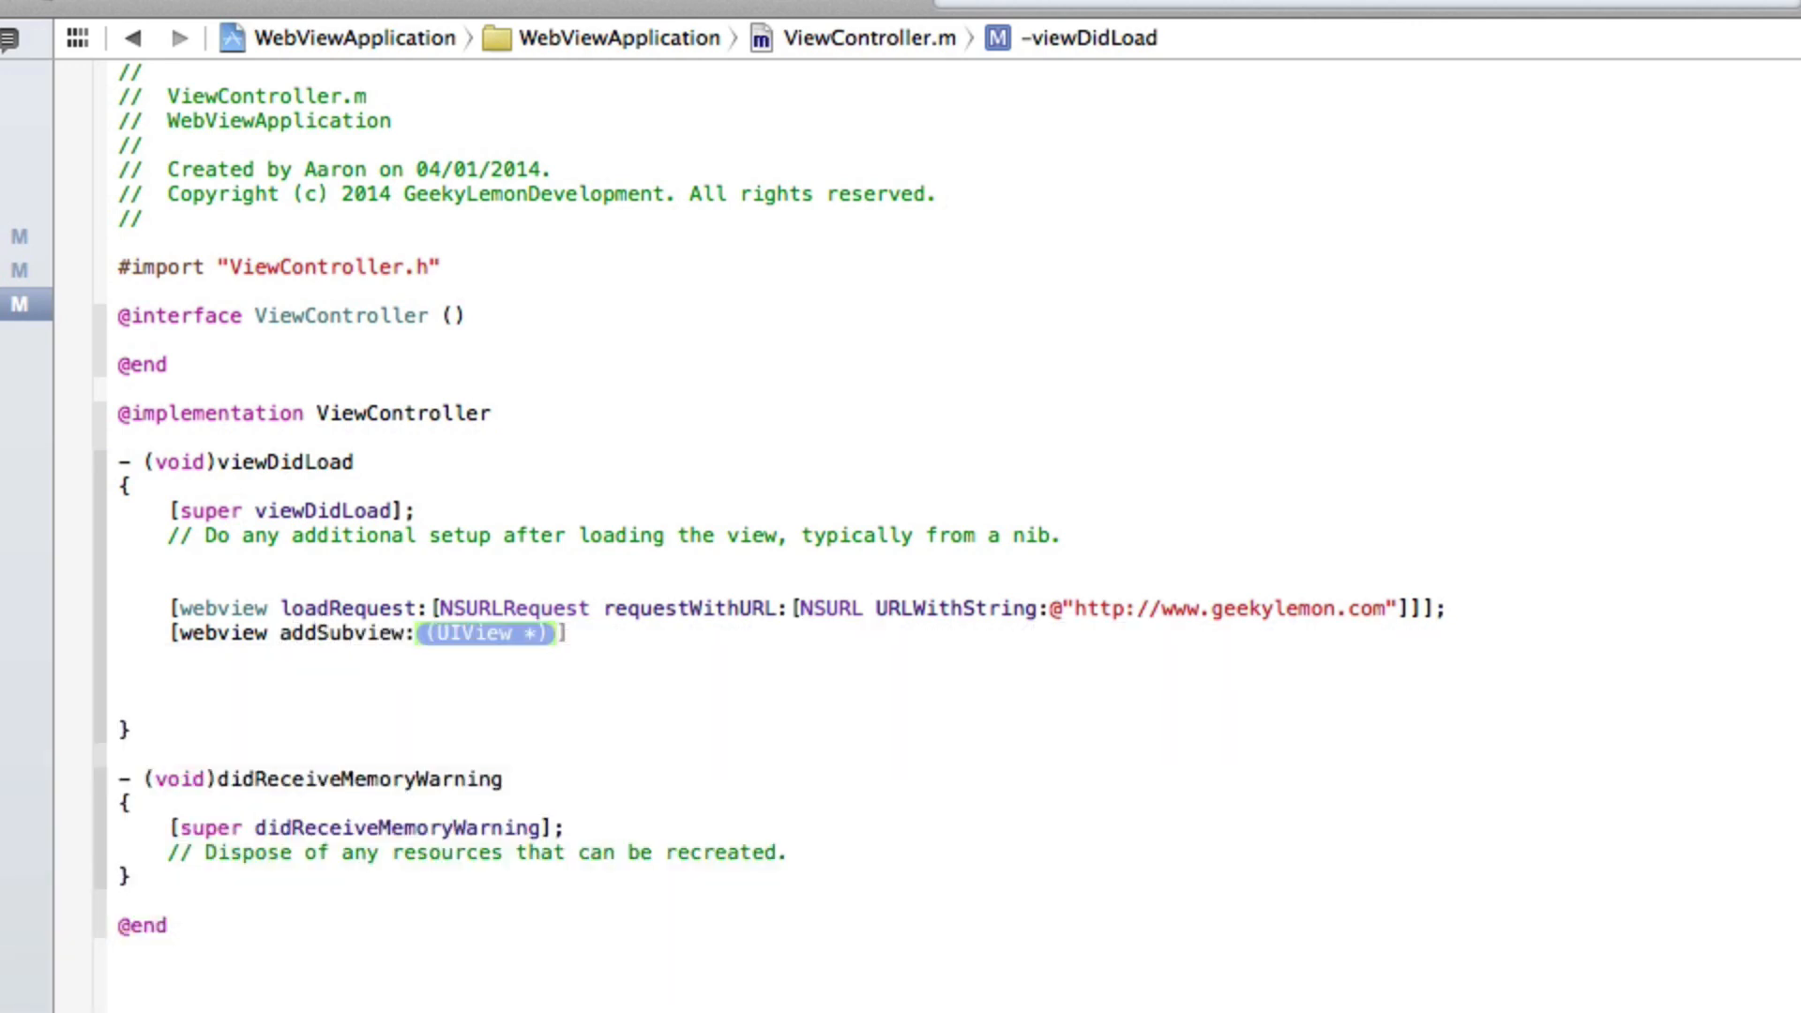
text(sc)
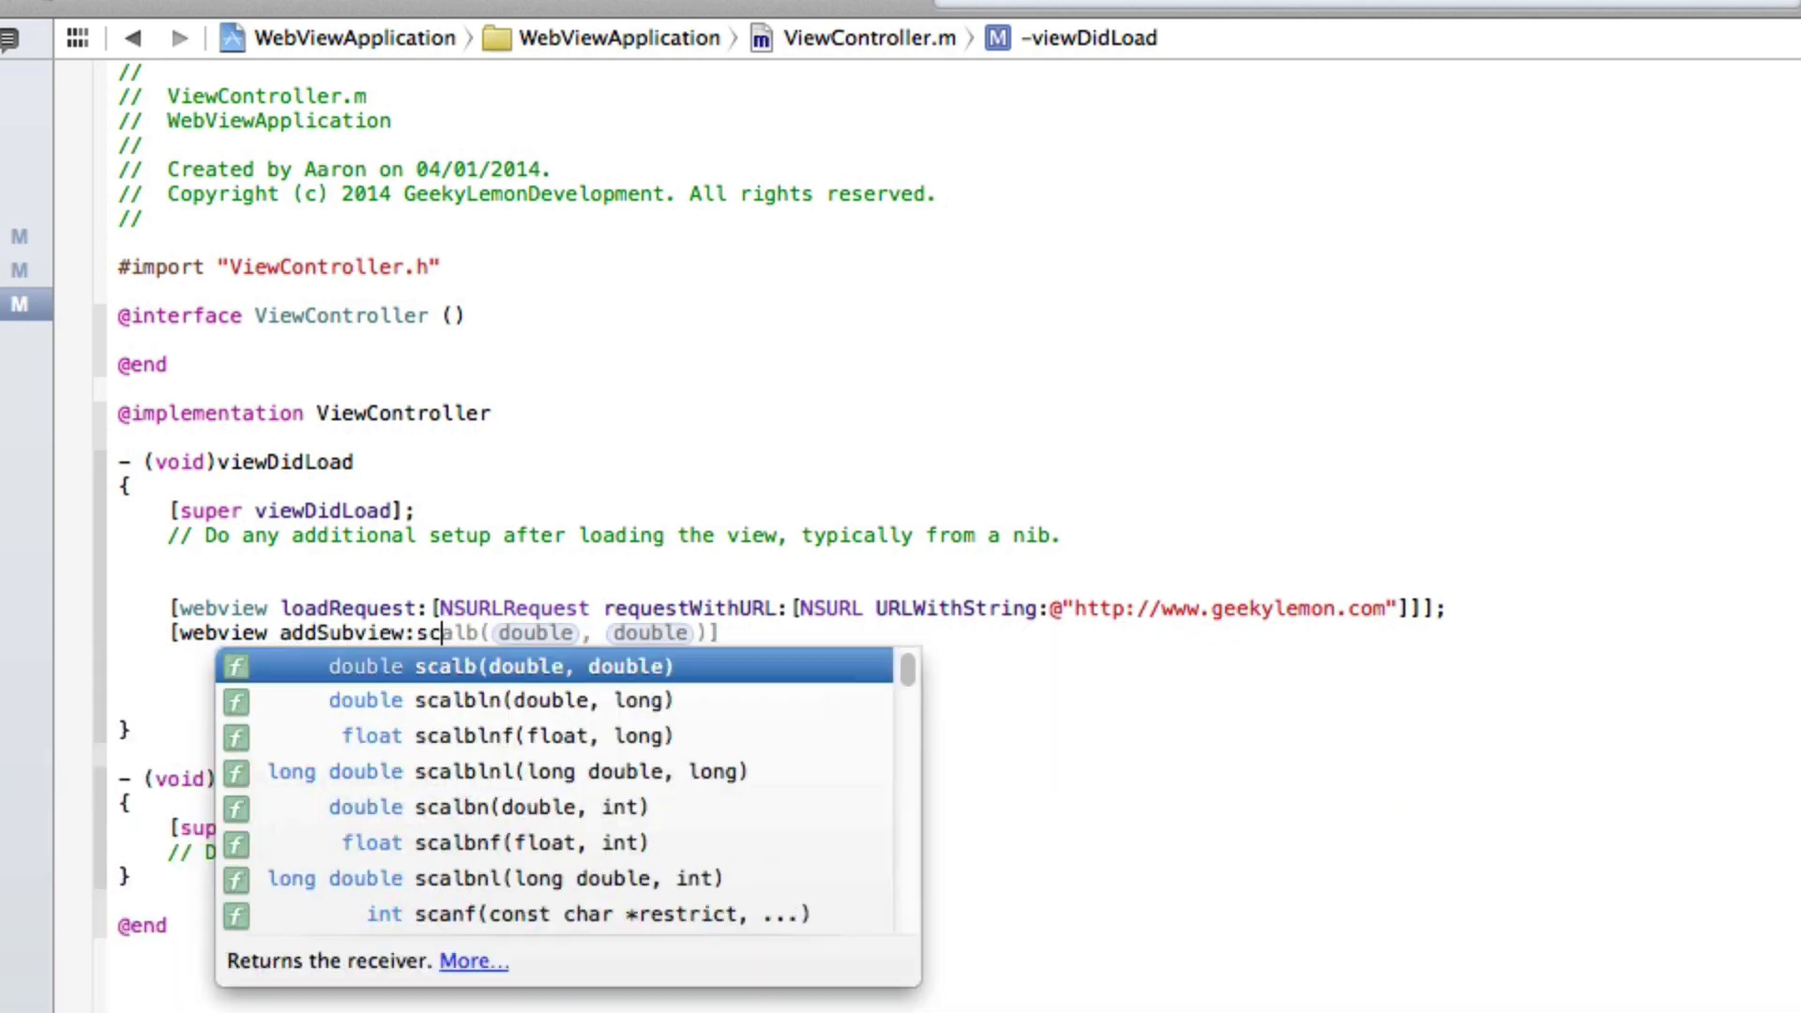
text(self)
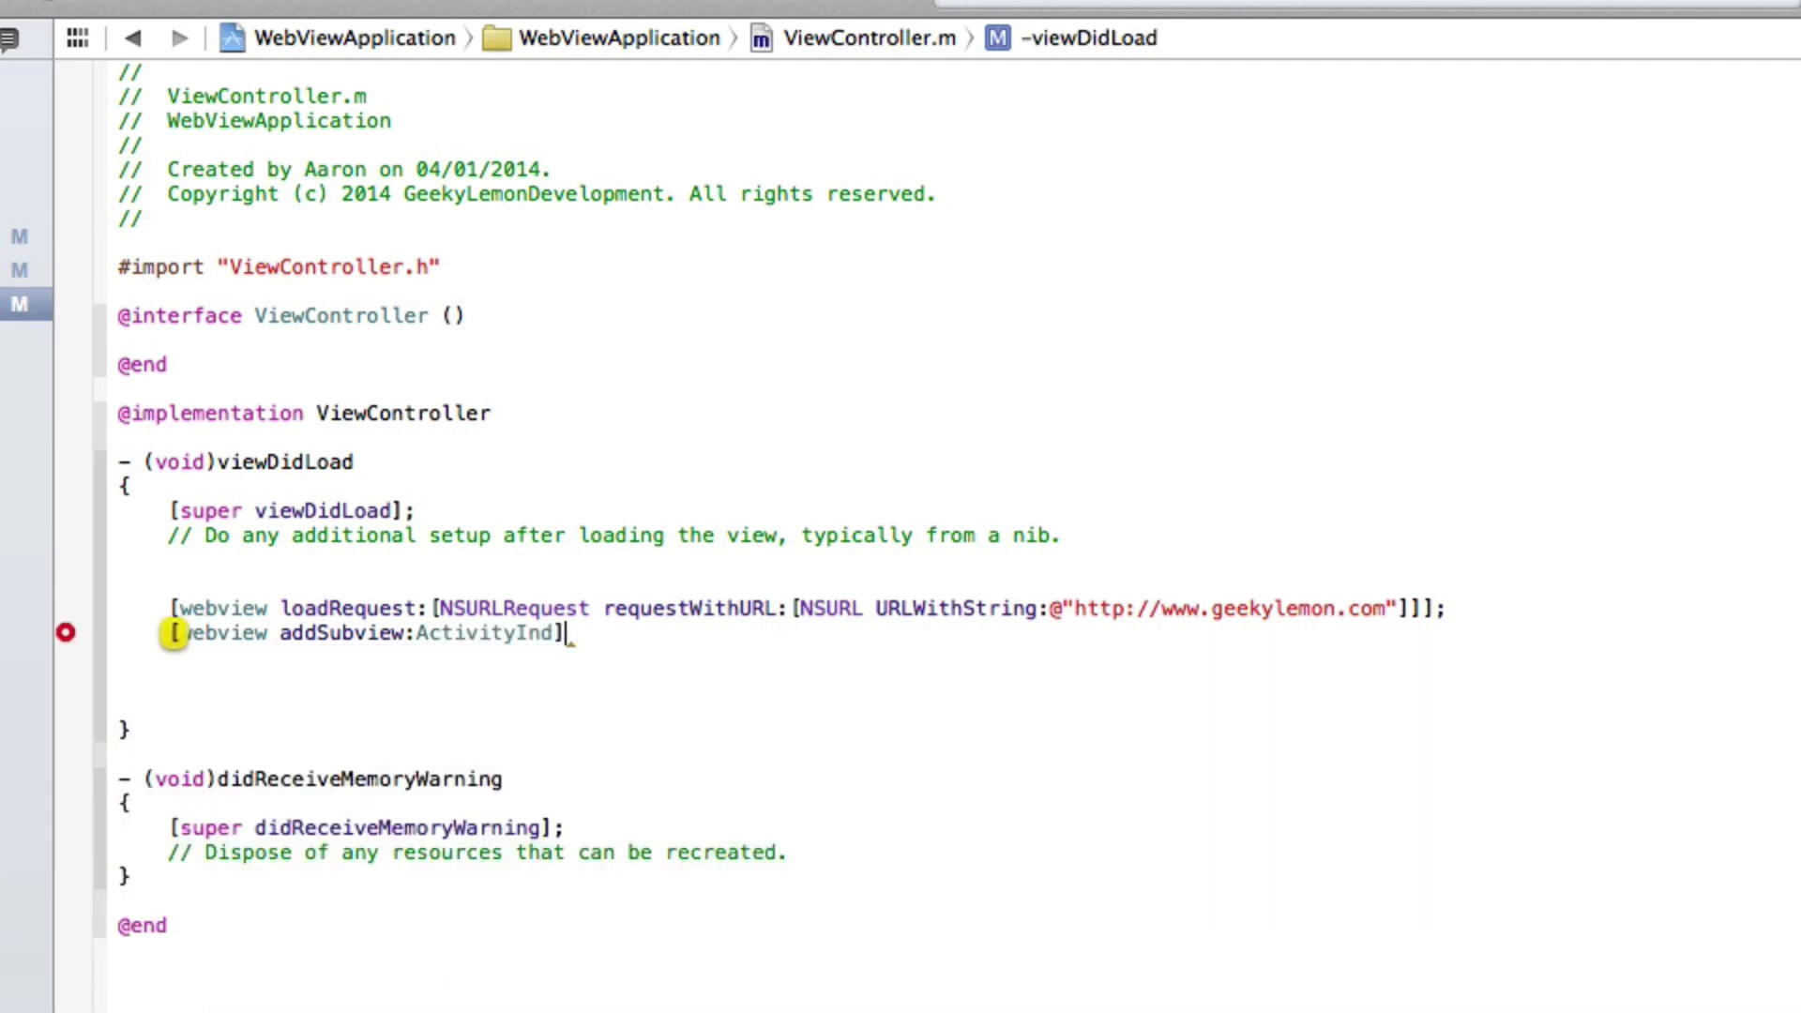
text(;)
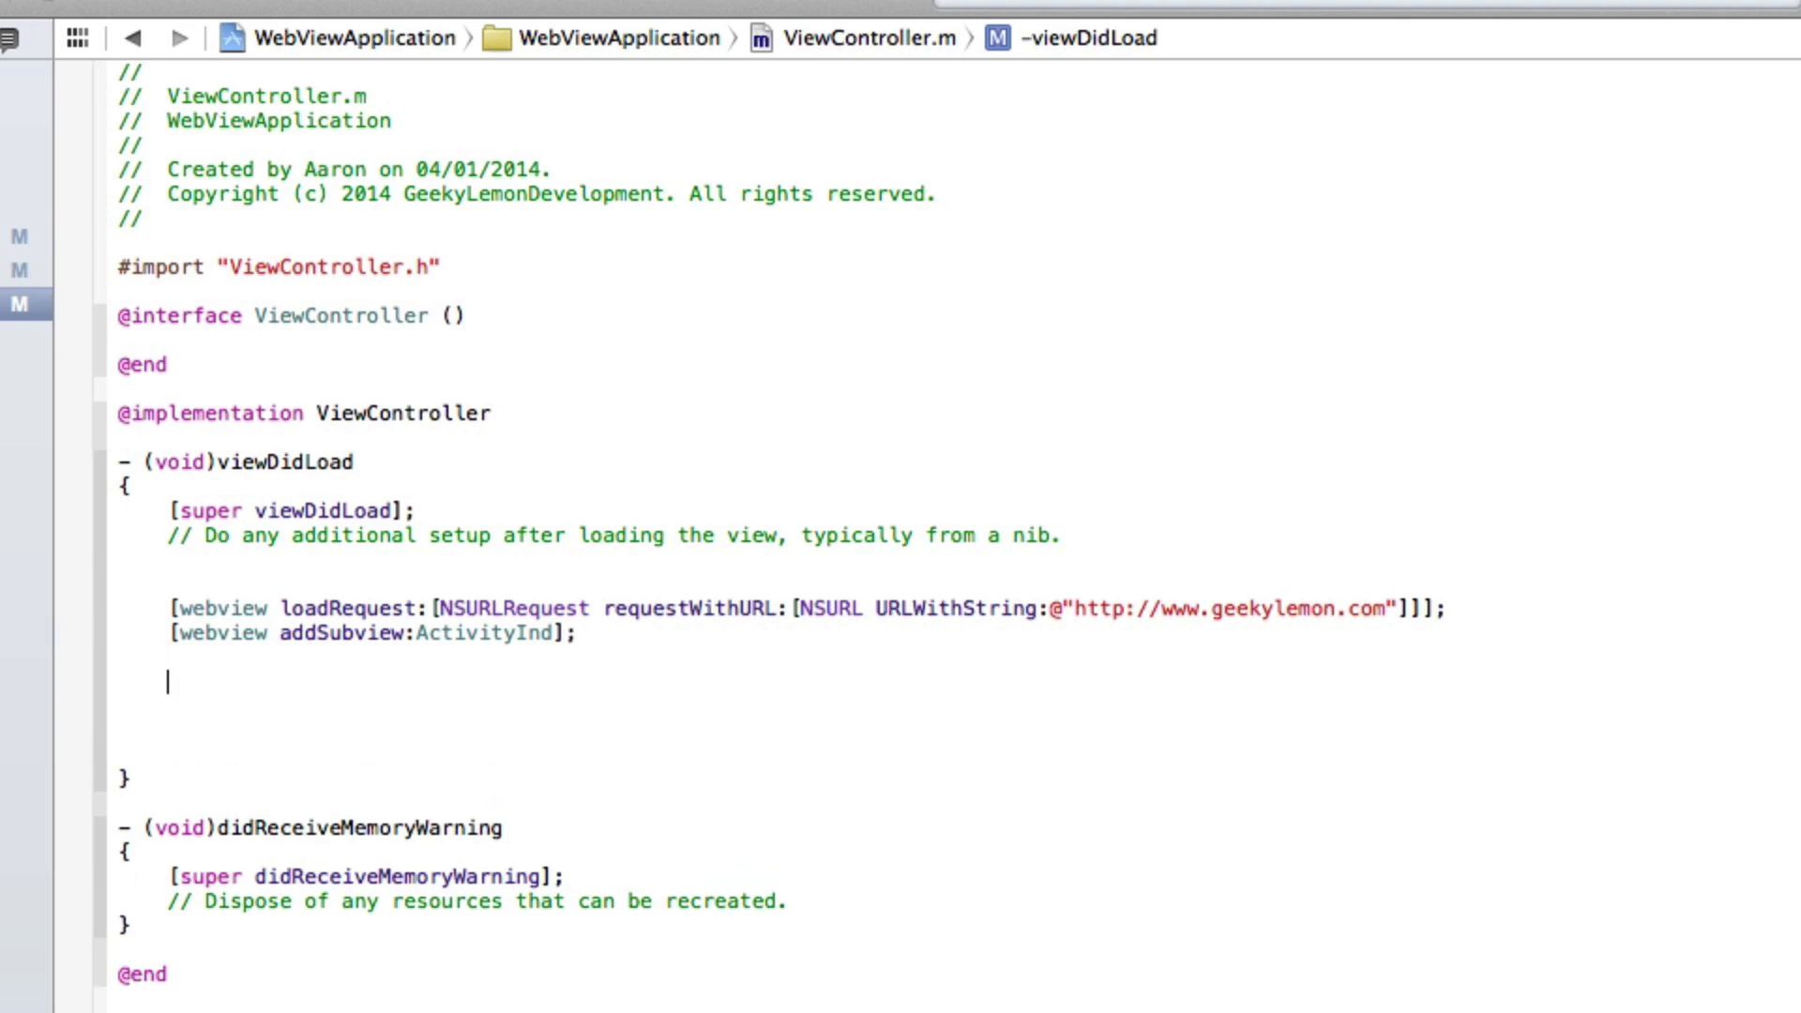
Step: Assign timer from NSTimer's scheduledTimerWithTimeInterval method via code completion
text(timer = [NS)
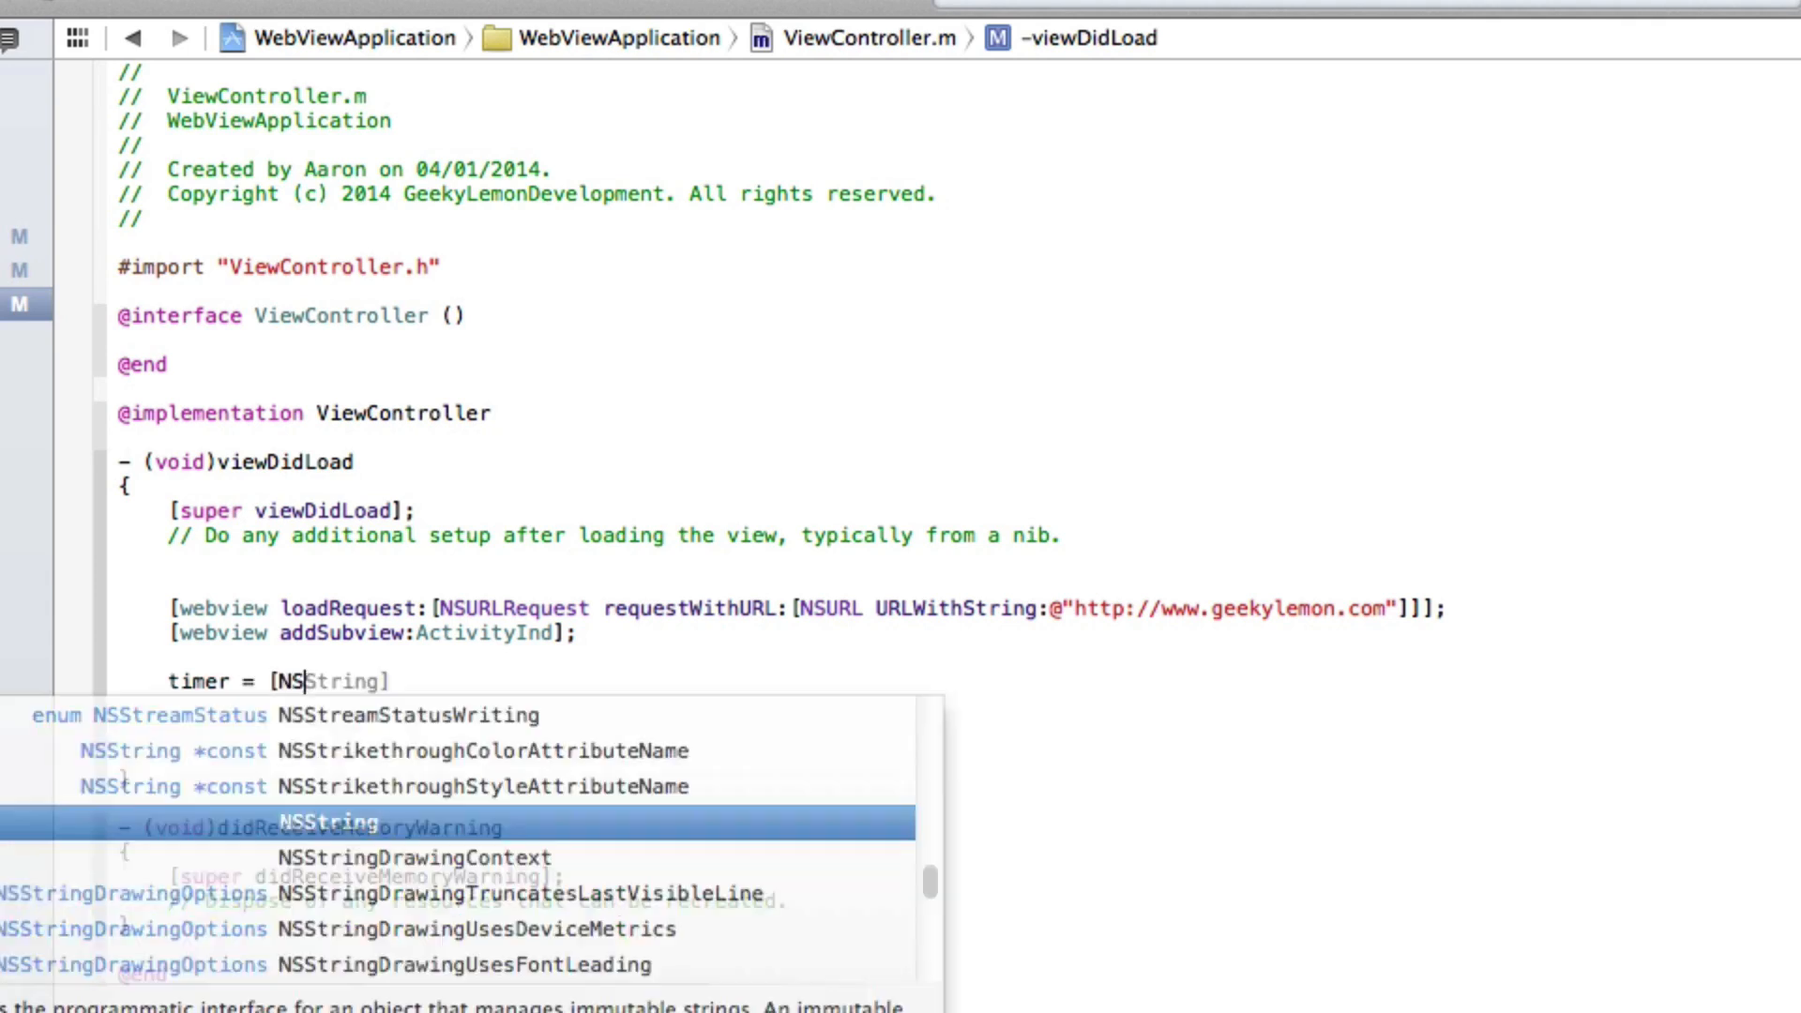
text(Thread)
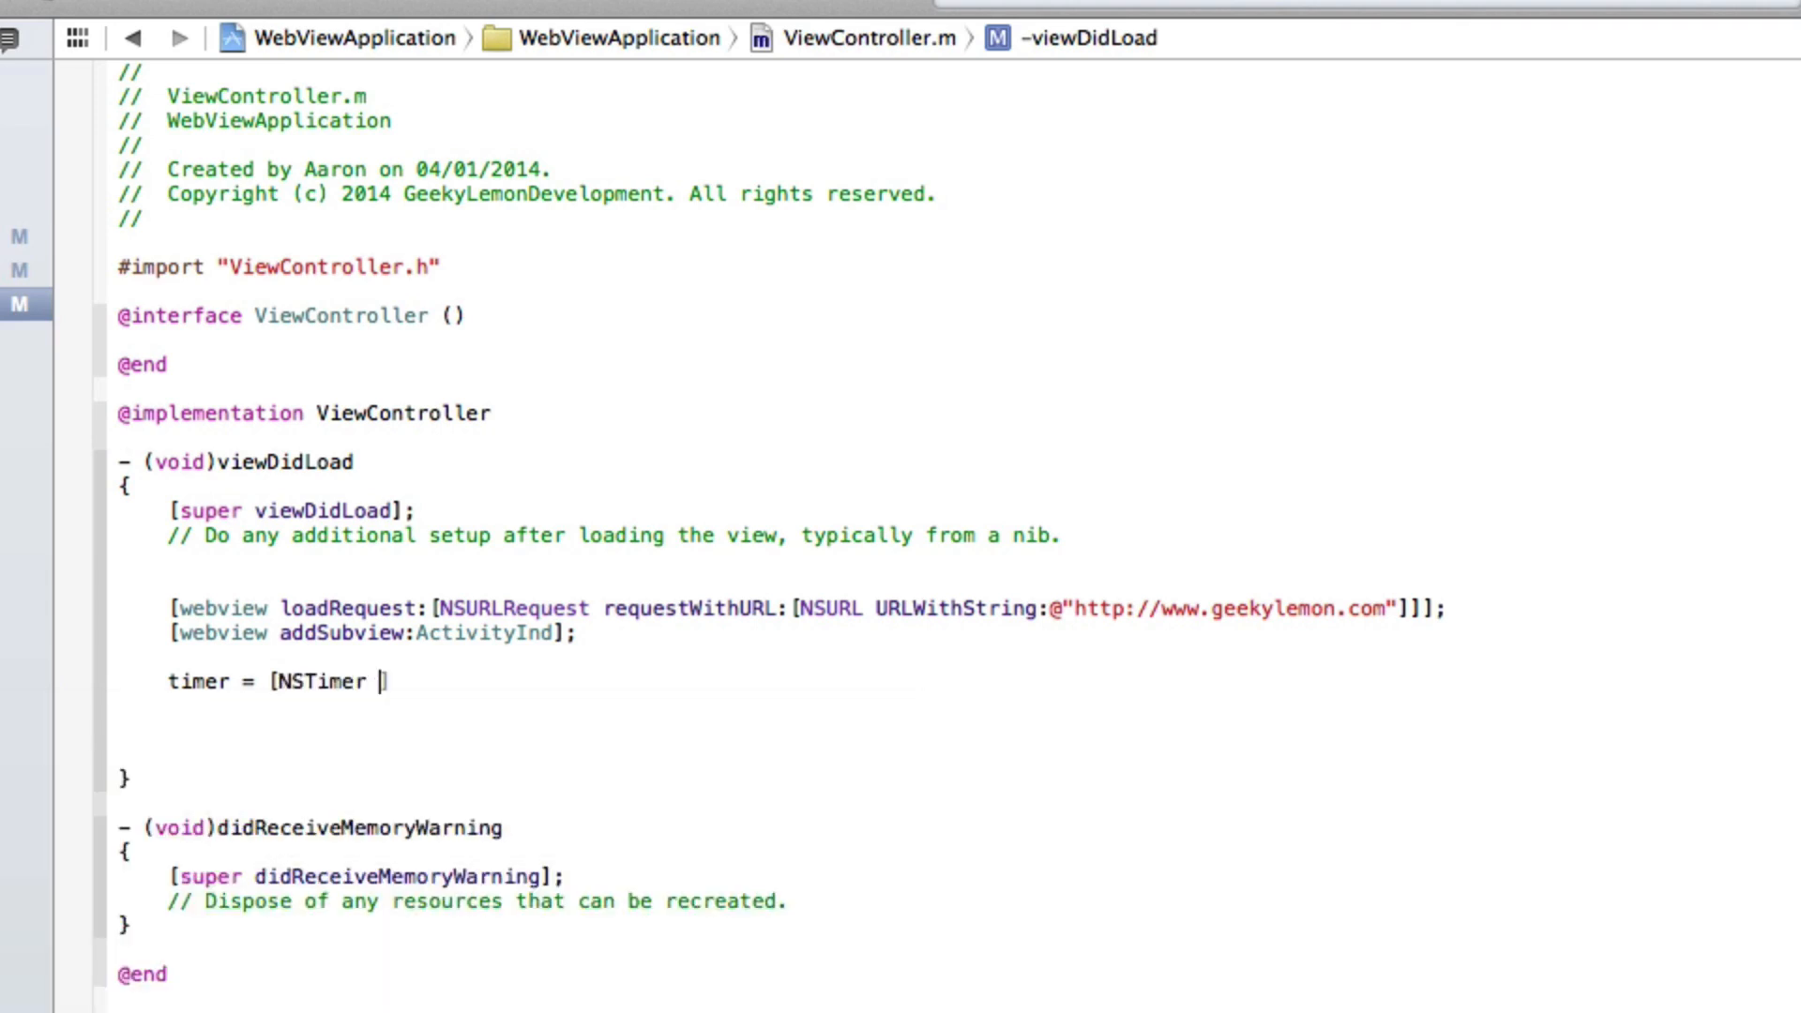
text(sch)
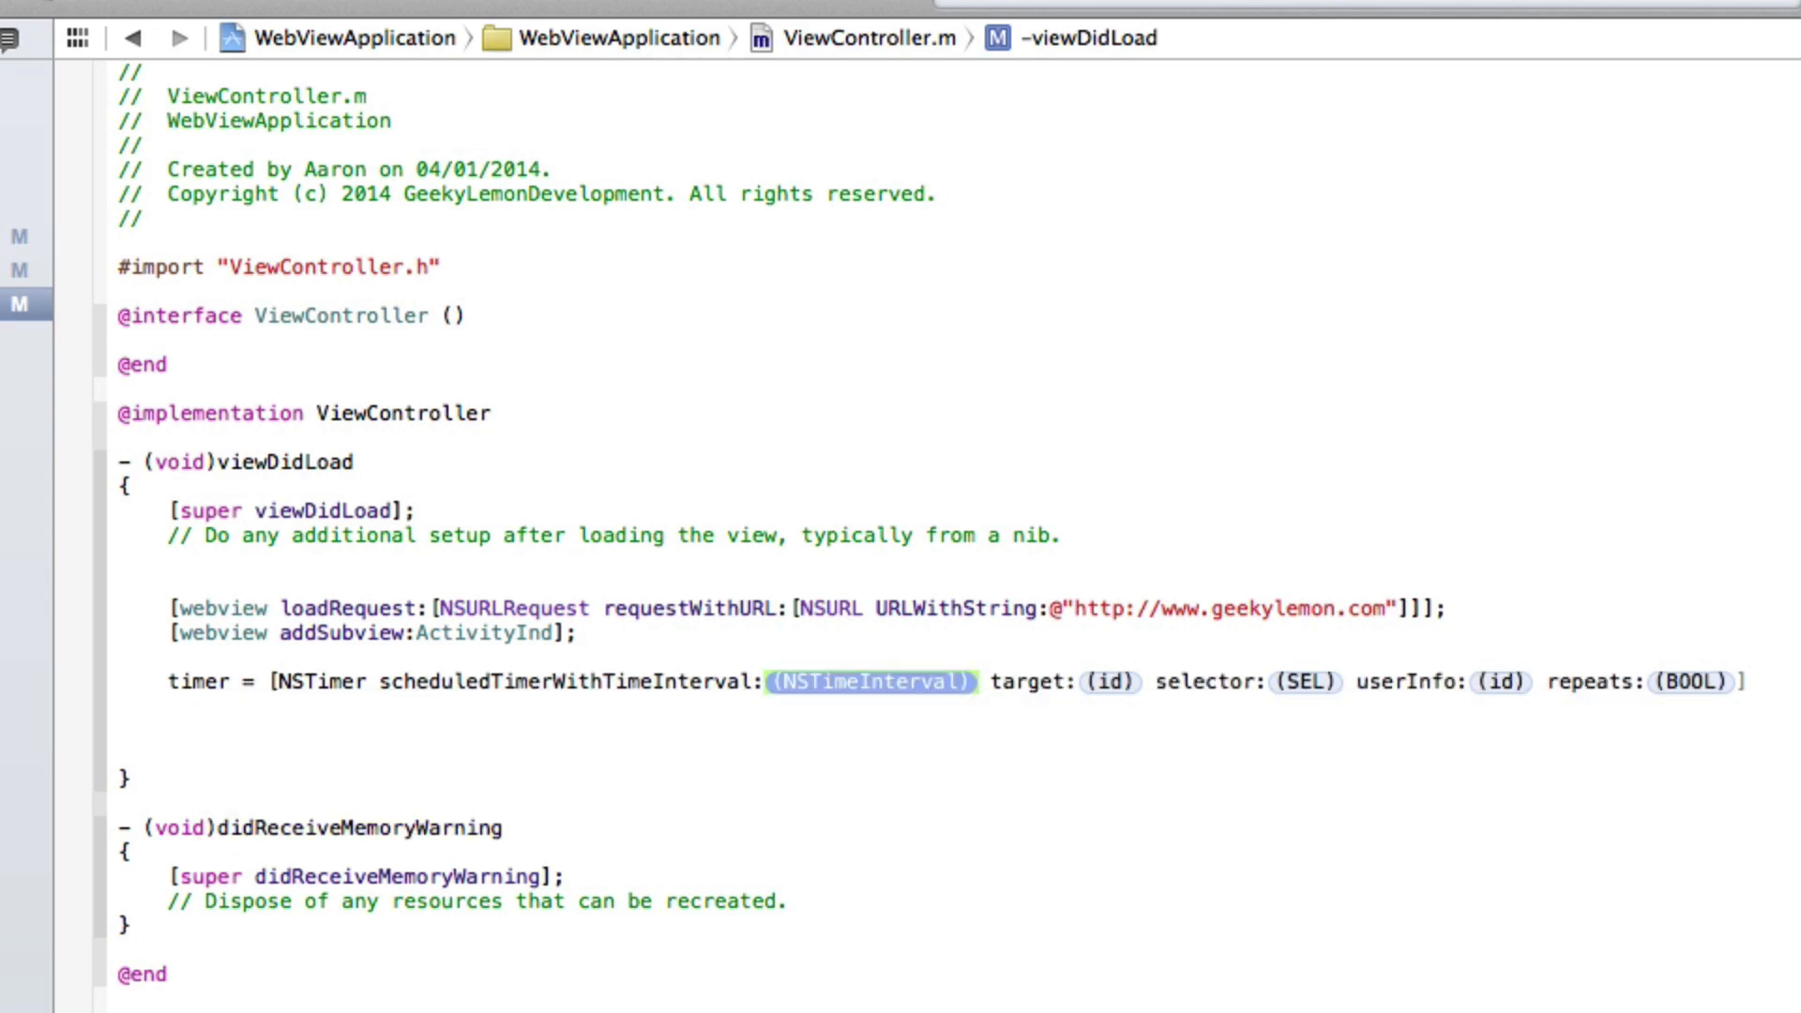
key(Delete)
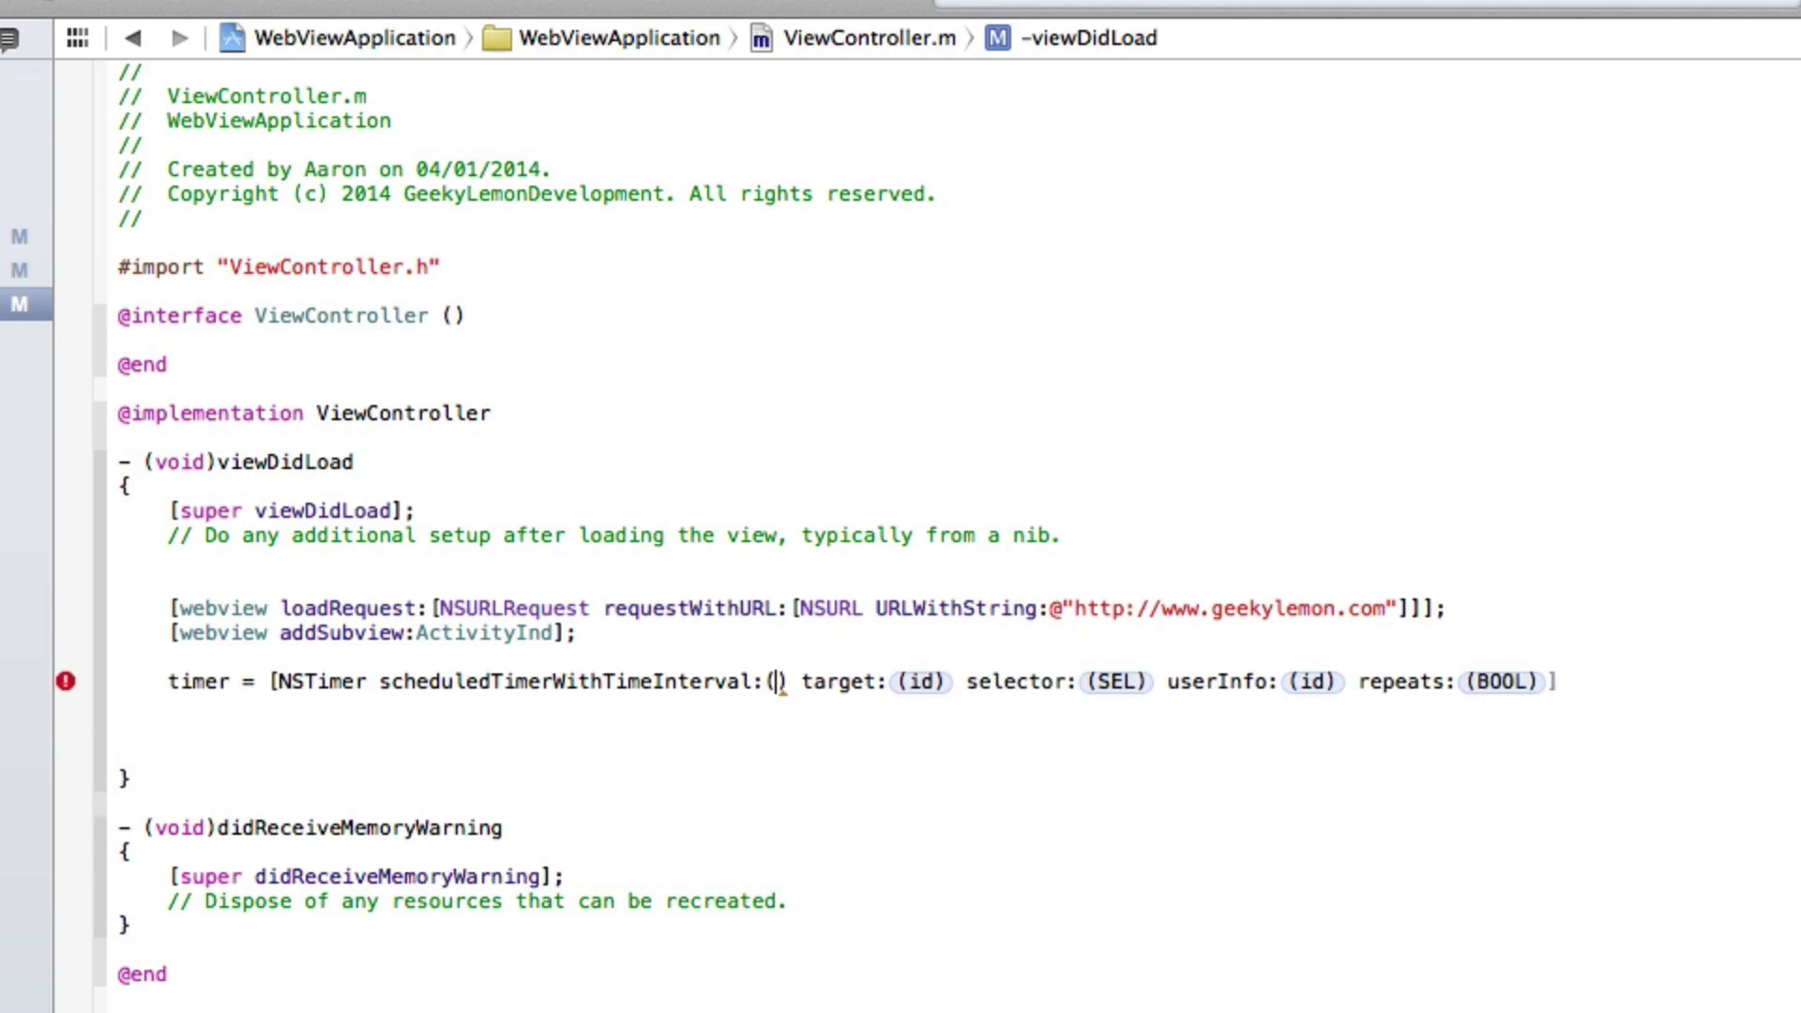
text(1.0)
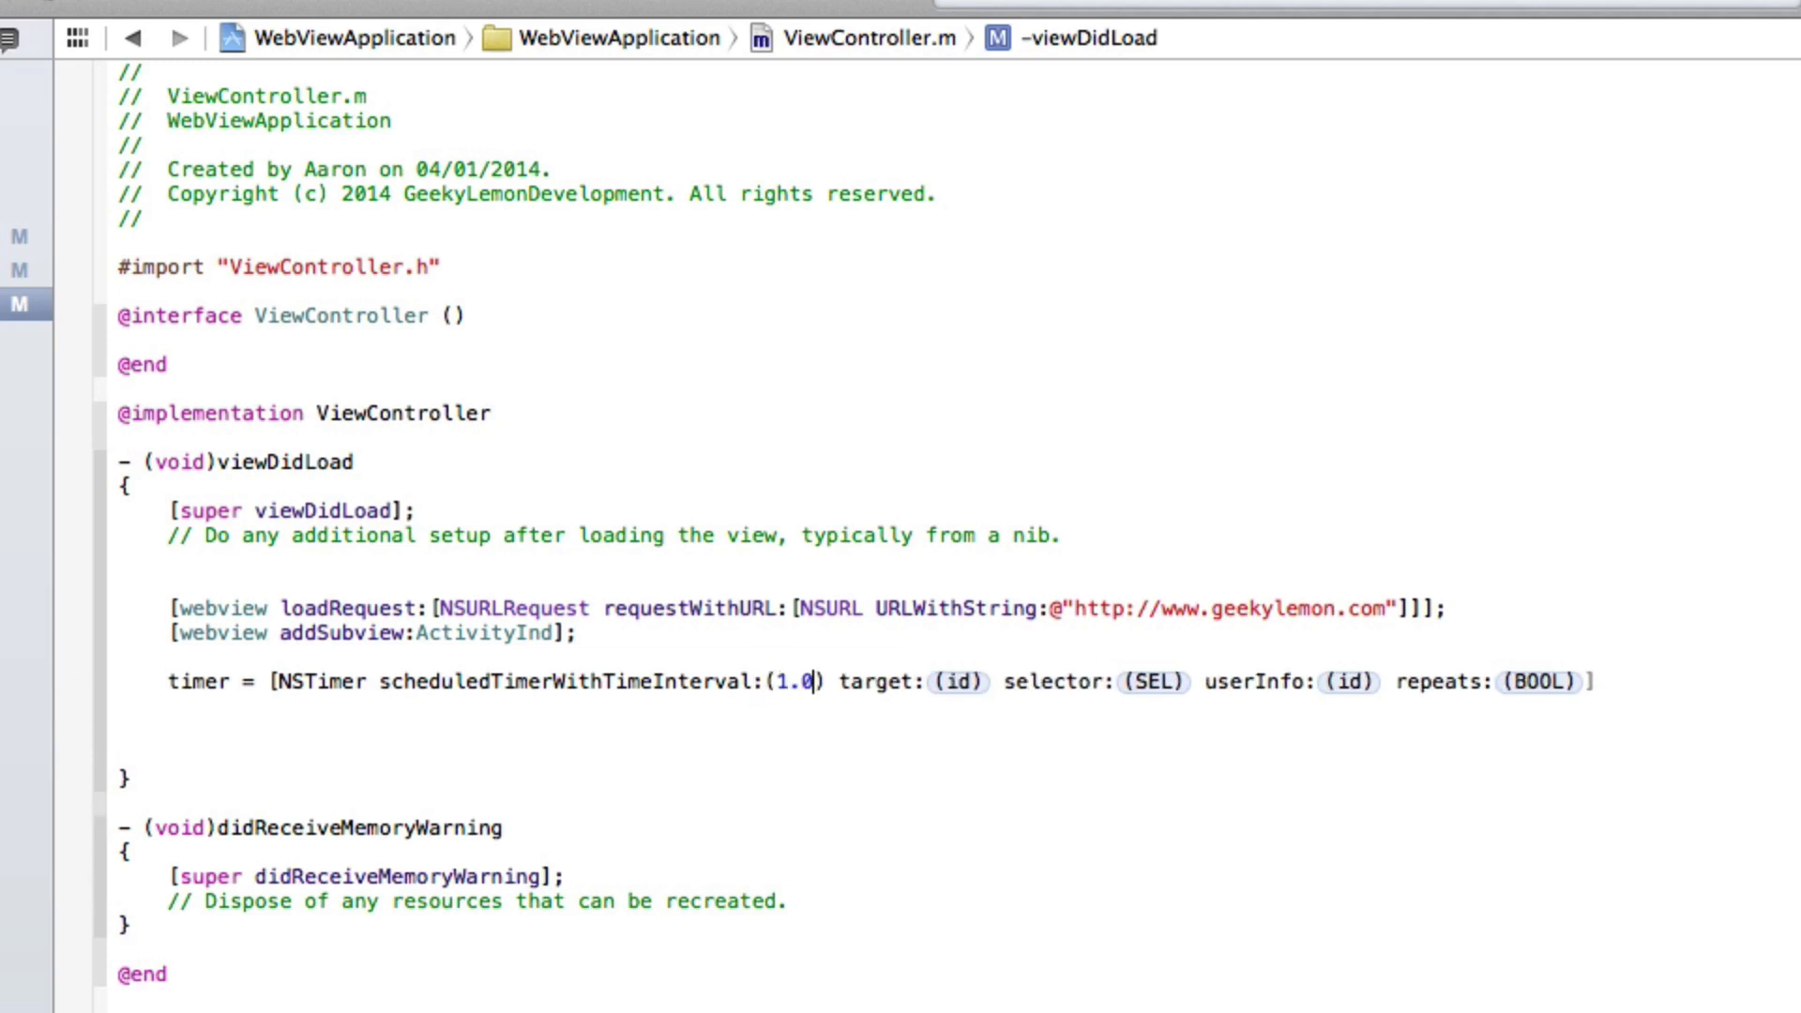
text(/2.)
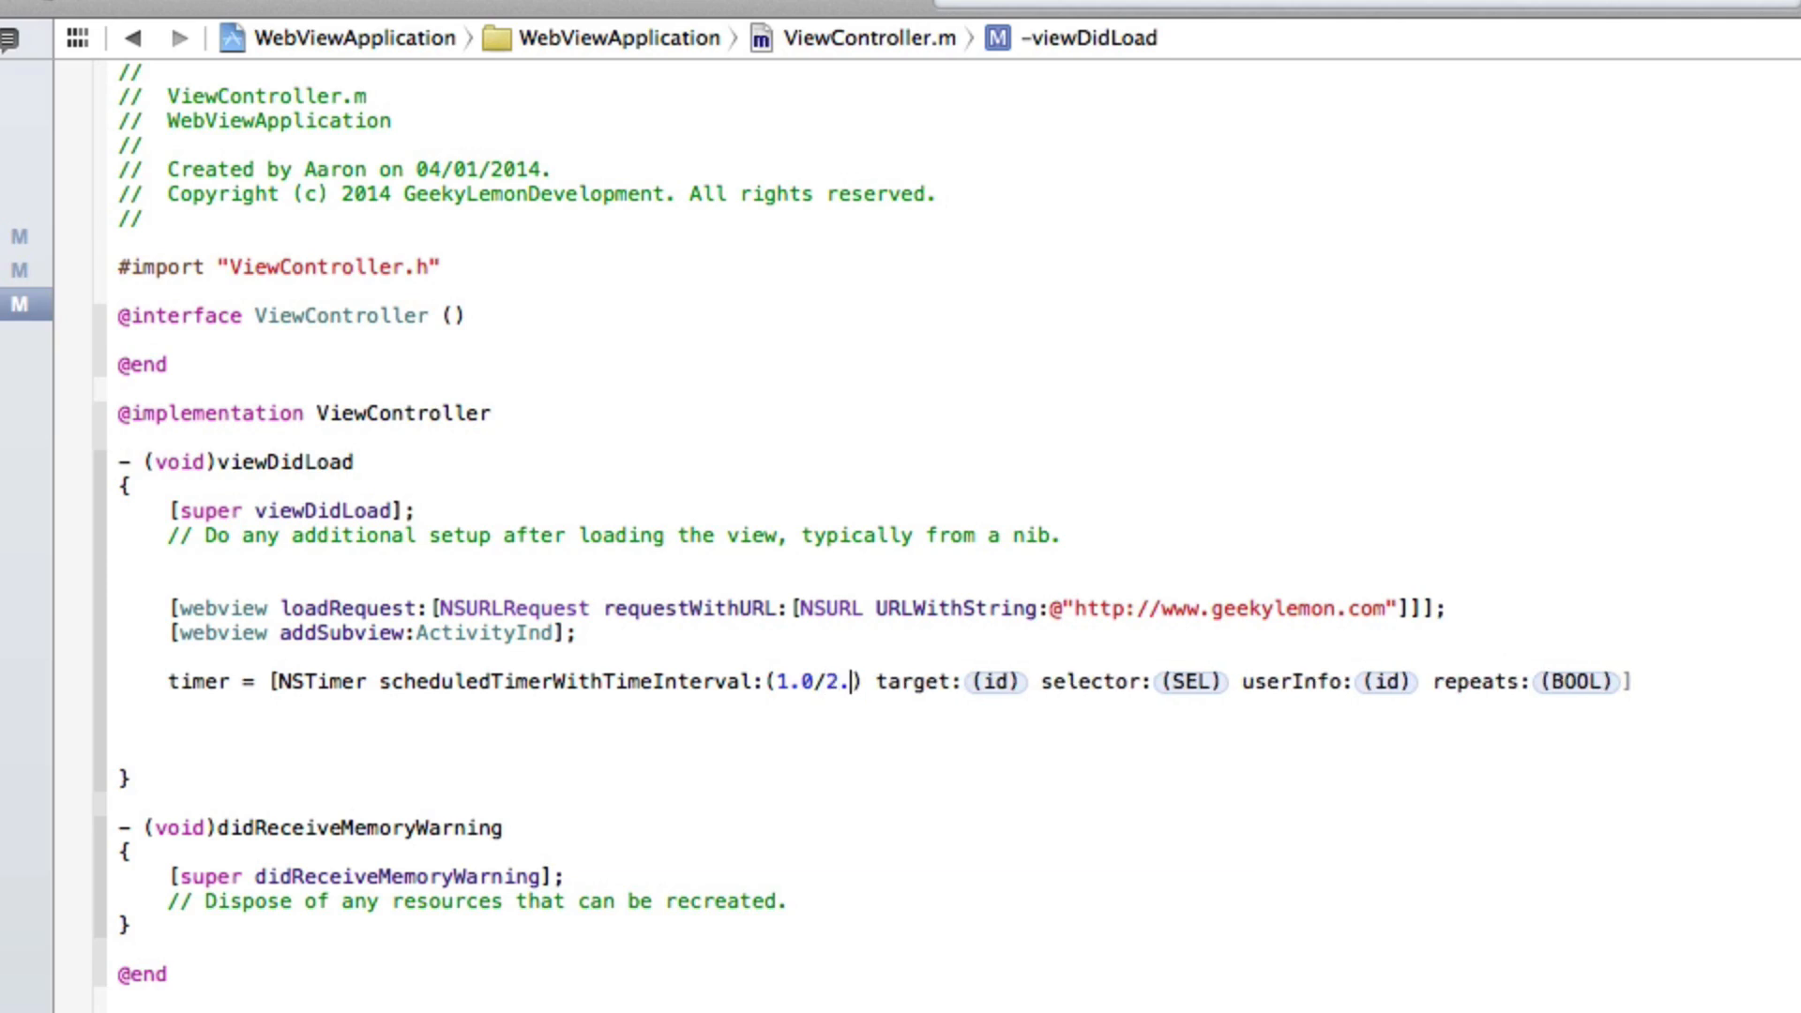
text(0)
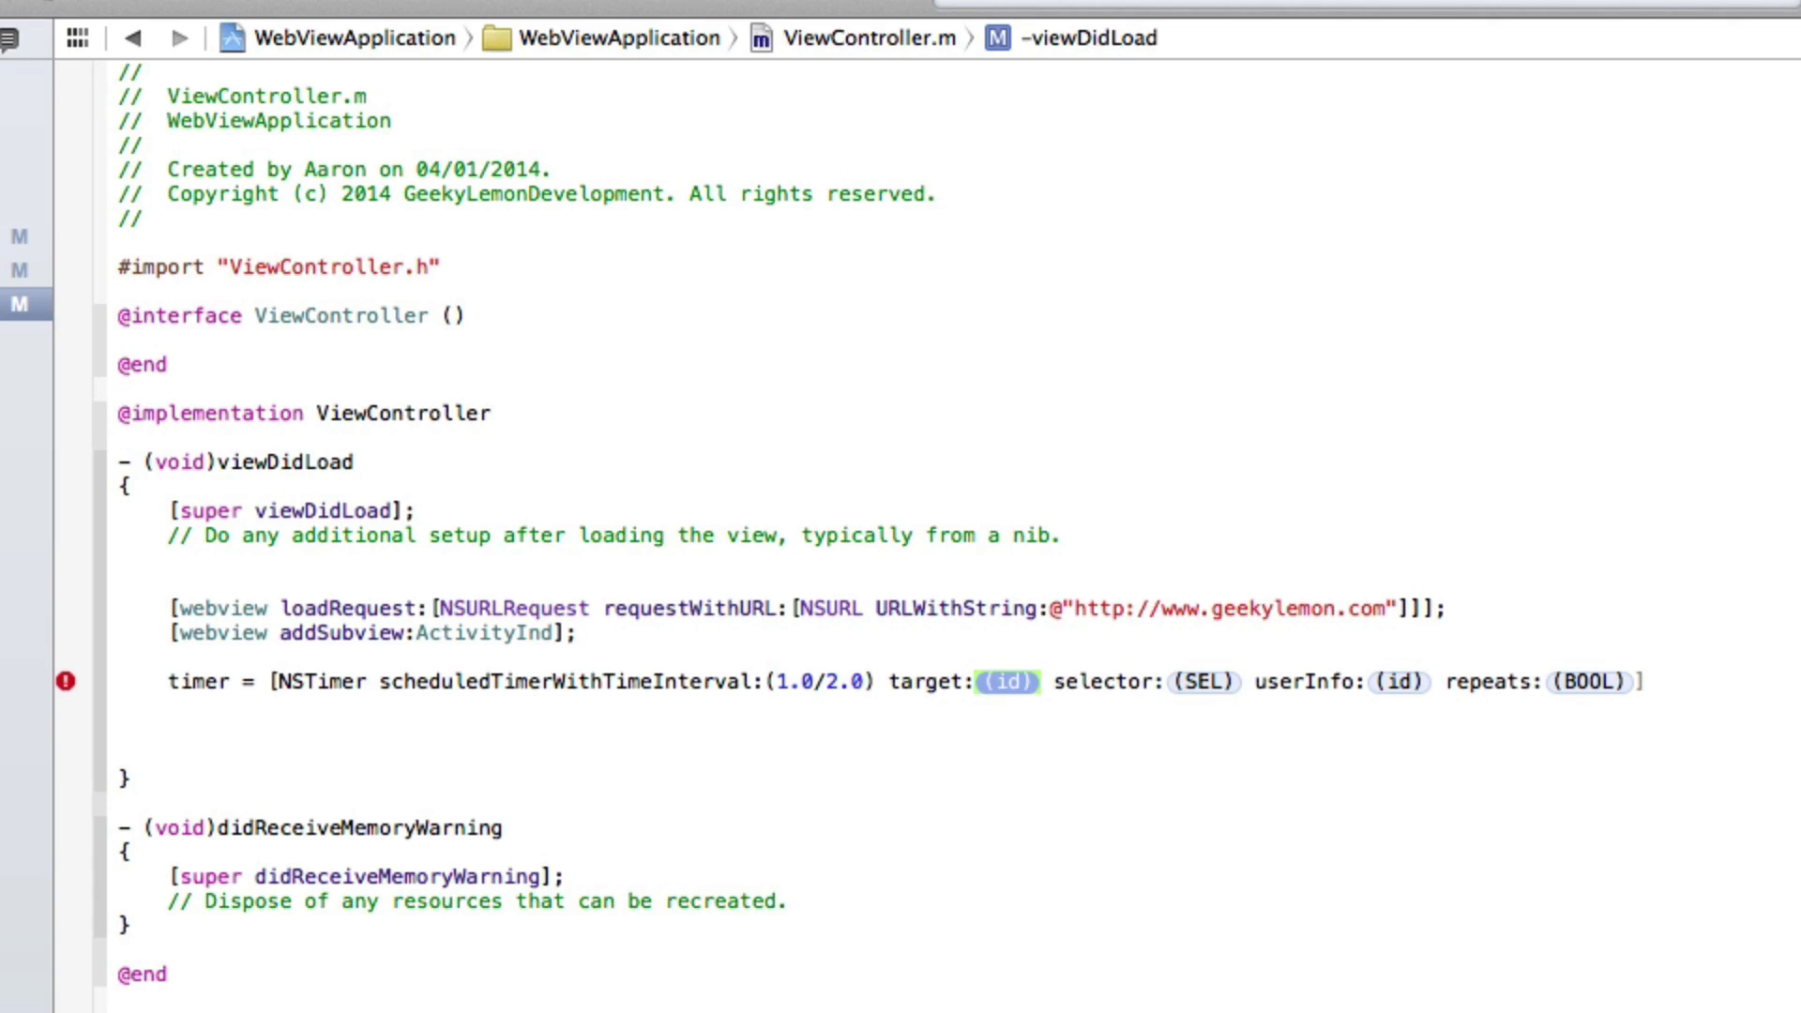
text(self)
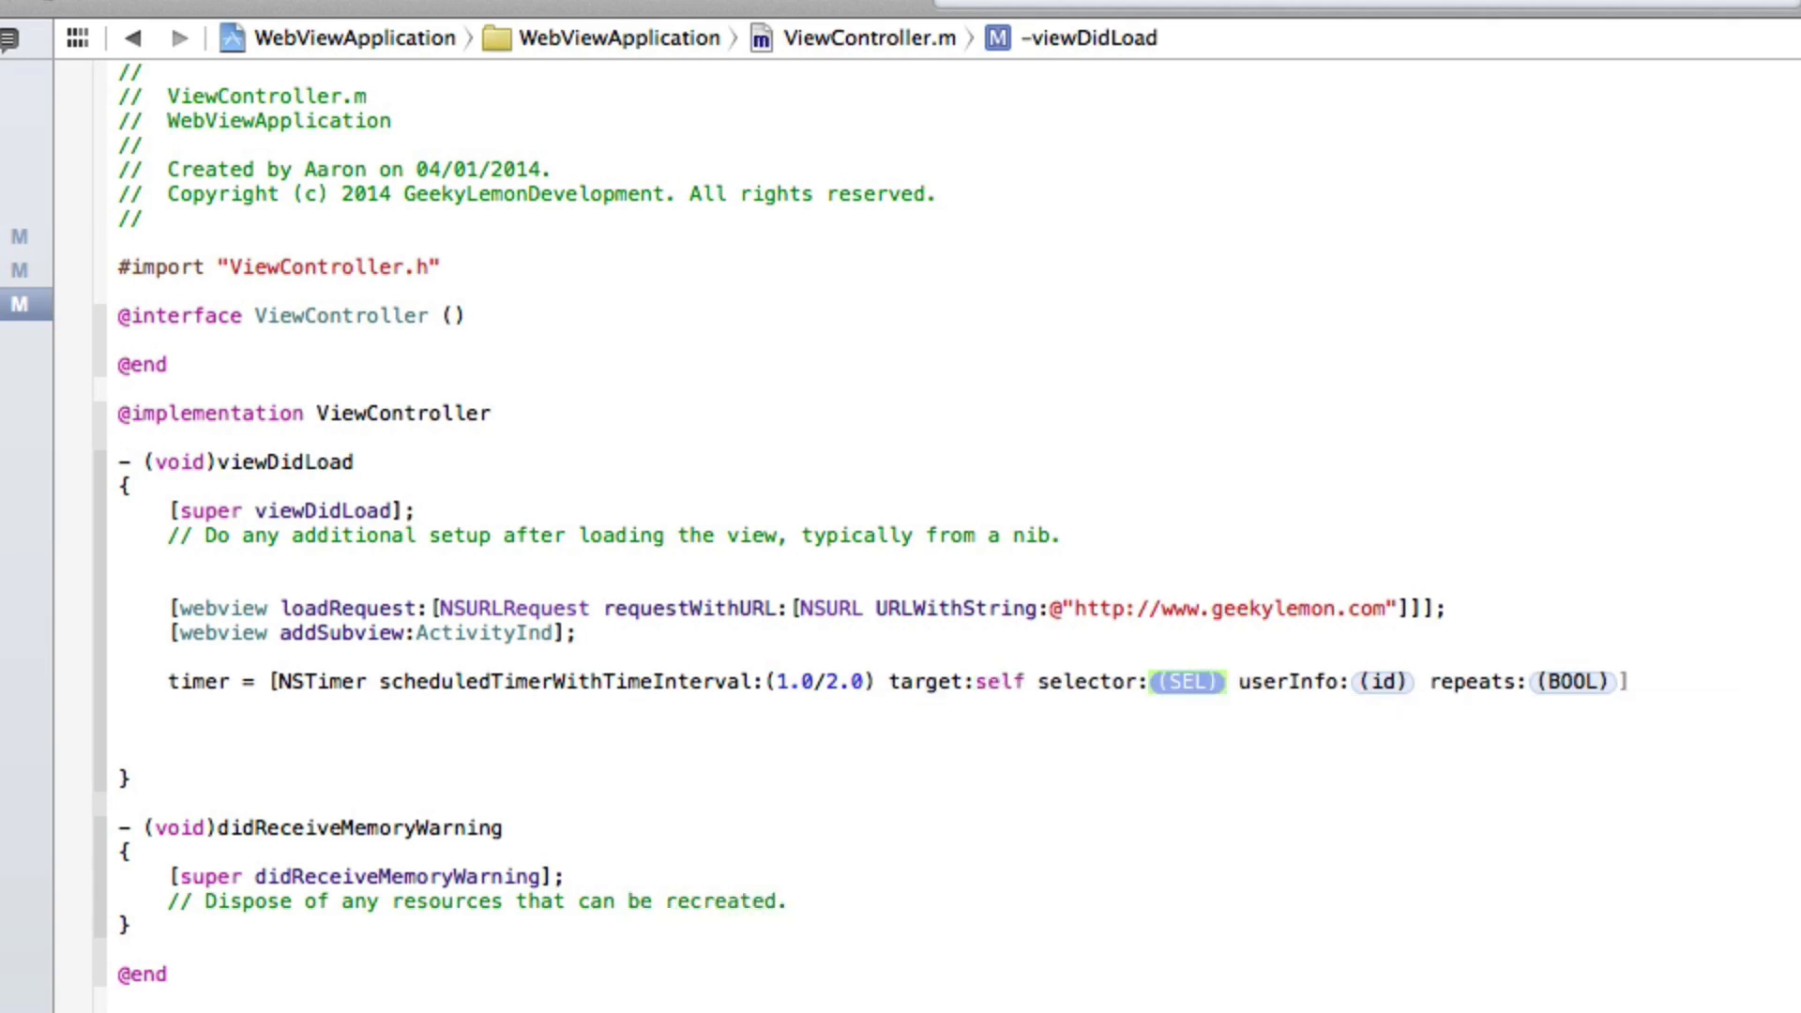
text(@selector)
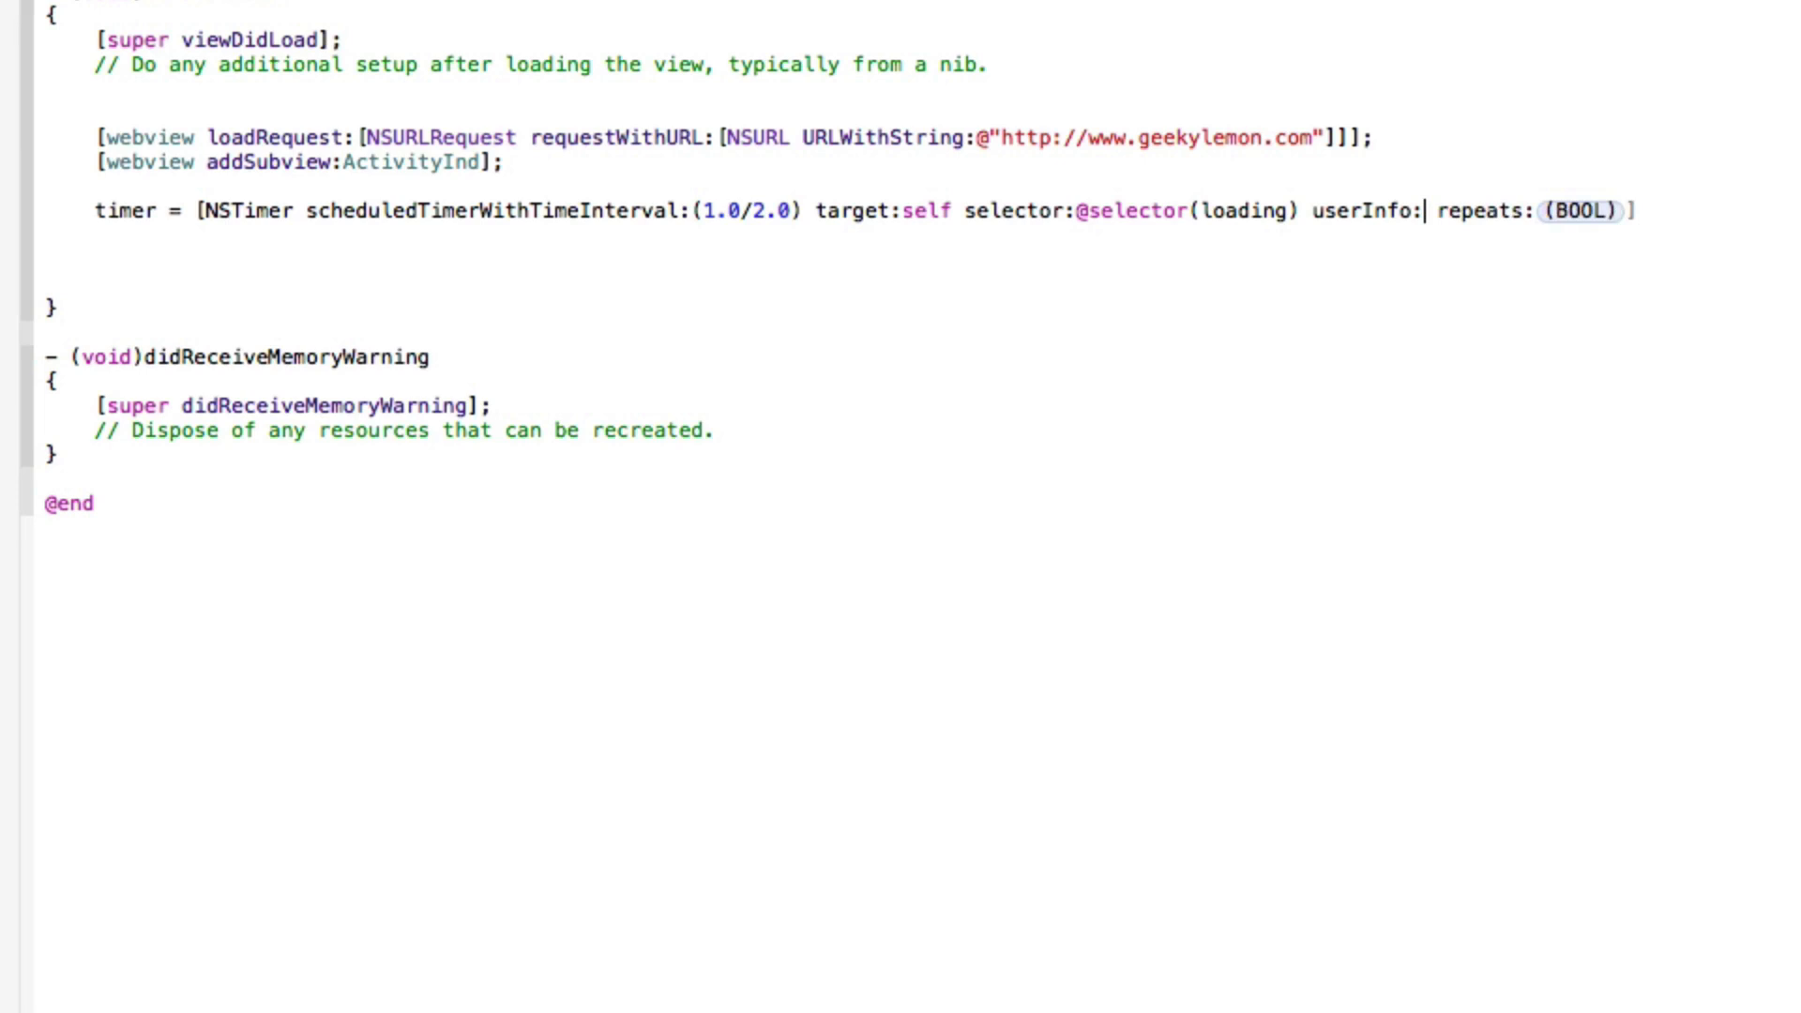
text(nil)
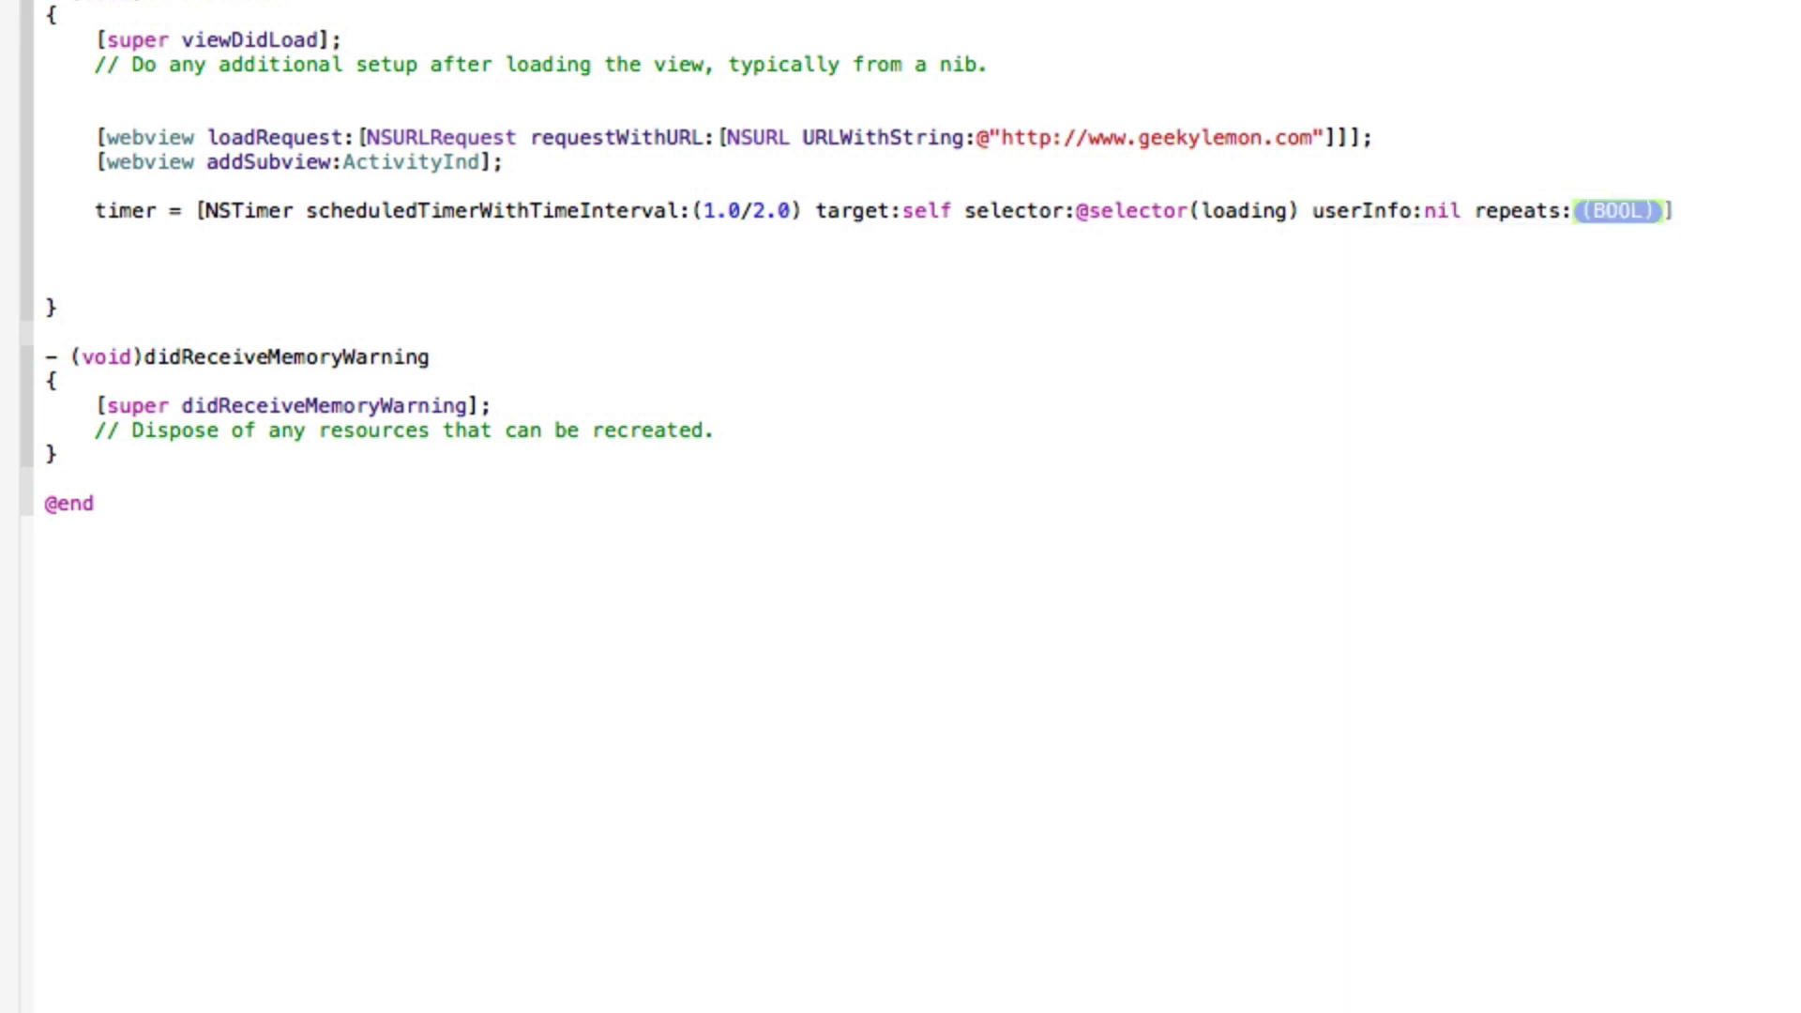
text(YES)
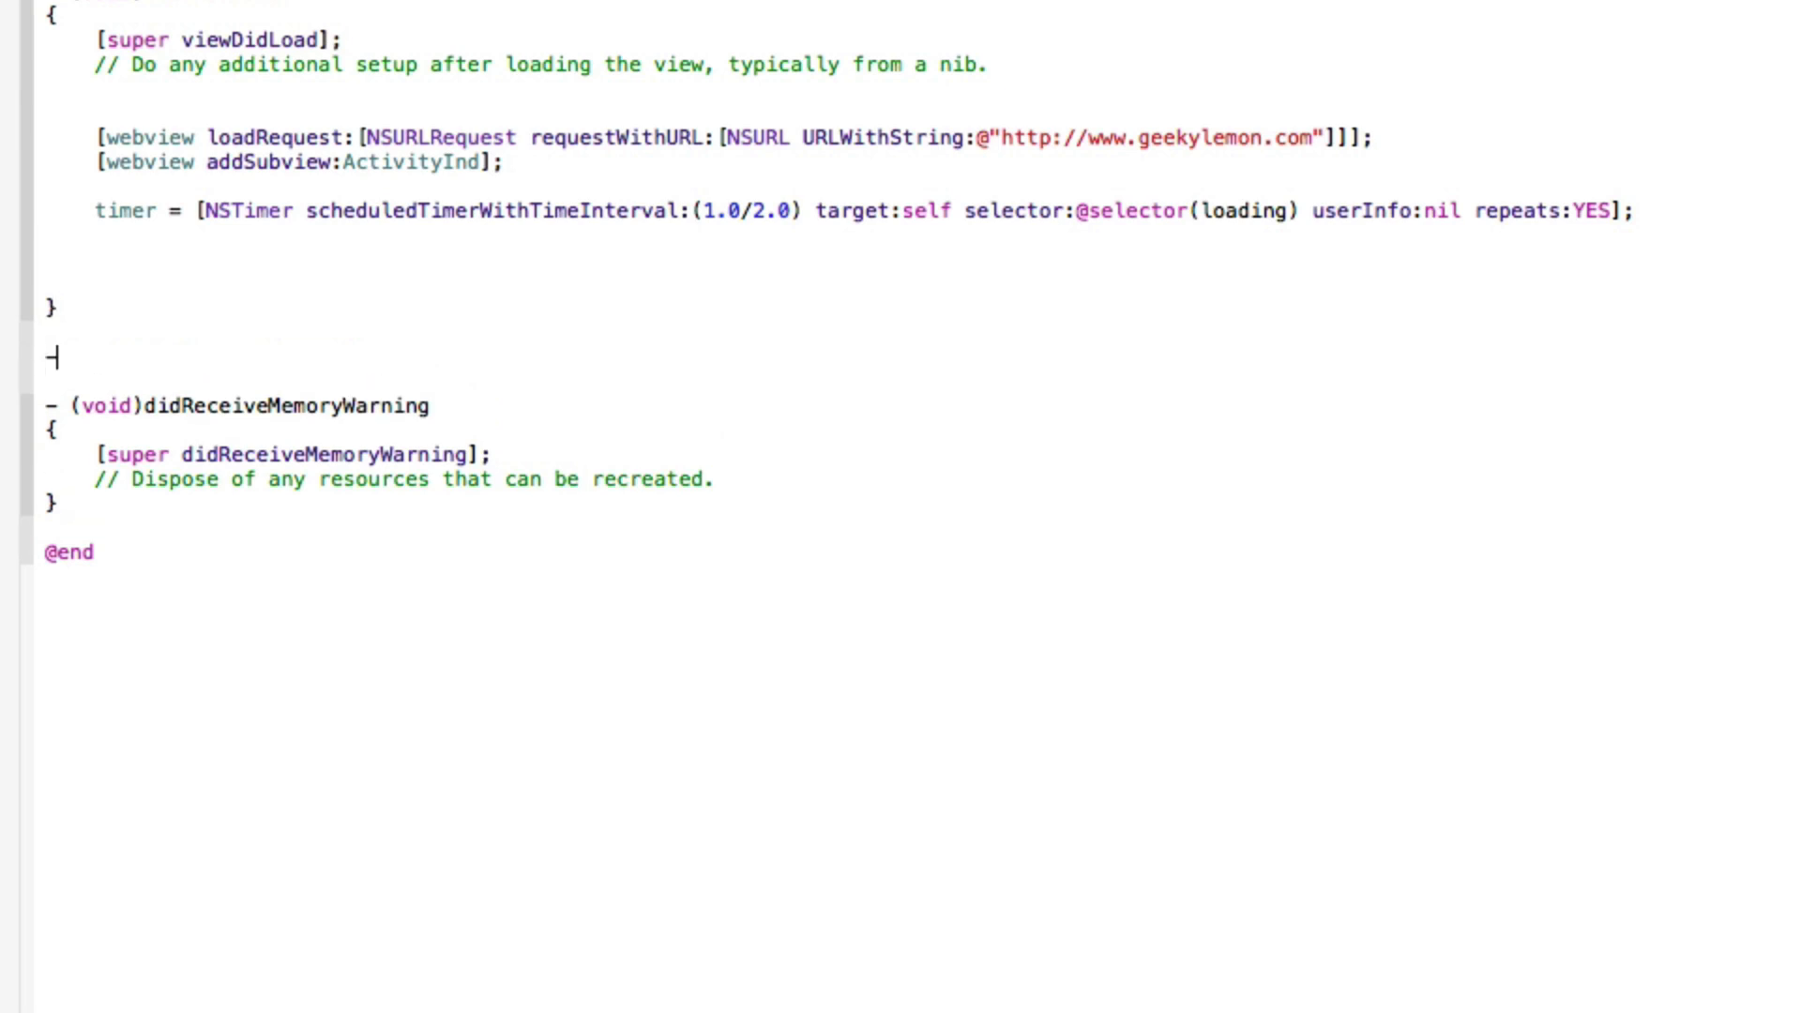
Step: Write -(void)loading whose if (!webview.loading) branch calls [ActivityInd stopAnimating]
text(- (void))
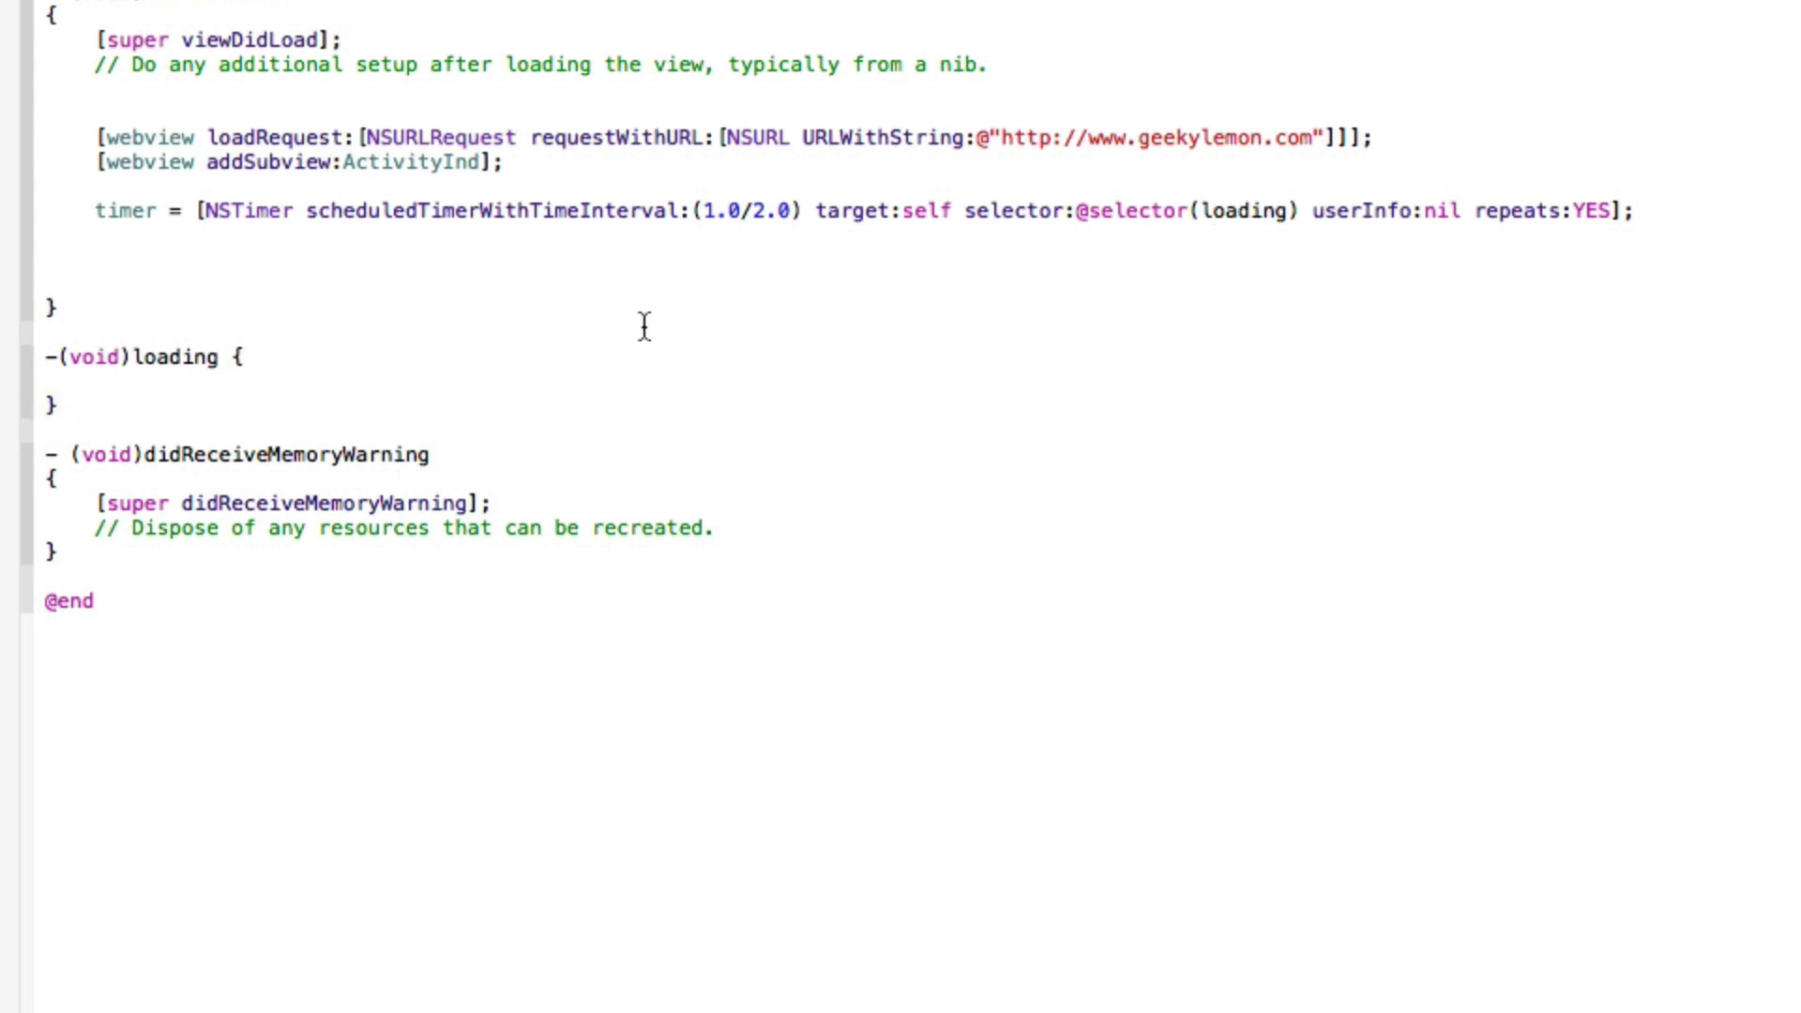
mouse_move(596, 383)
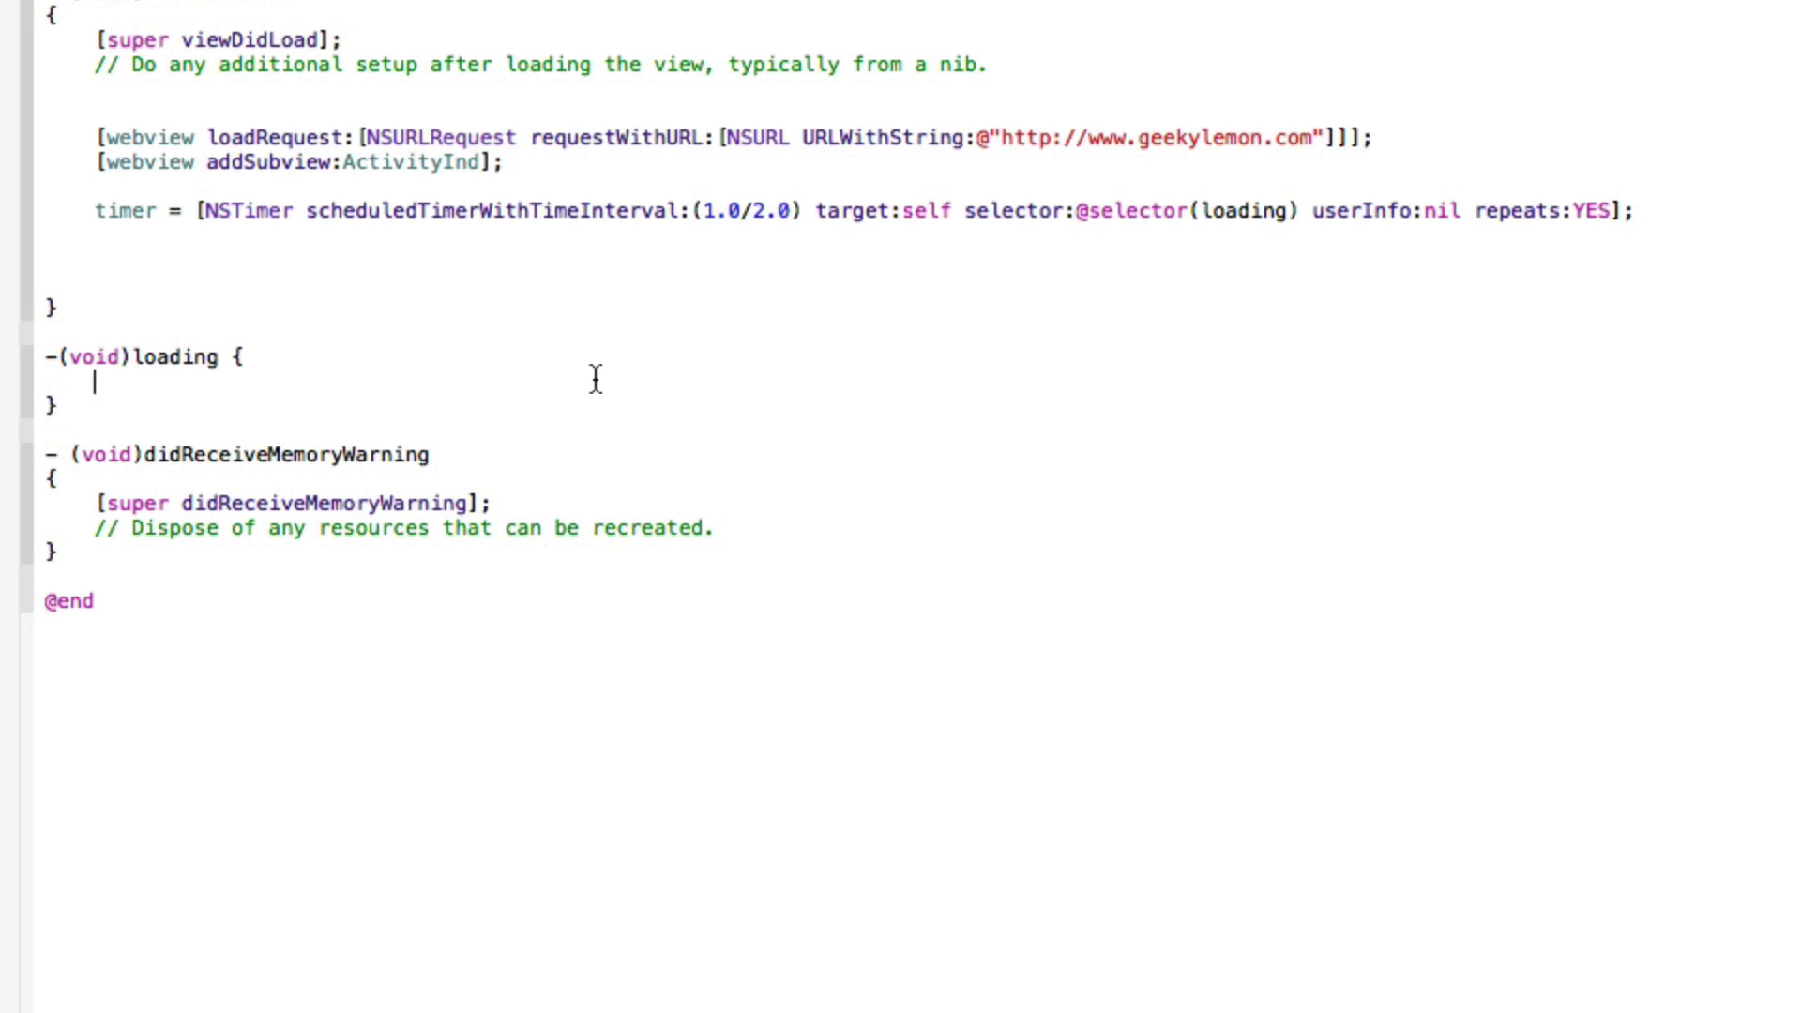
text(if (condition) {)
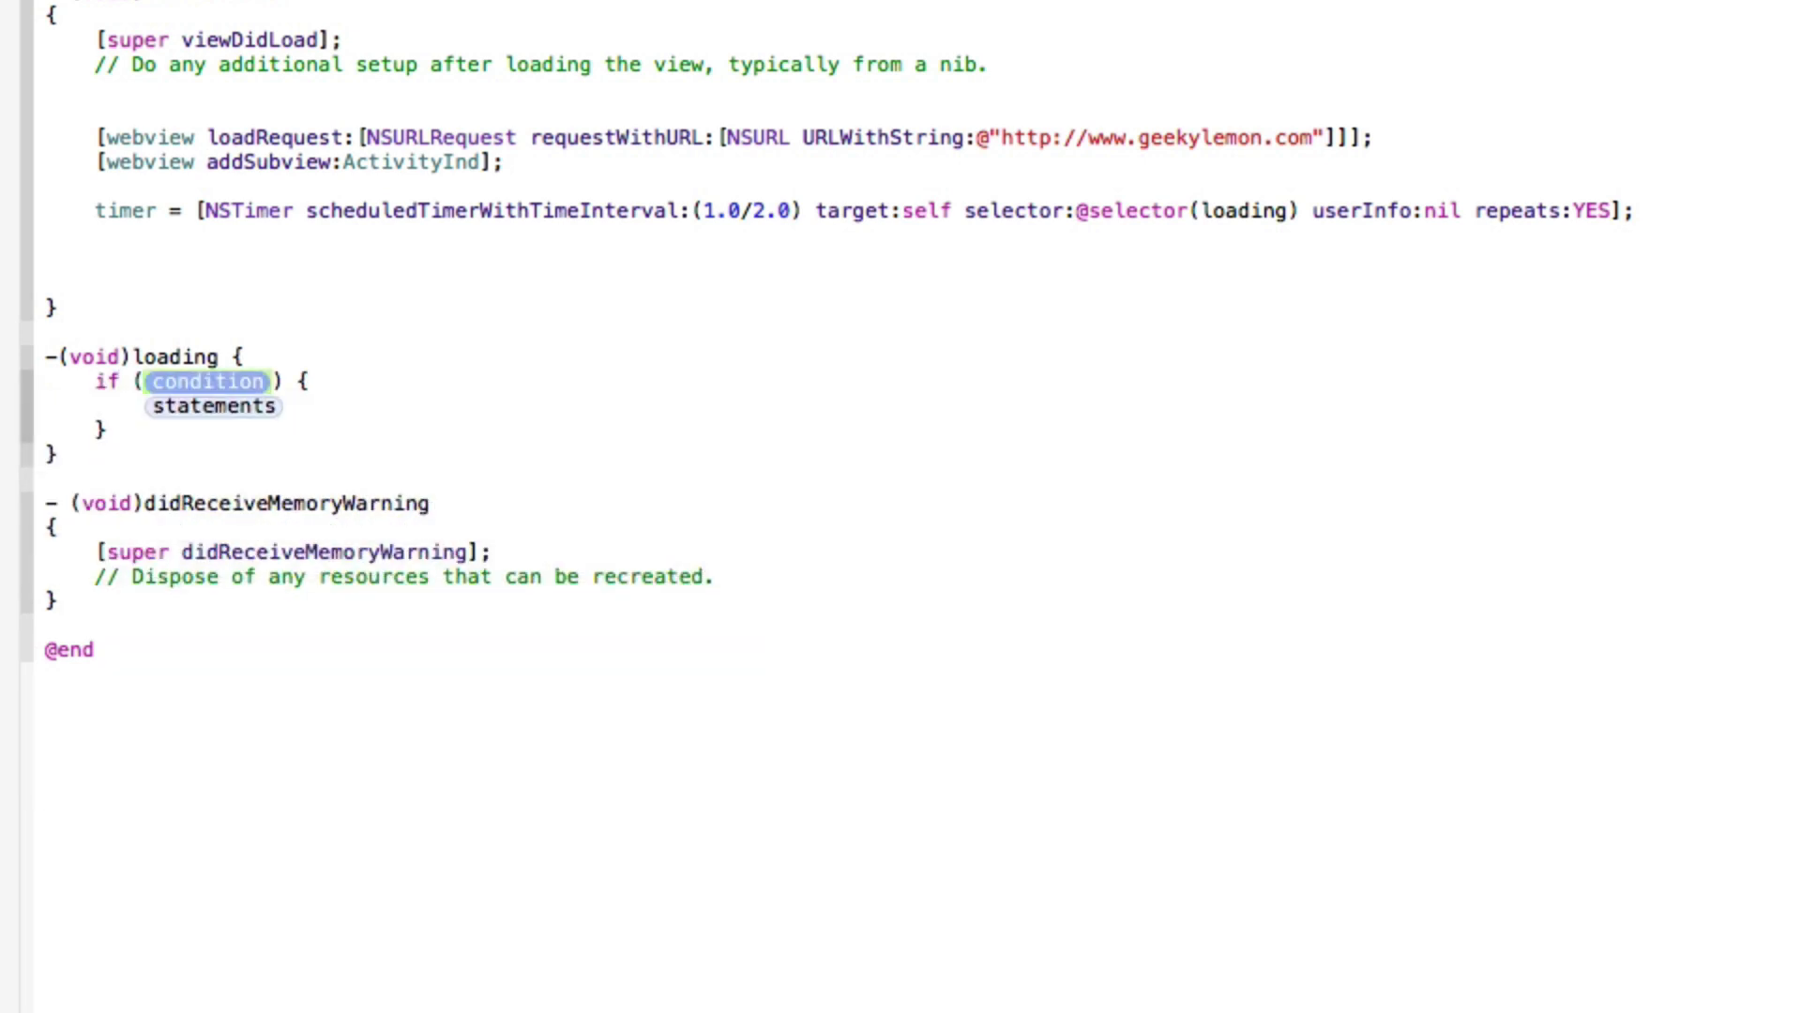
text(!webview)
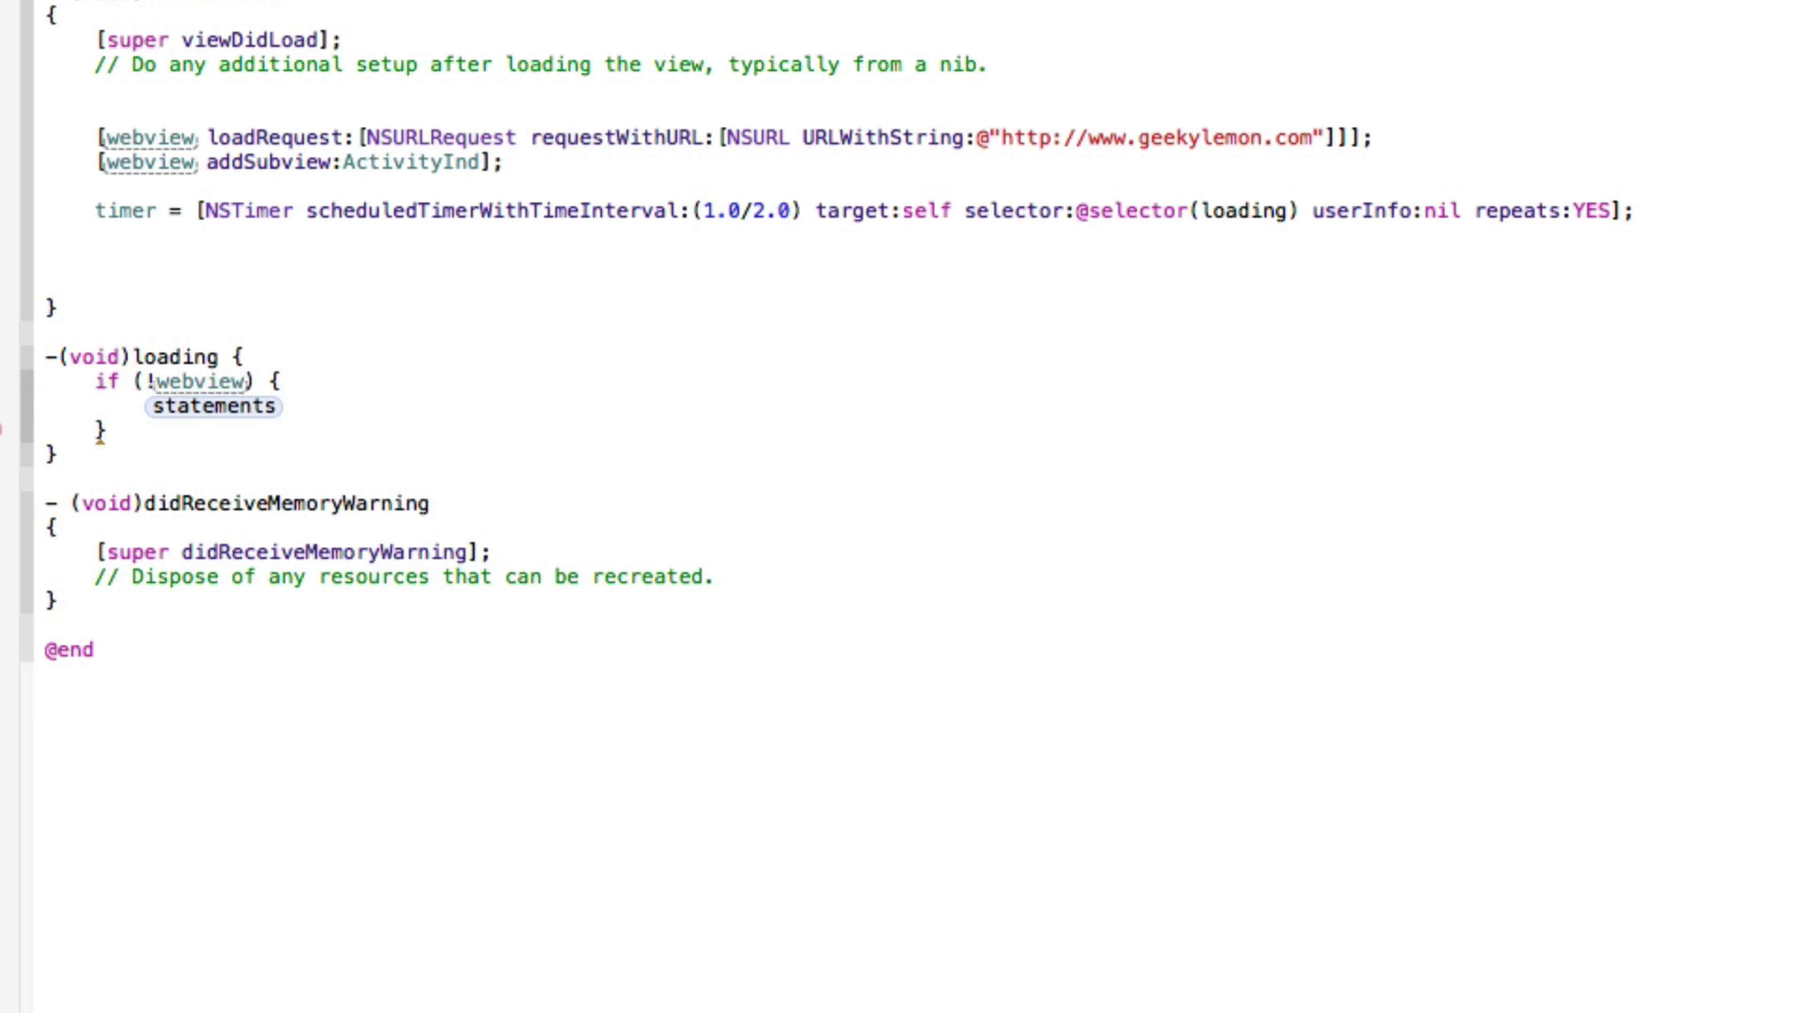
text(.loading)
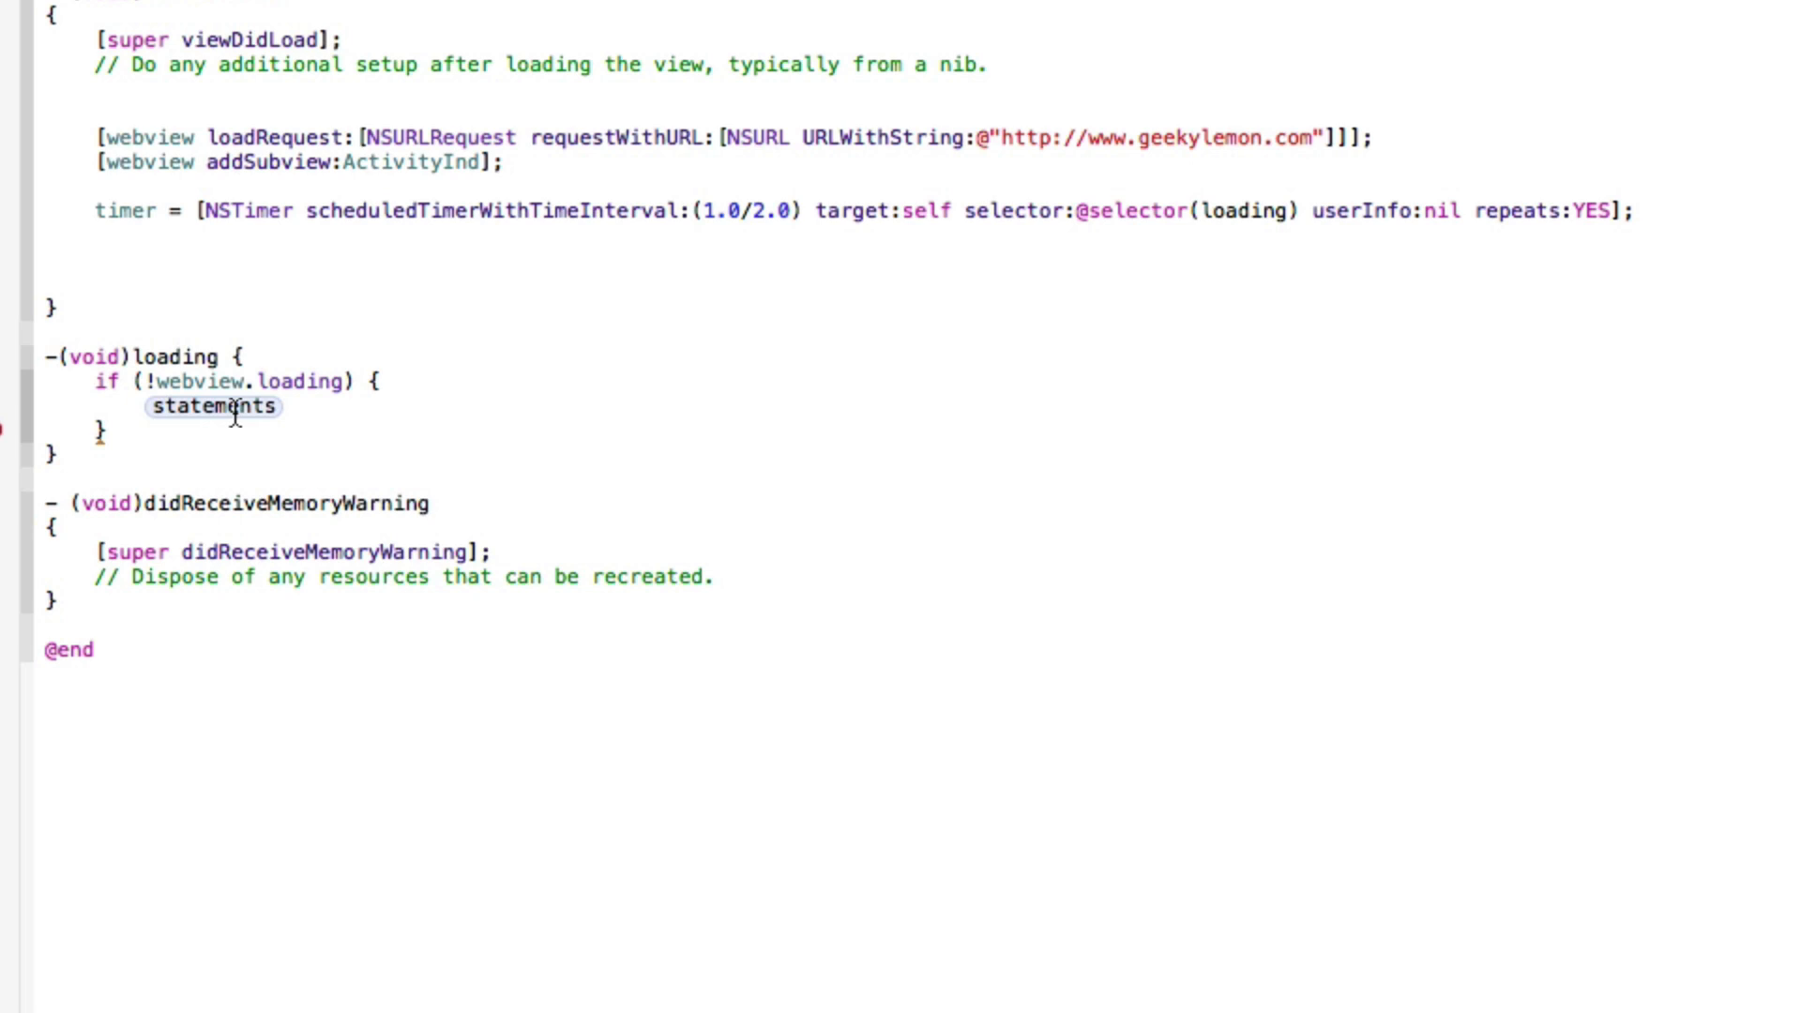
text([)
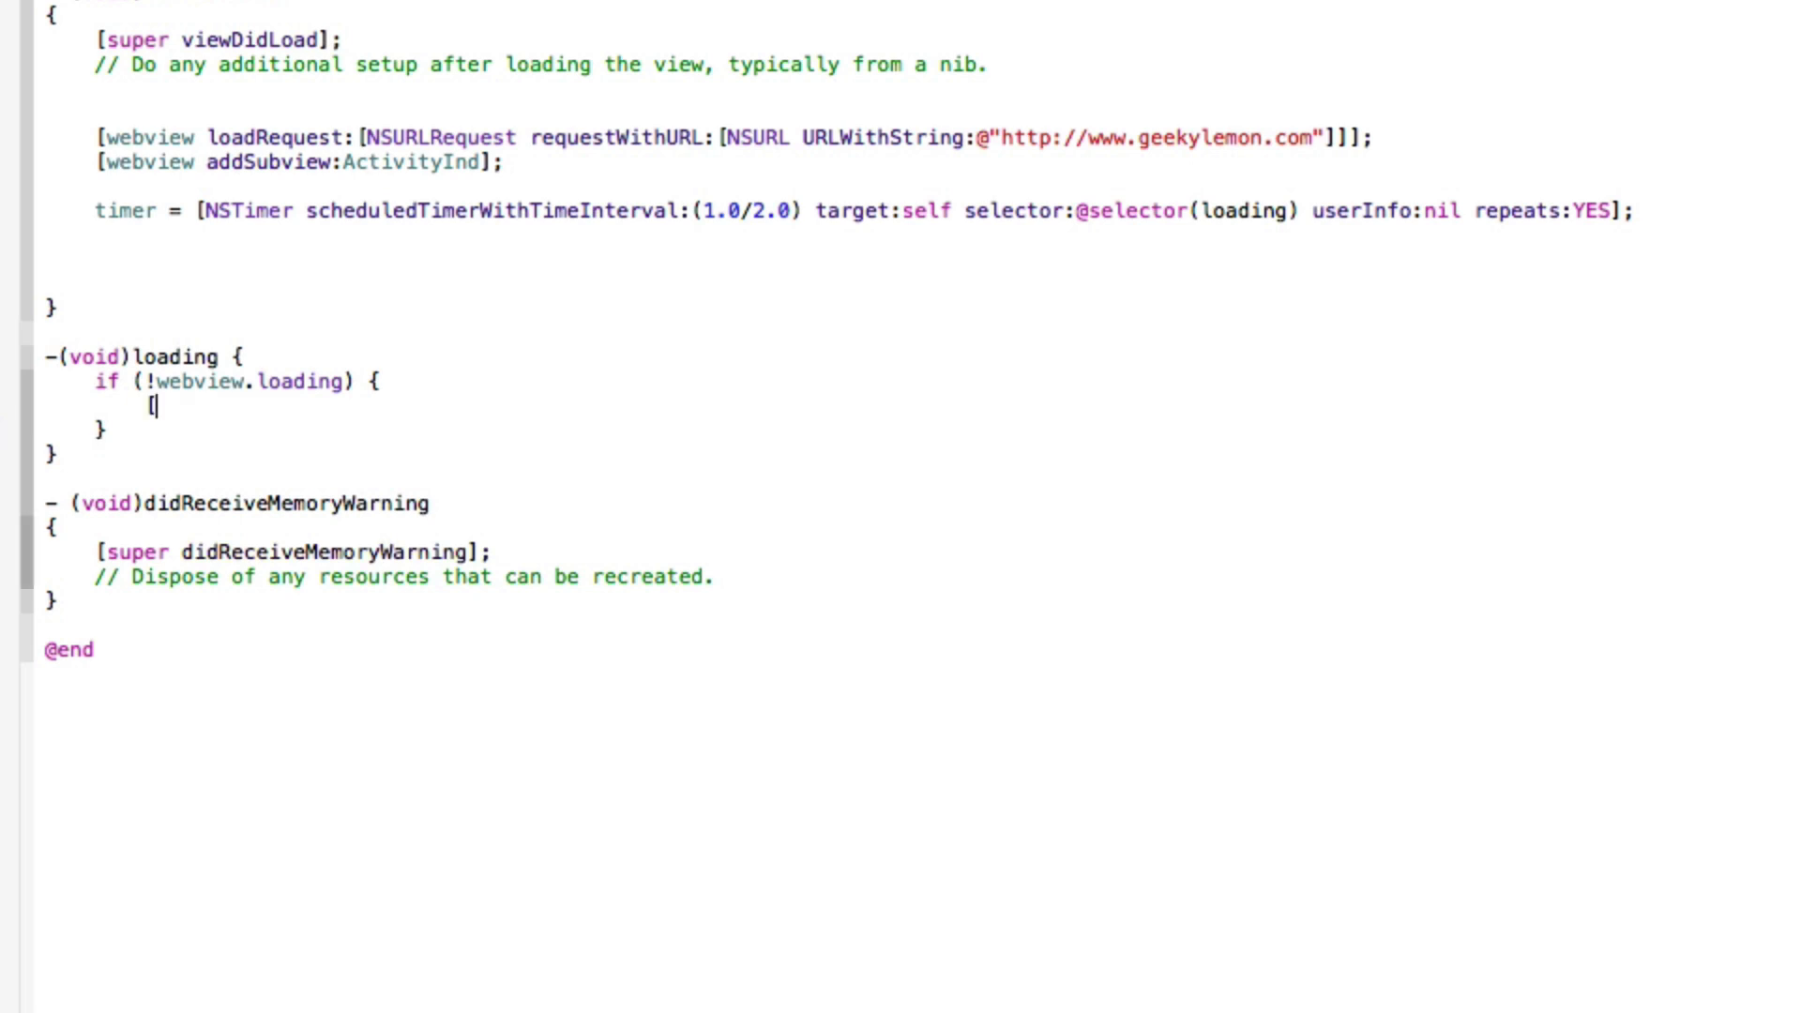
text(ActivityInd stopAnimating];)
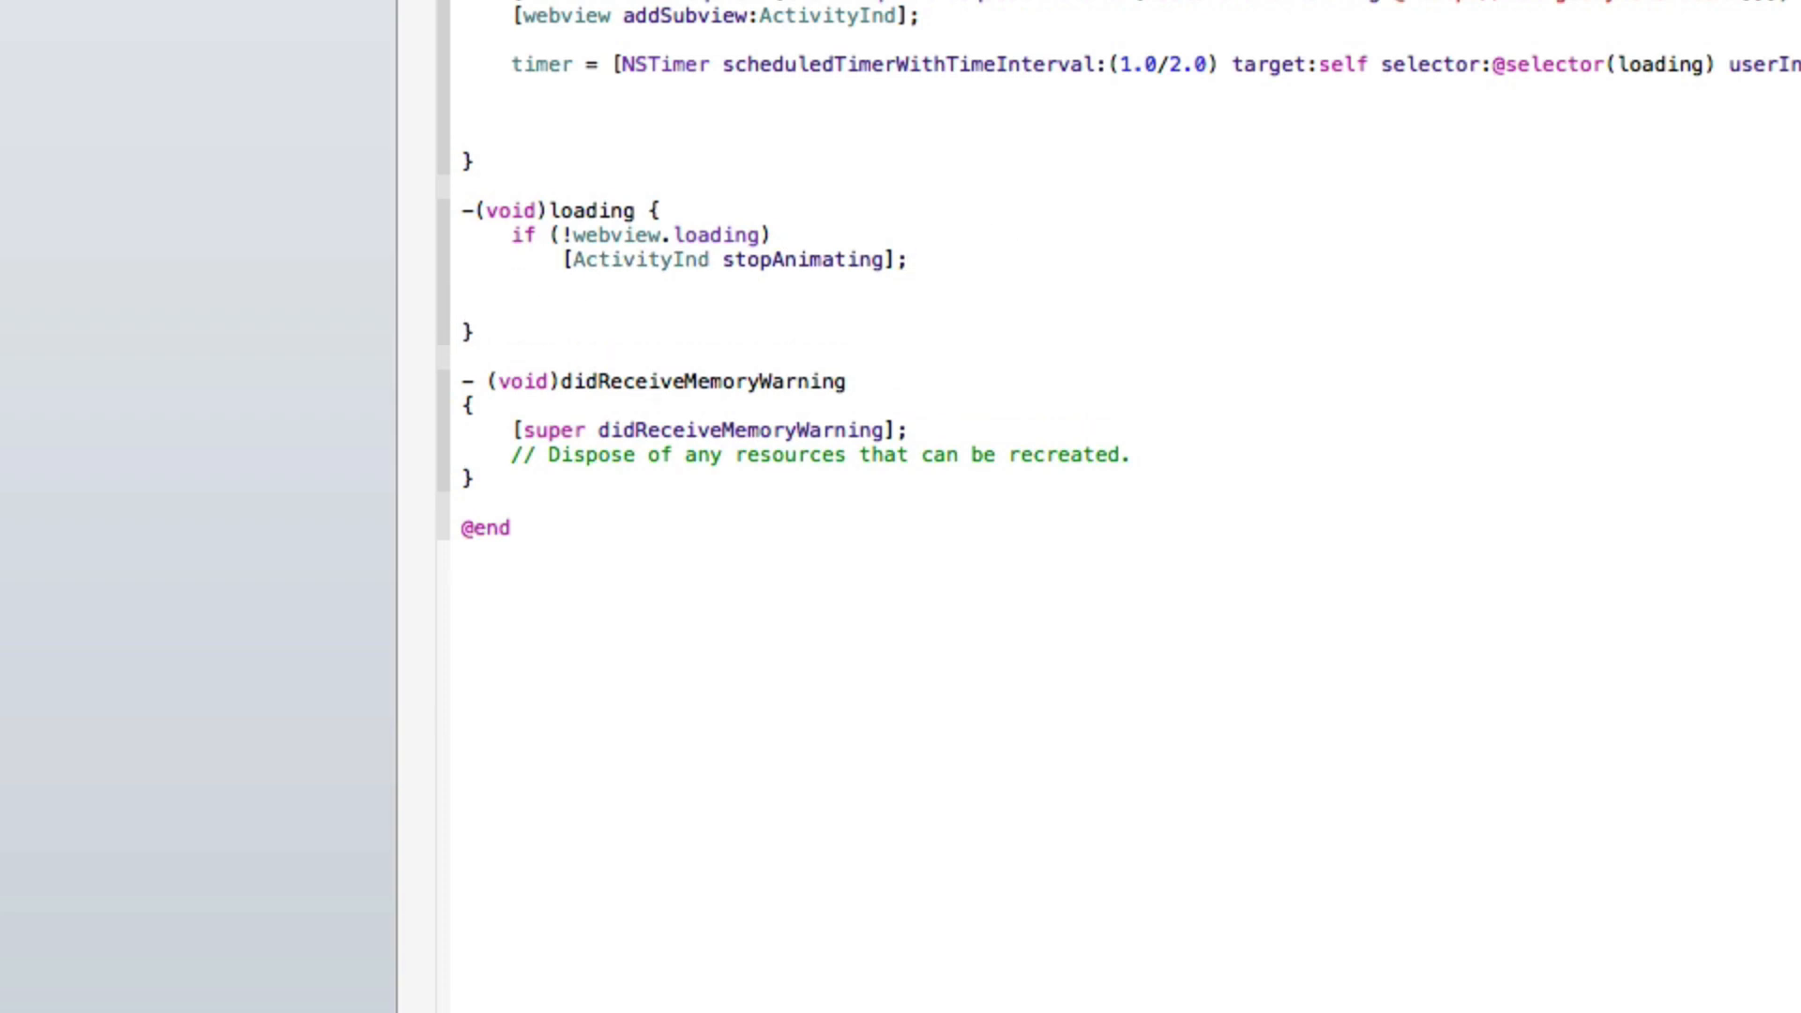
Step: Add the else branch calling [ActivityInd startAnimating]
text(else)
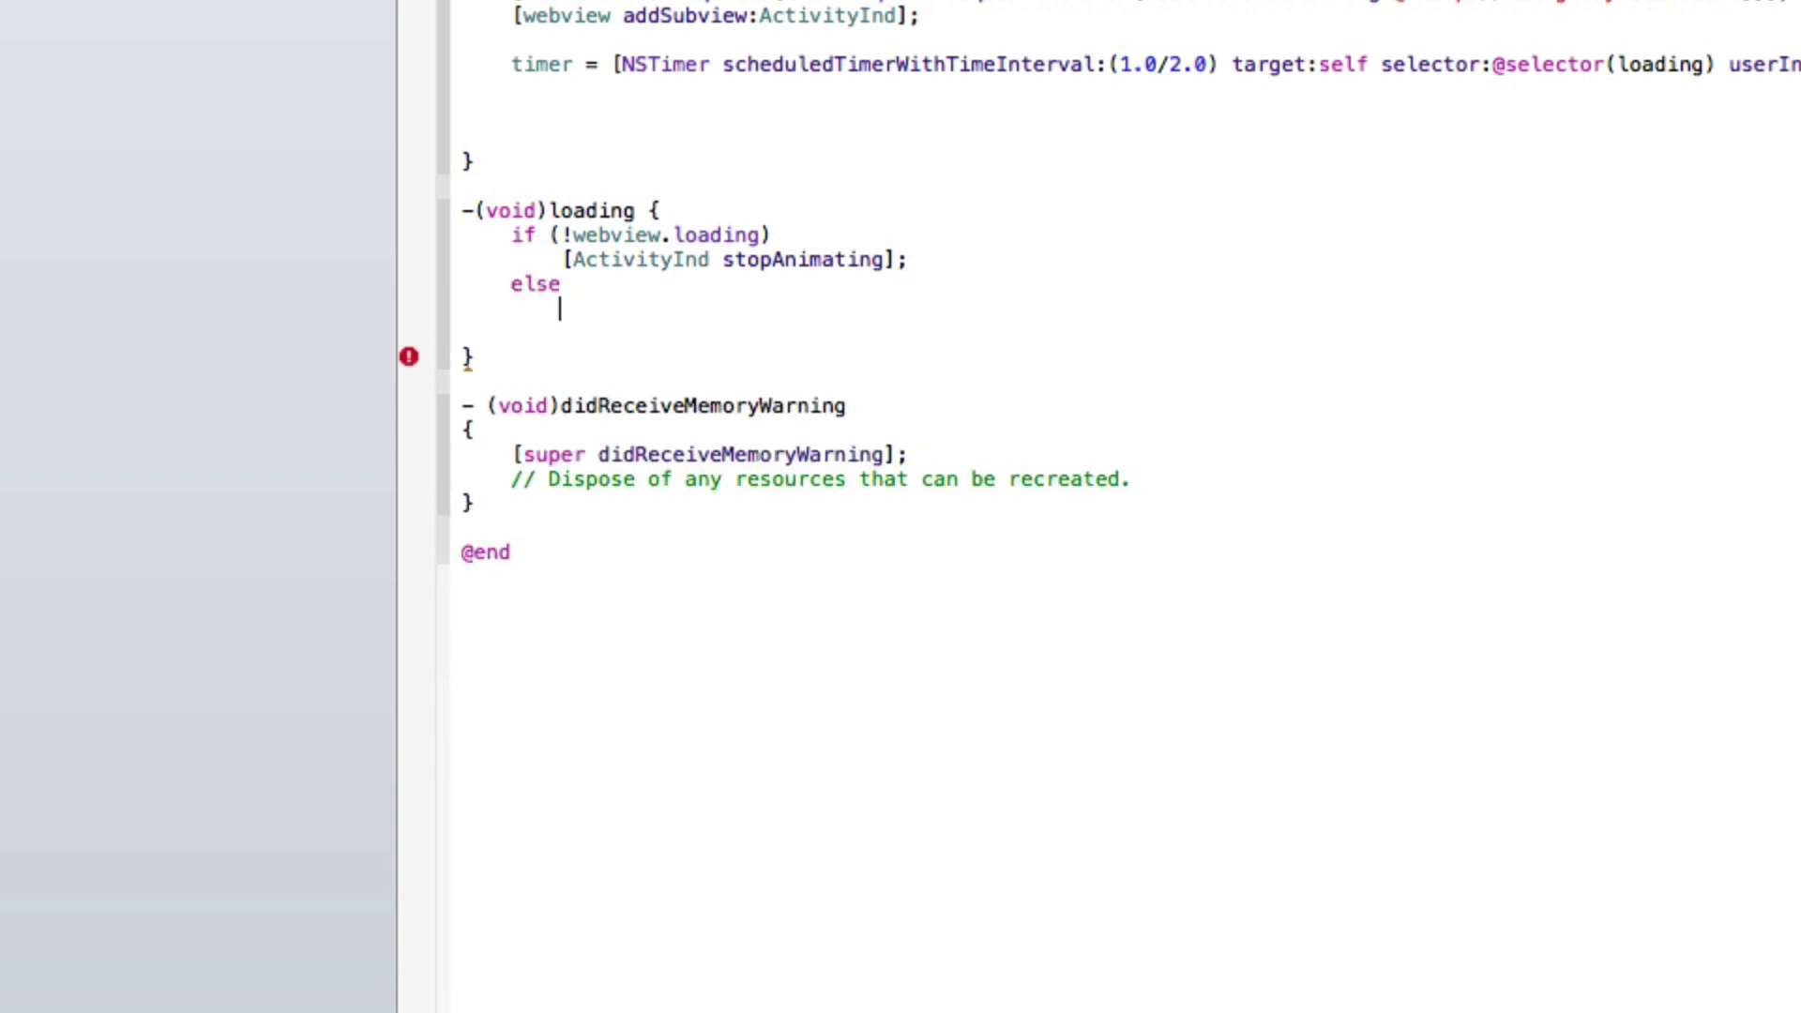
text([a)
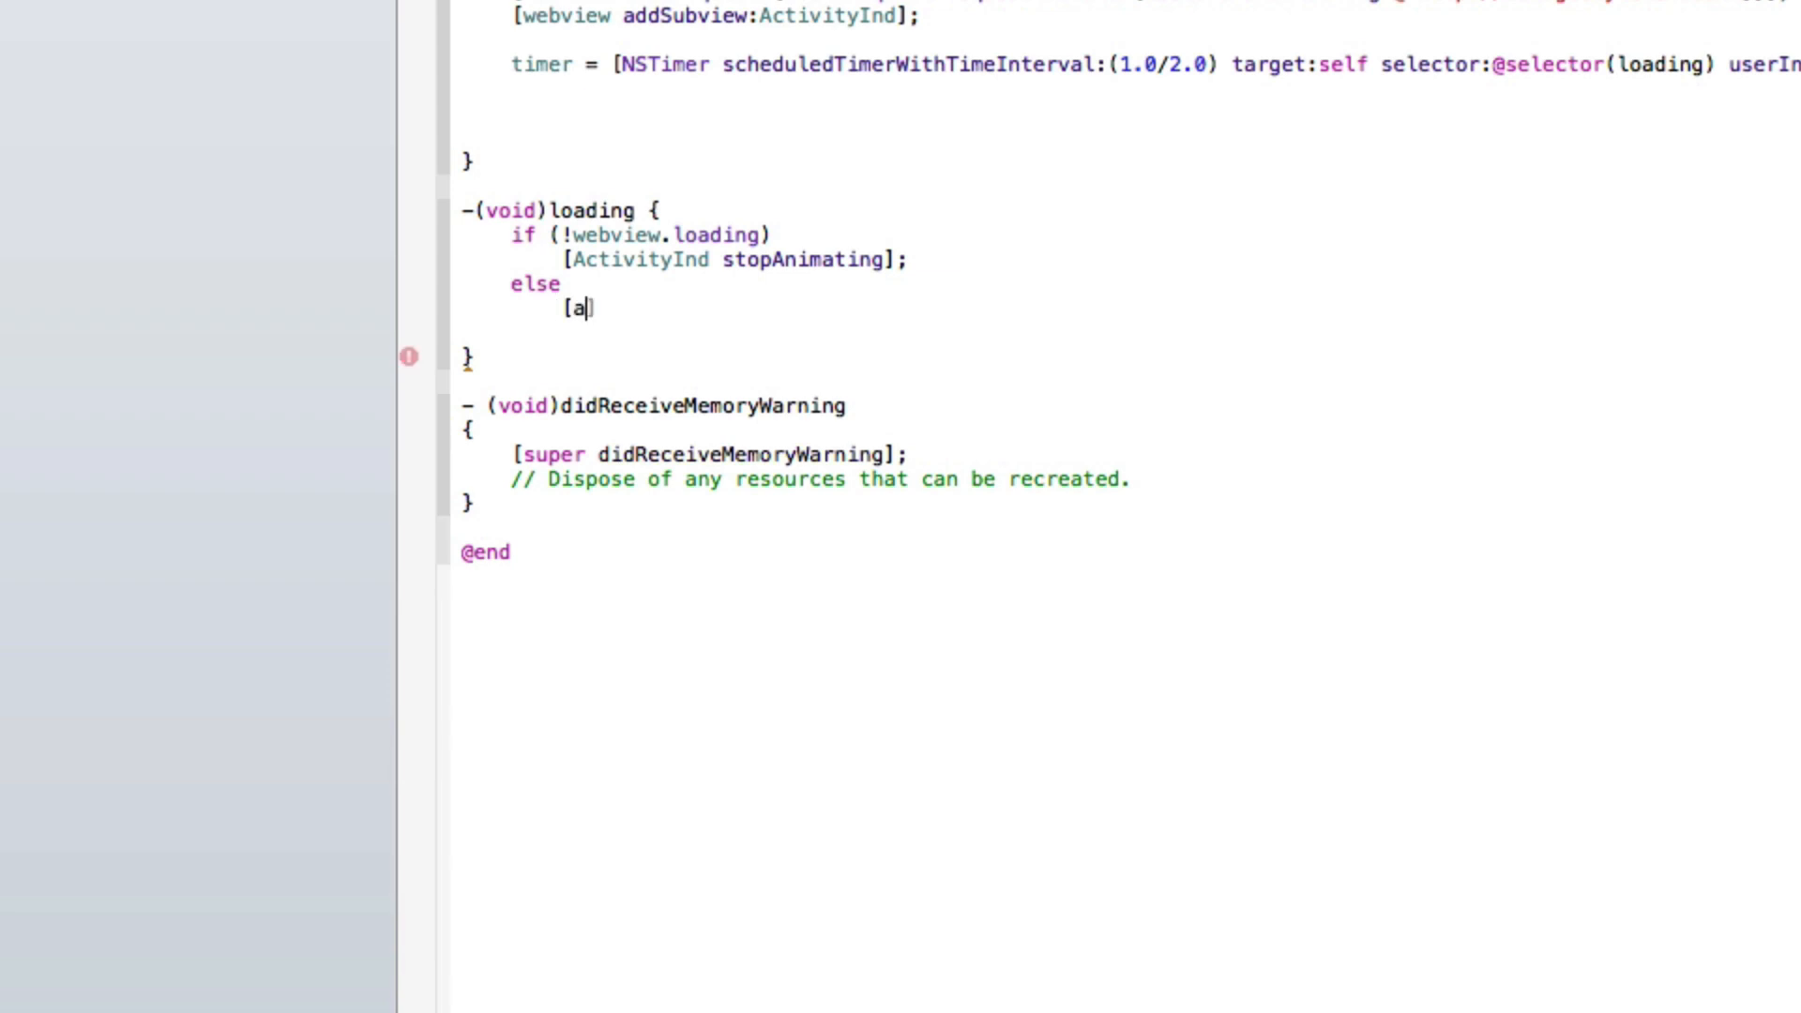
text(ctivityInd startAnimating];)
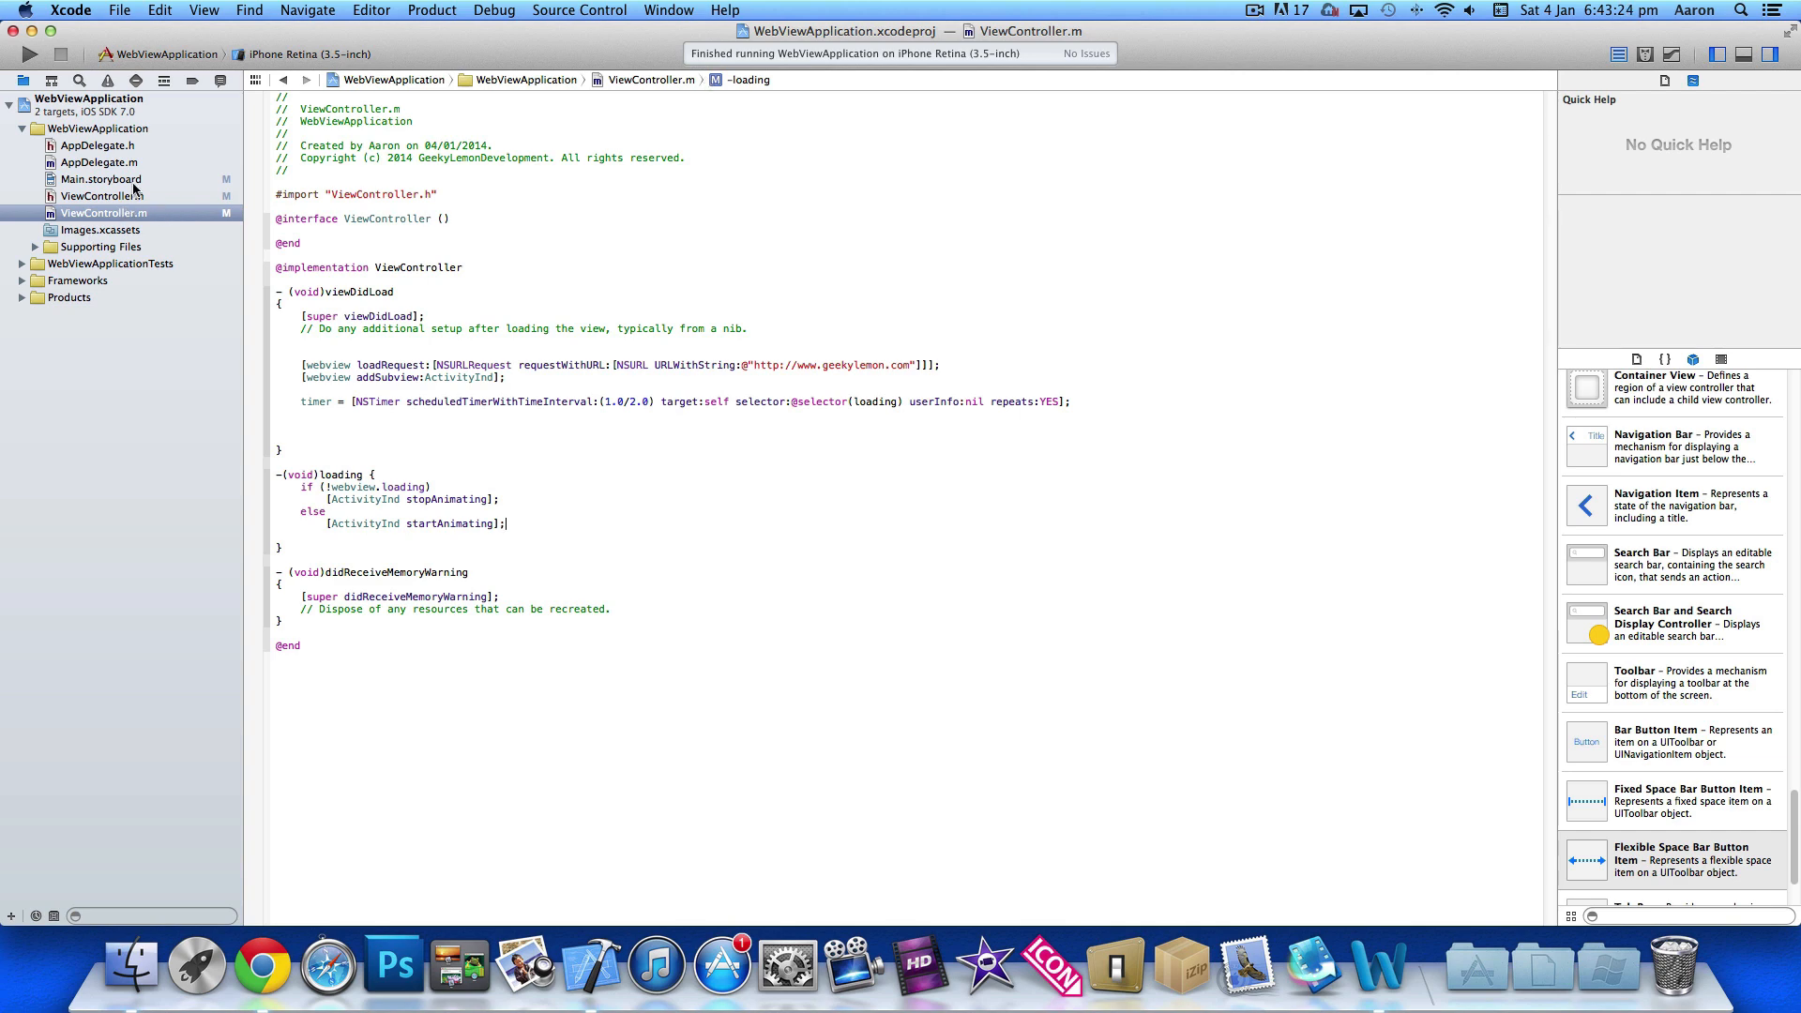
Step: In Main.storyboard set the large white activity indicator to Hides When Stopped
click(101, 179)
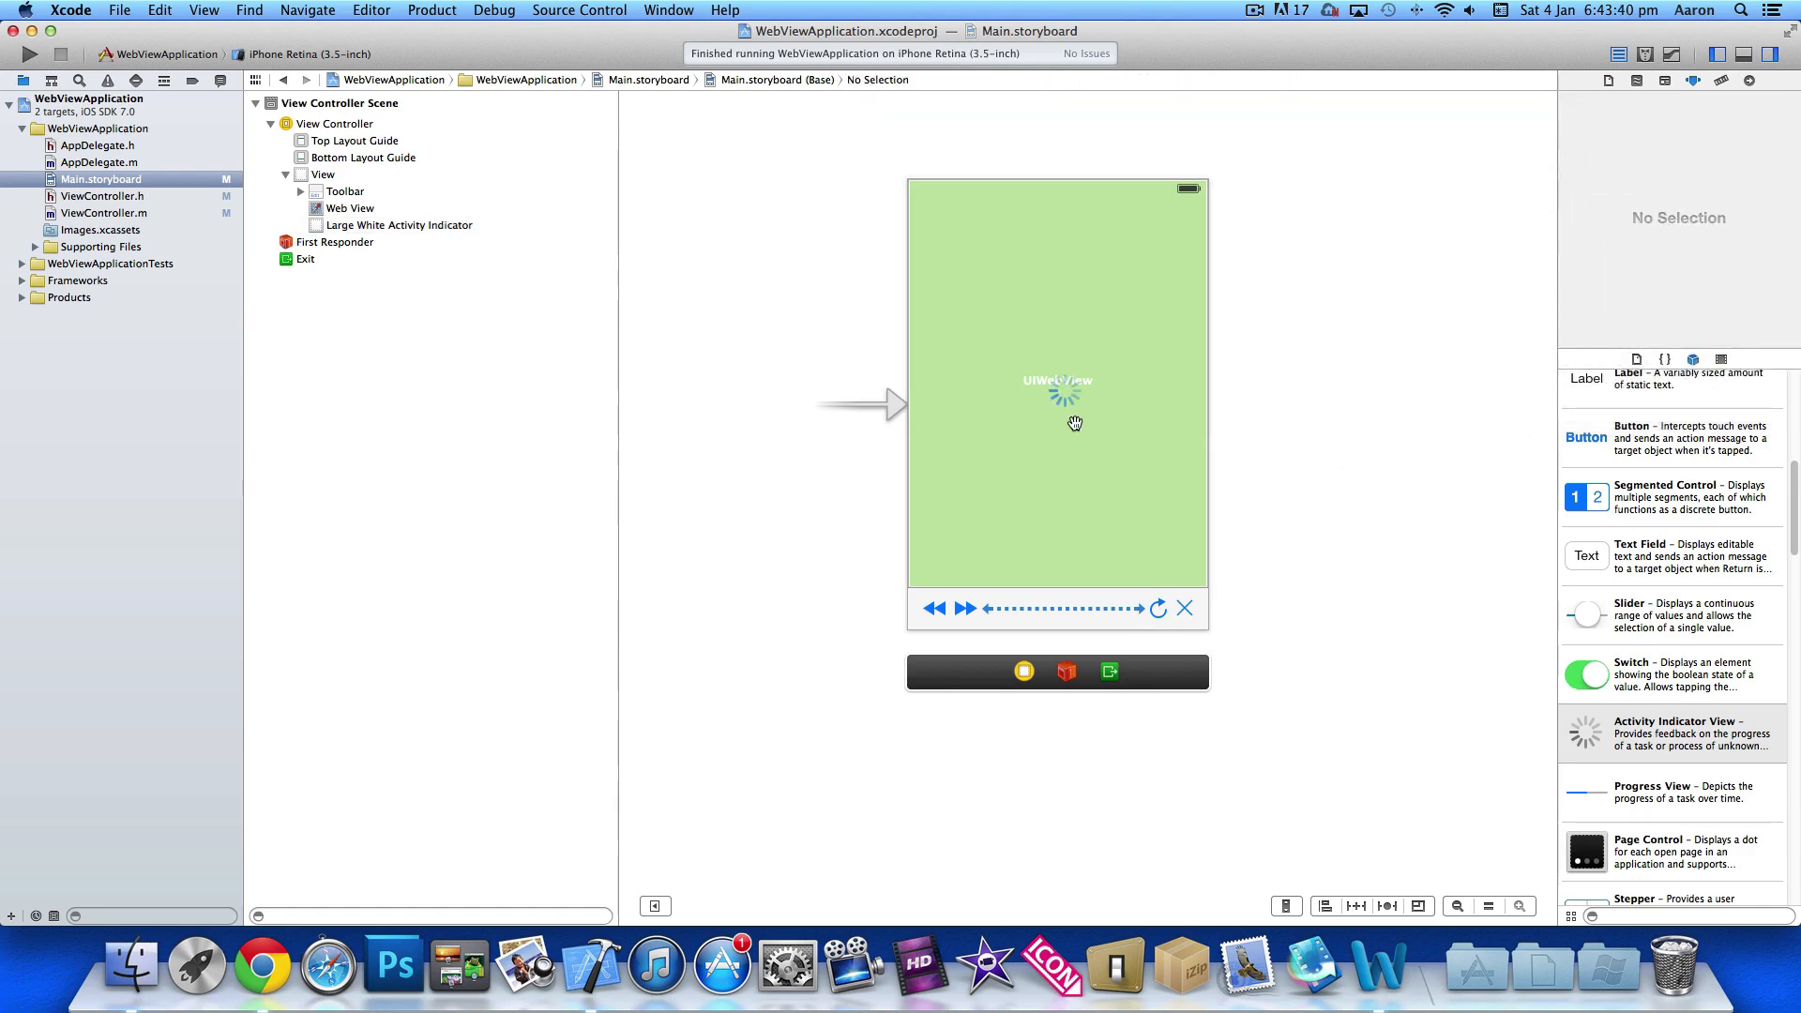
click(397, 225)
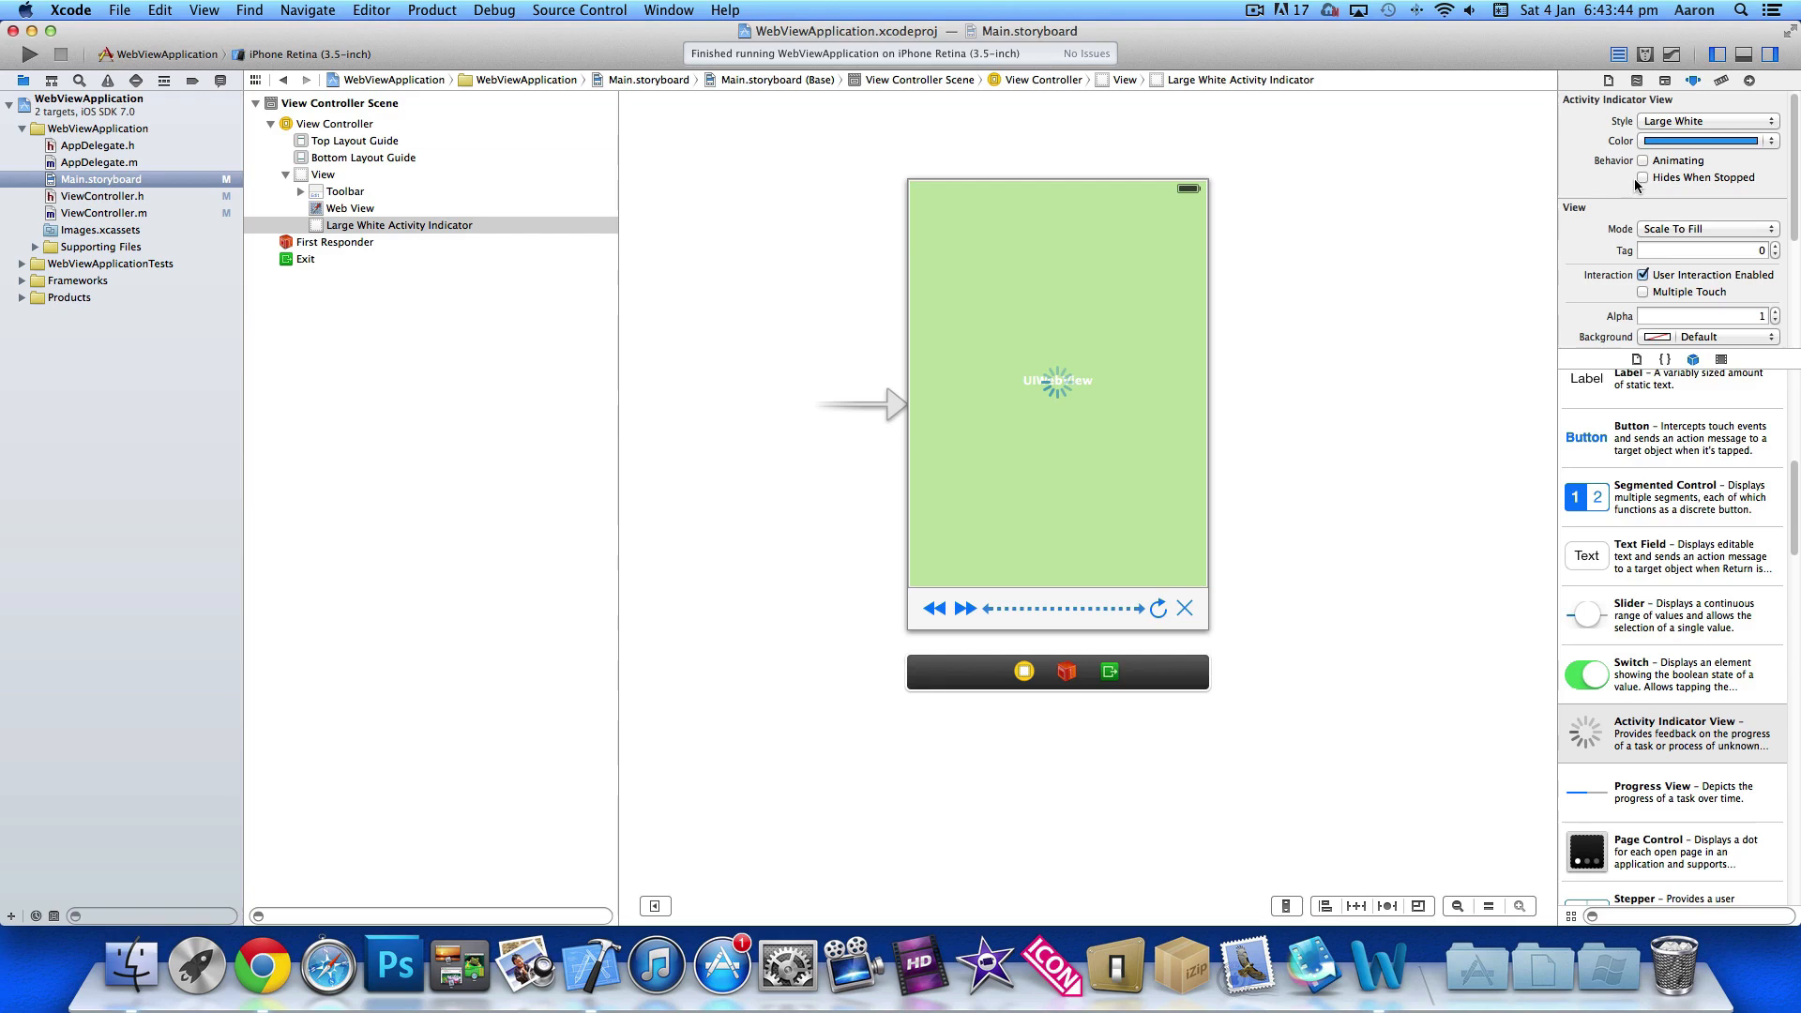
click(1643, 178)
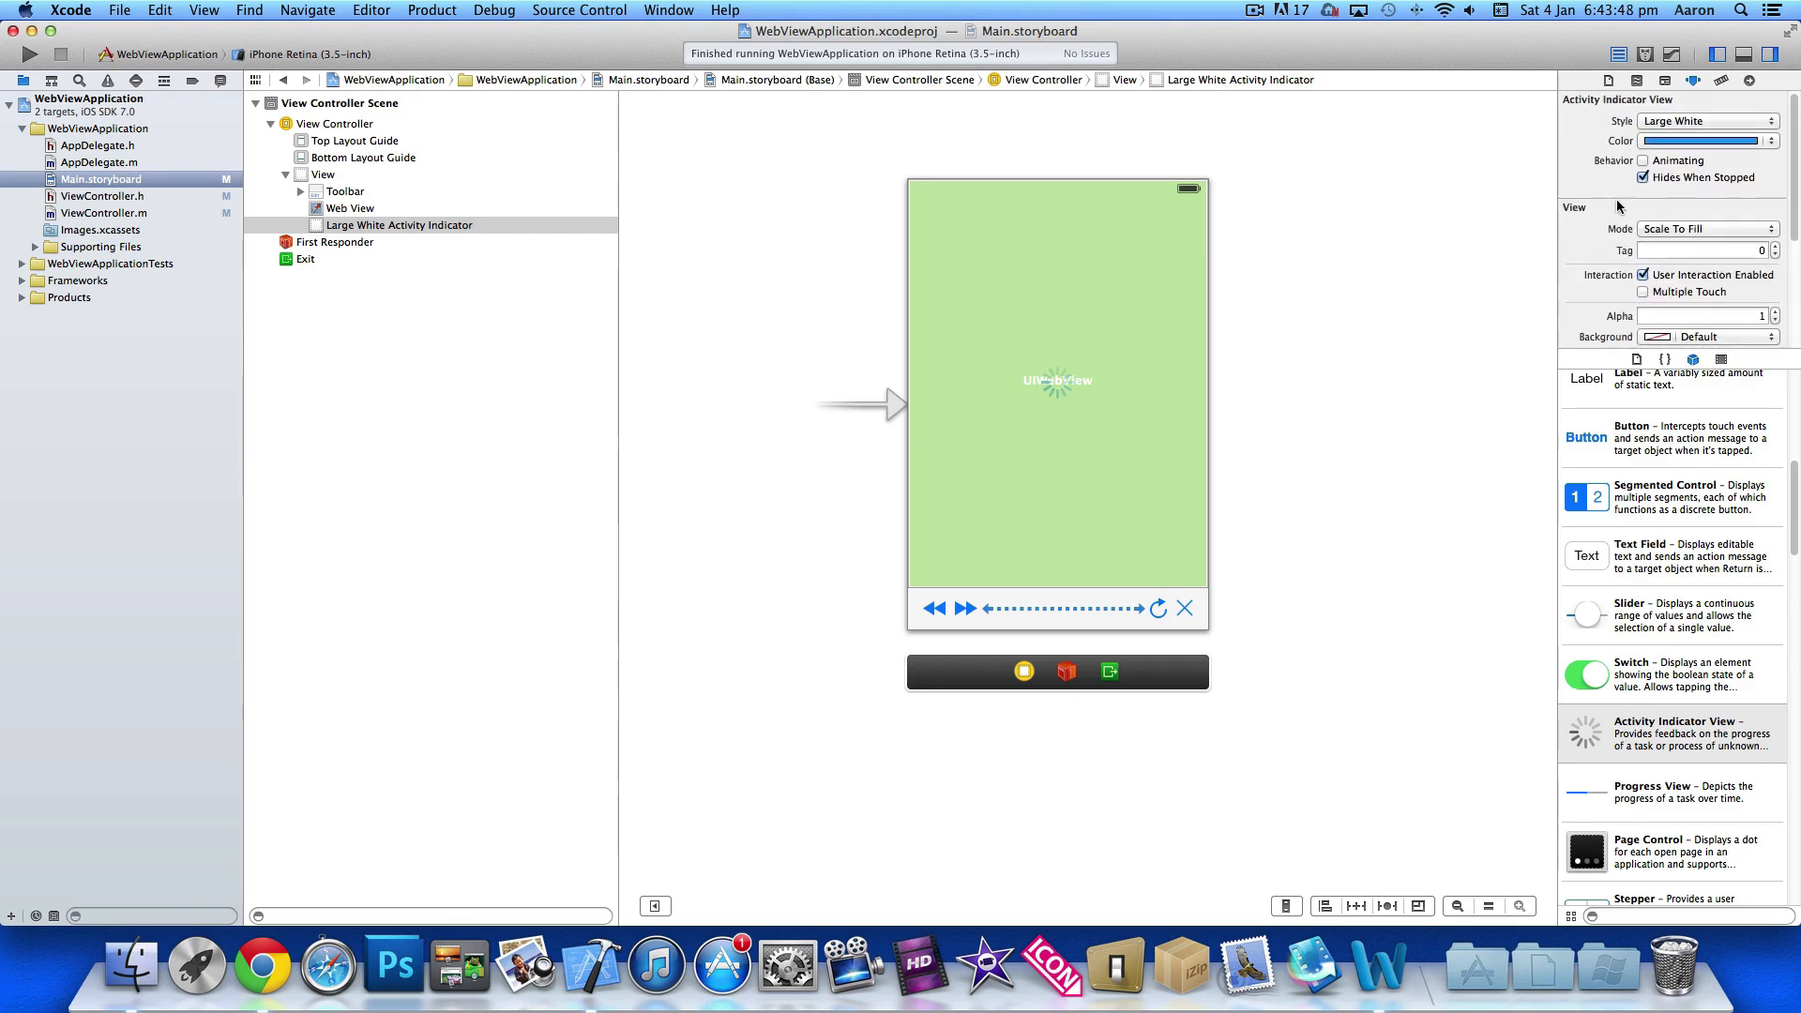
mouse_move(1397, 318)
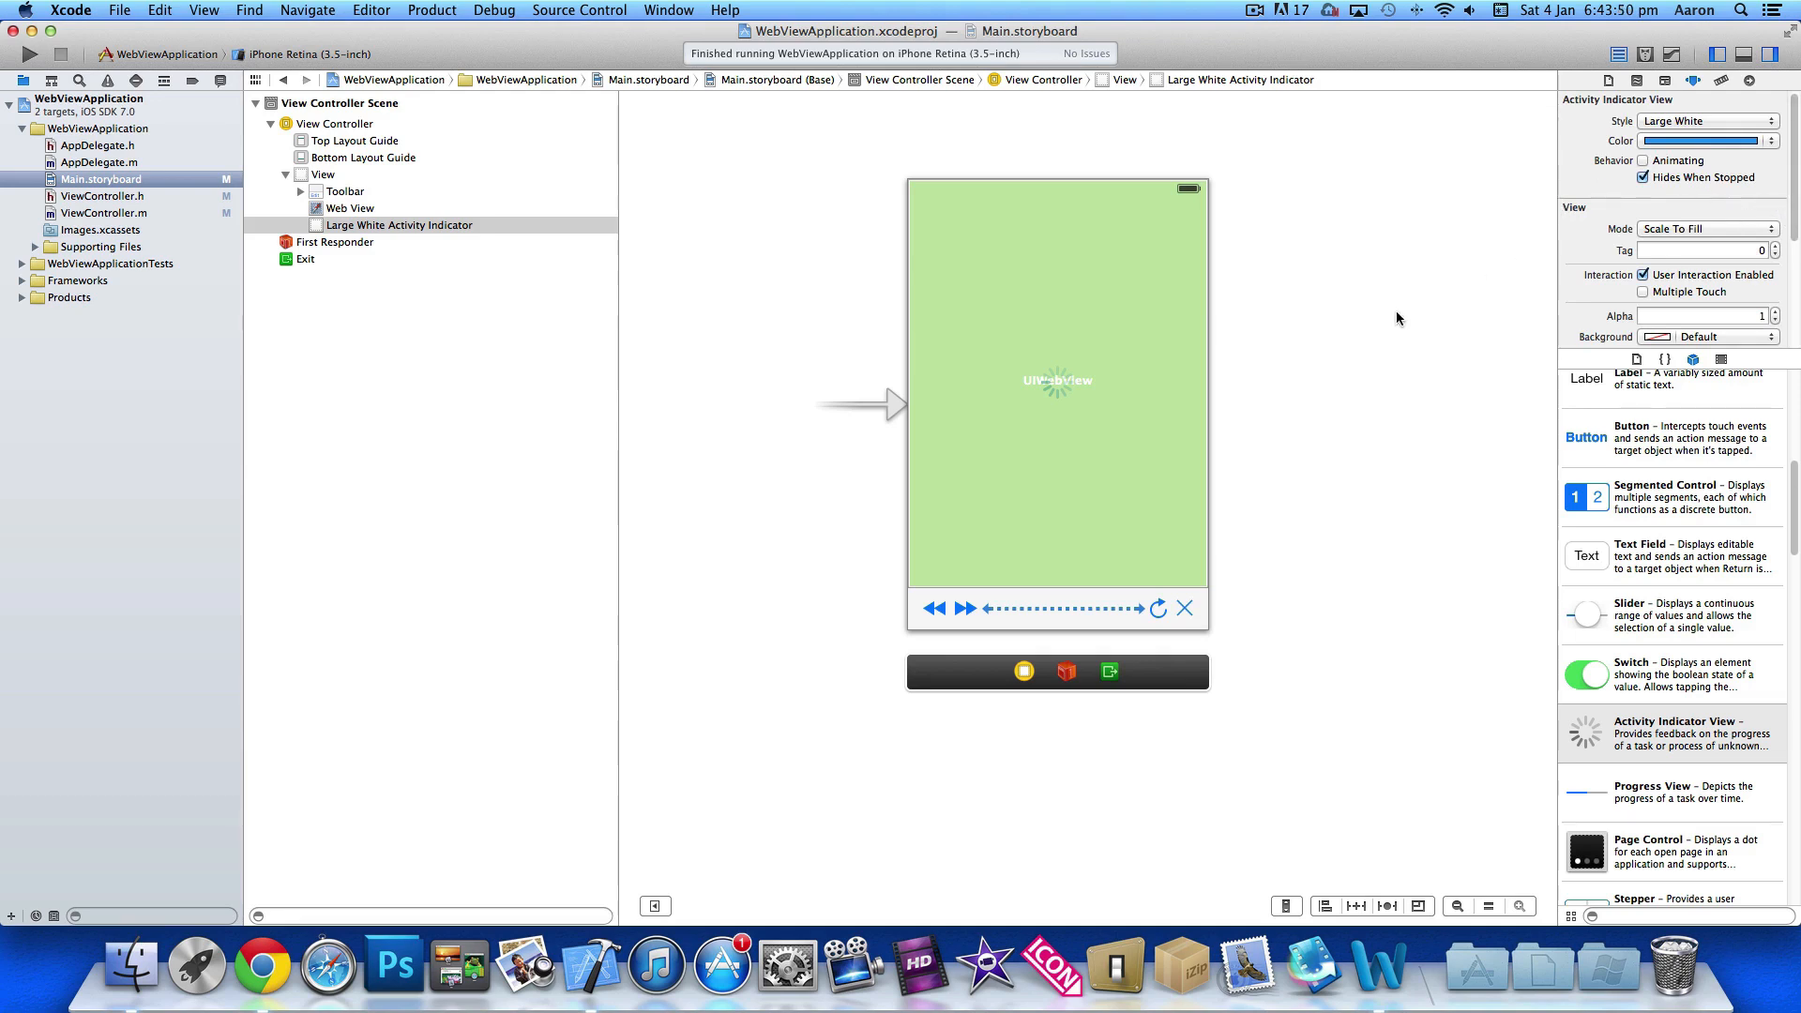
mouse_move(1301, 372)
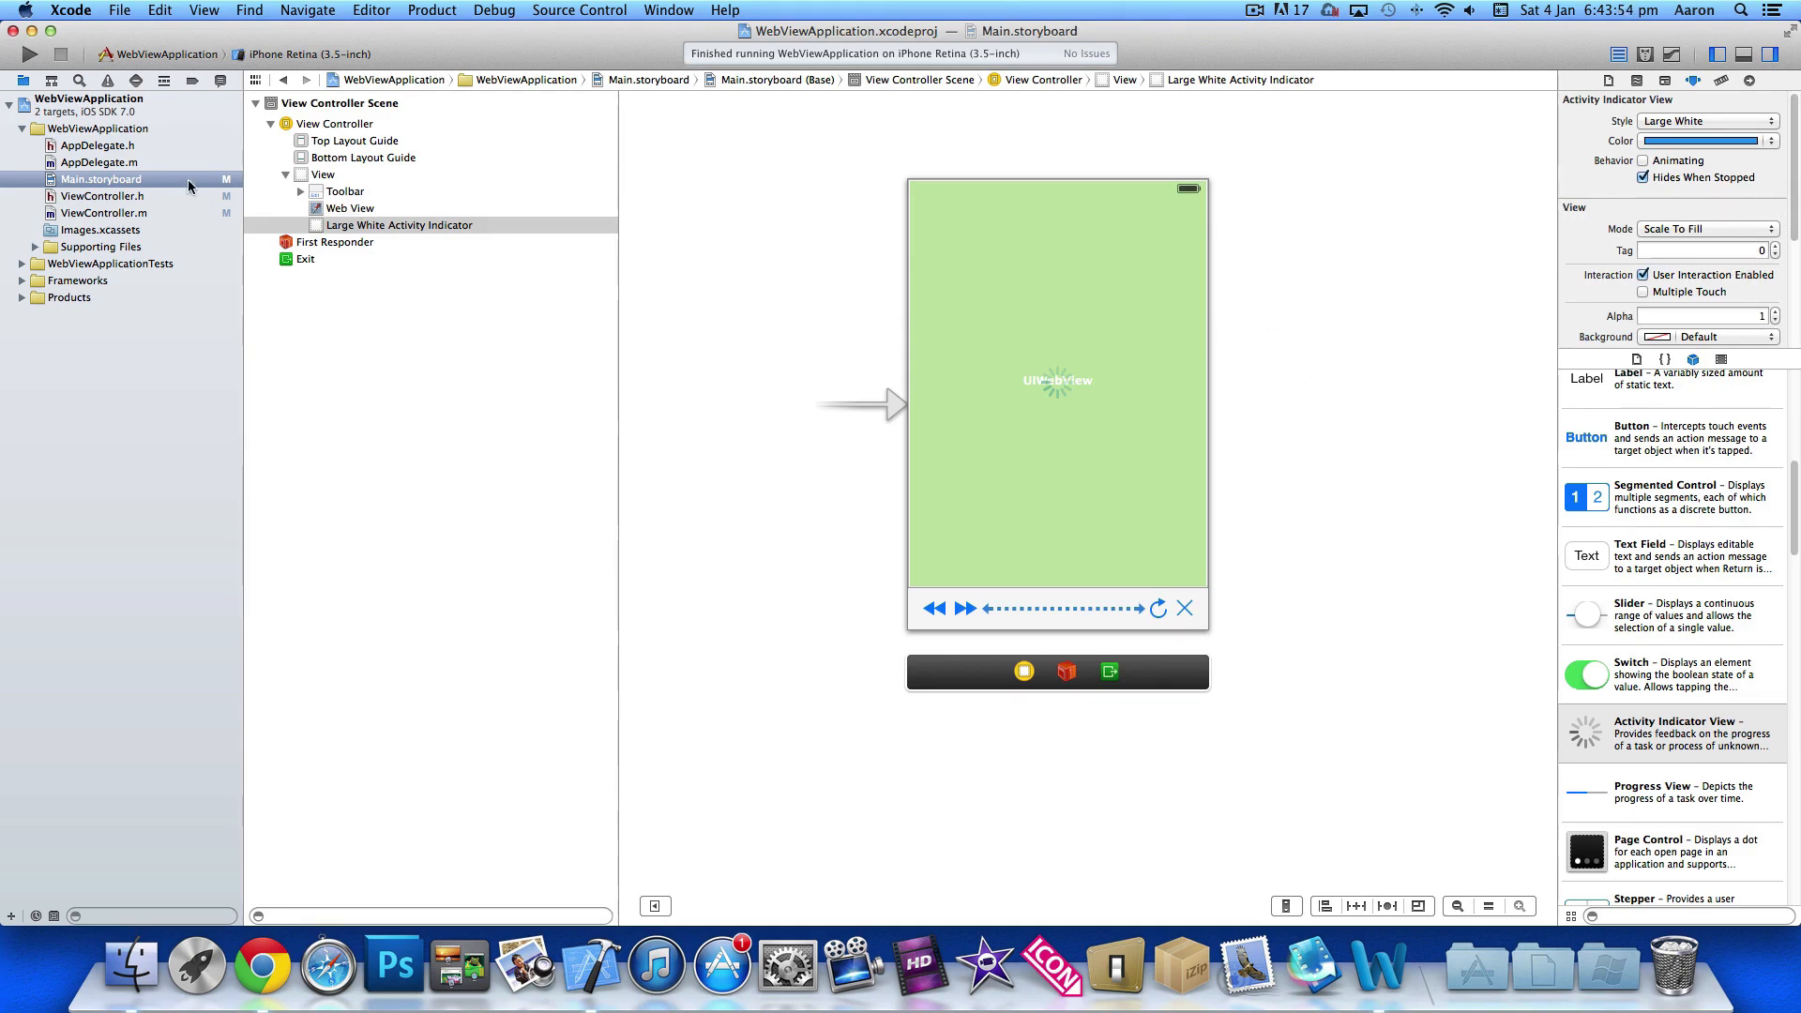
Step: Connect the view controller's ActivityInd outlet to the activity indicator
click(334, 124)
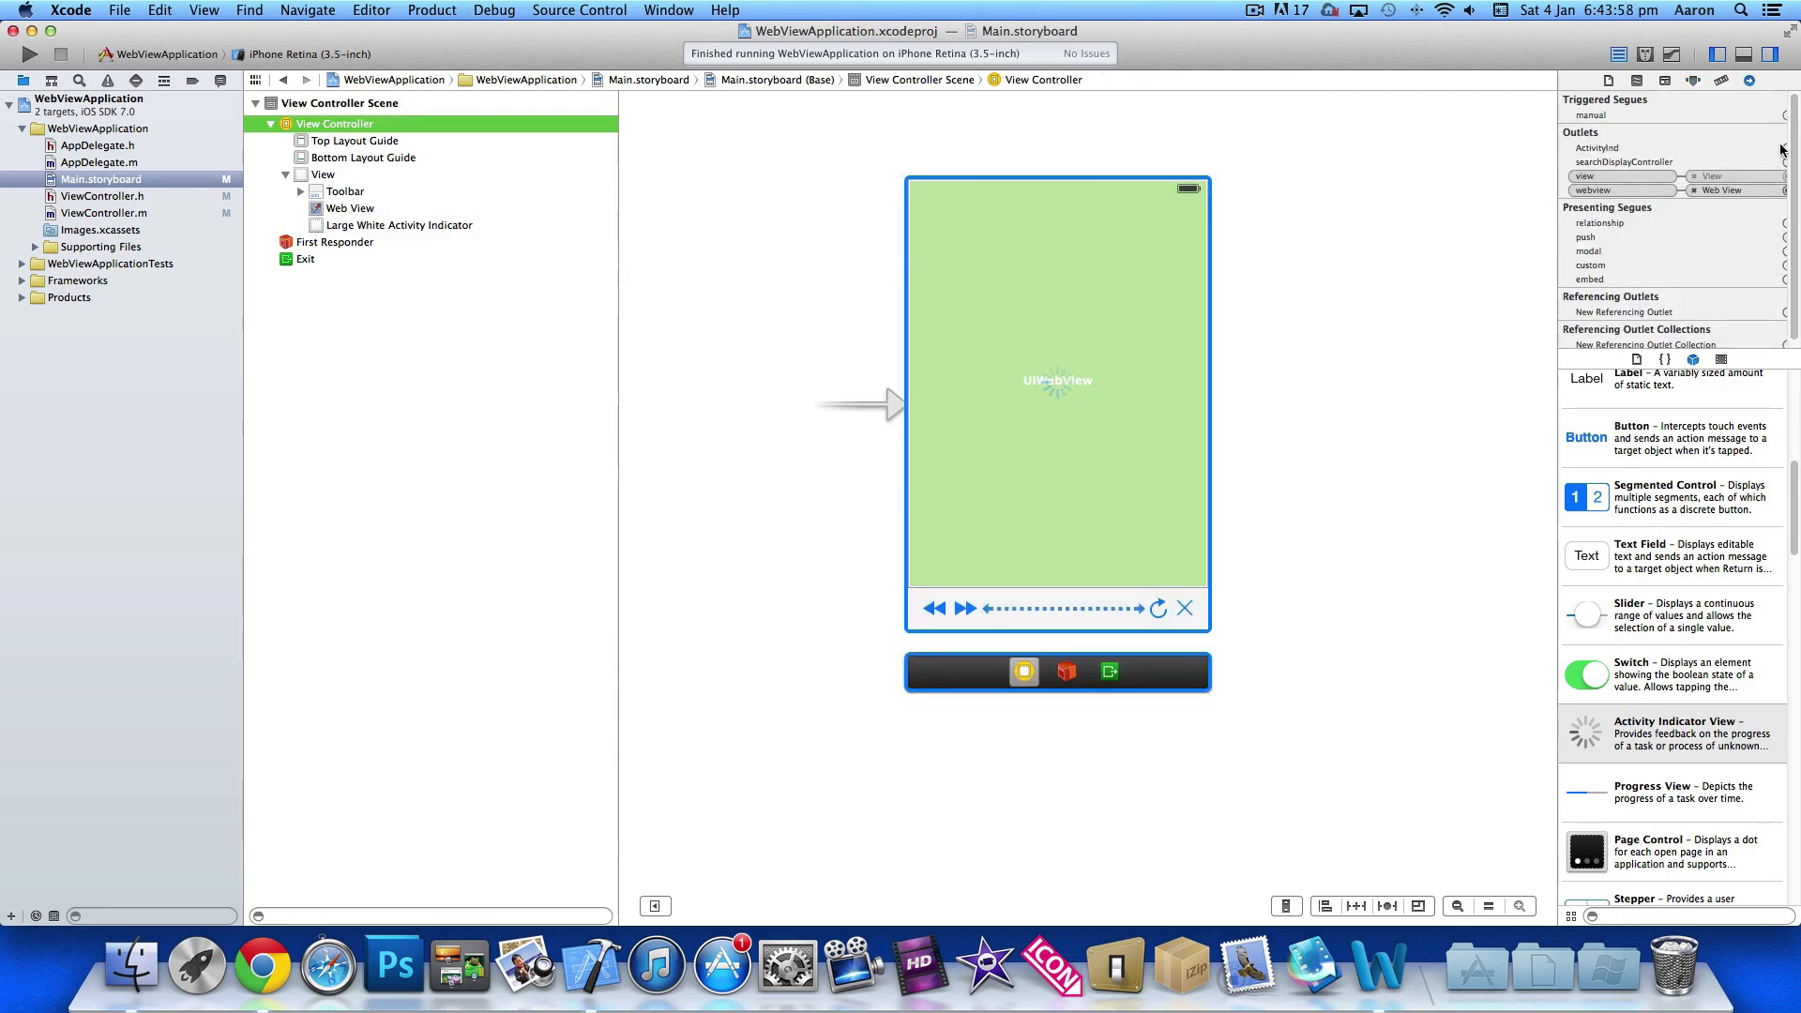
click(1058, 383)
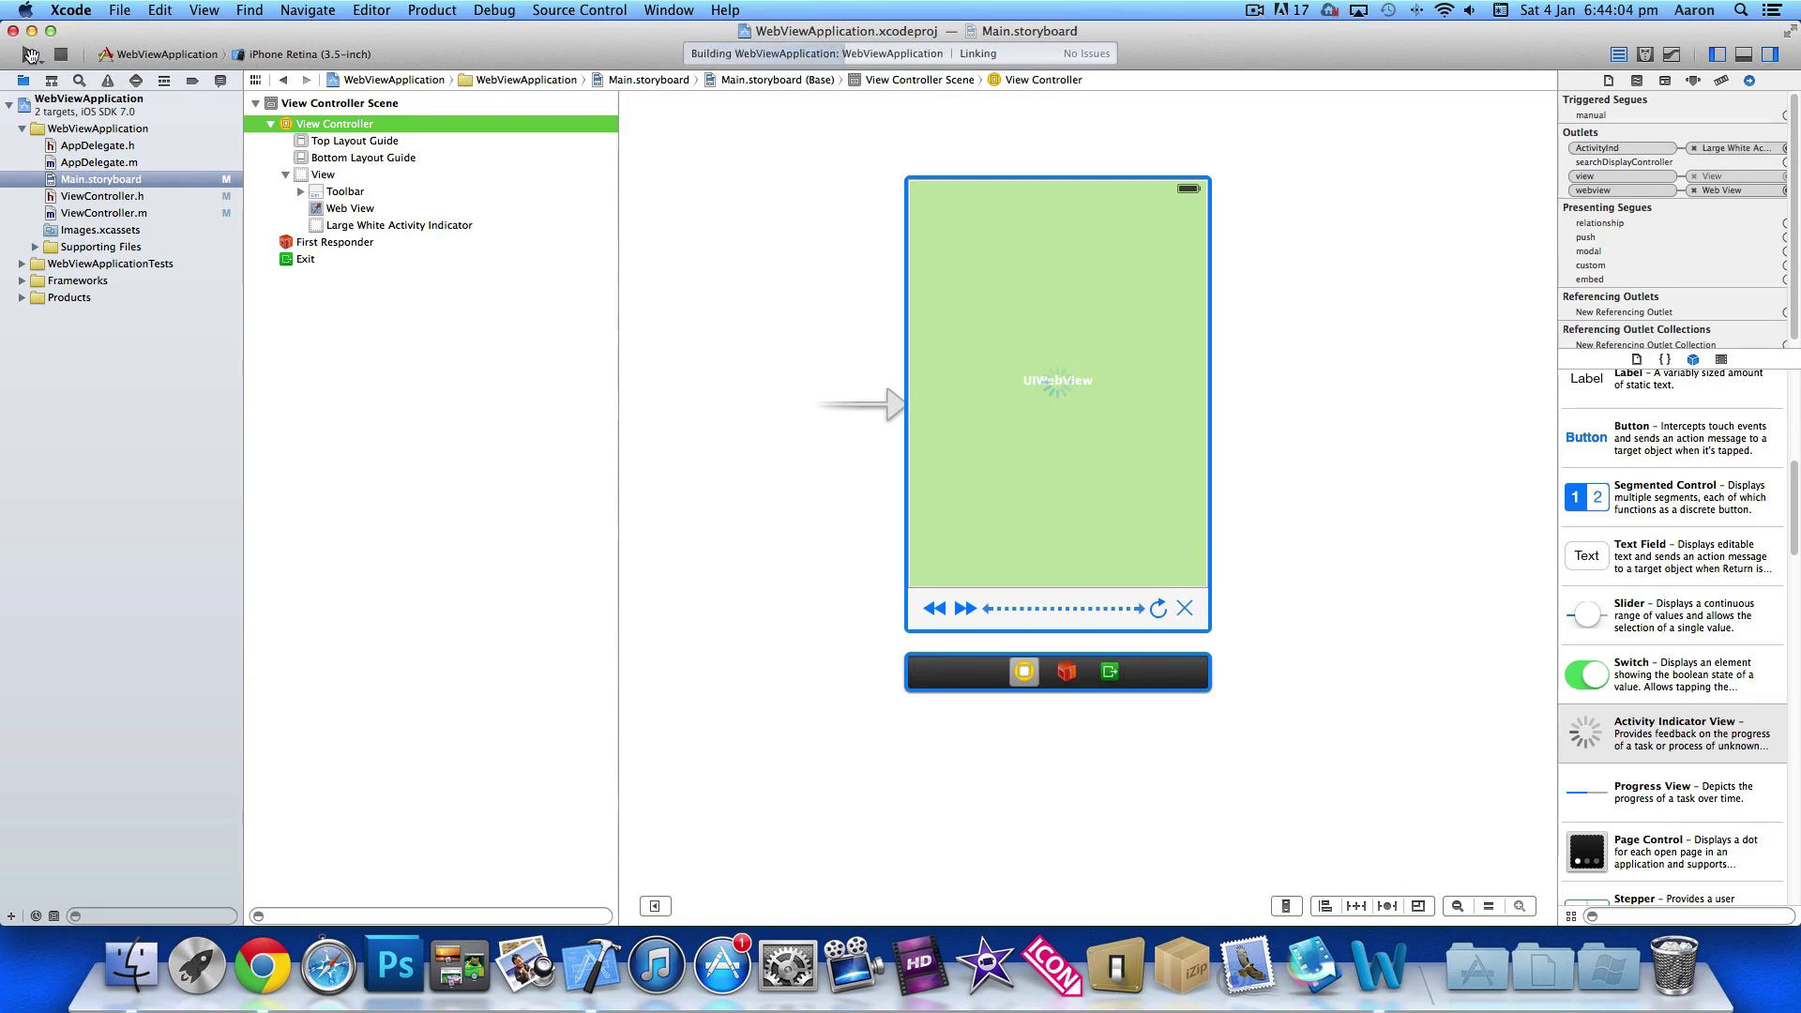
Step: Run the app in the iOS Simulator, where the spinner shows while the Geeky Lemon page loads
click(34, 56)
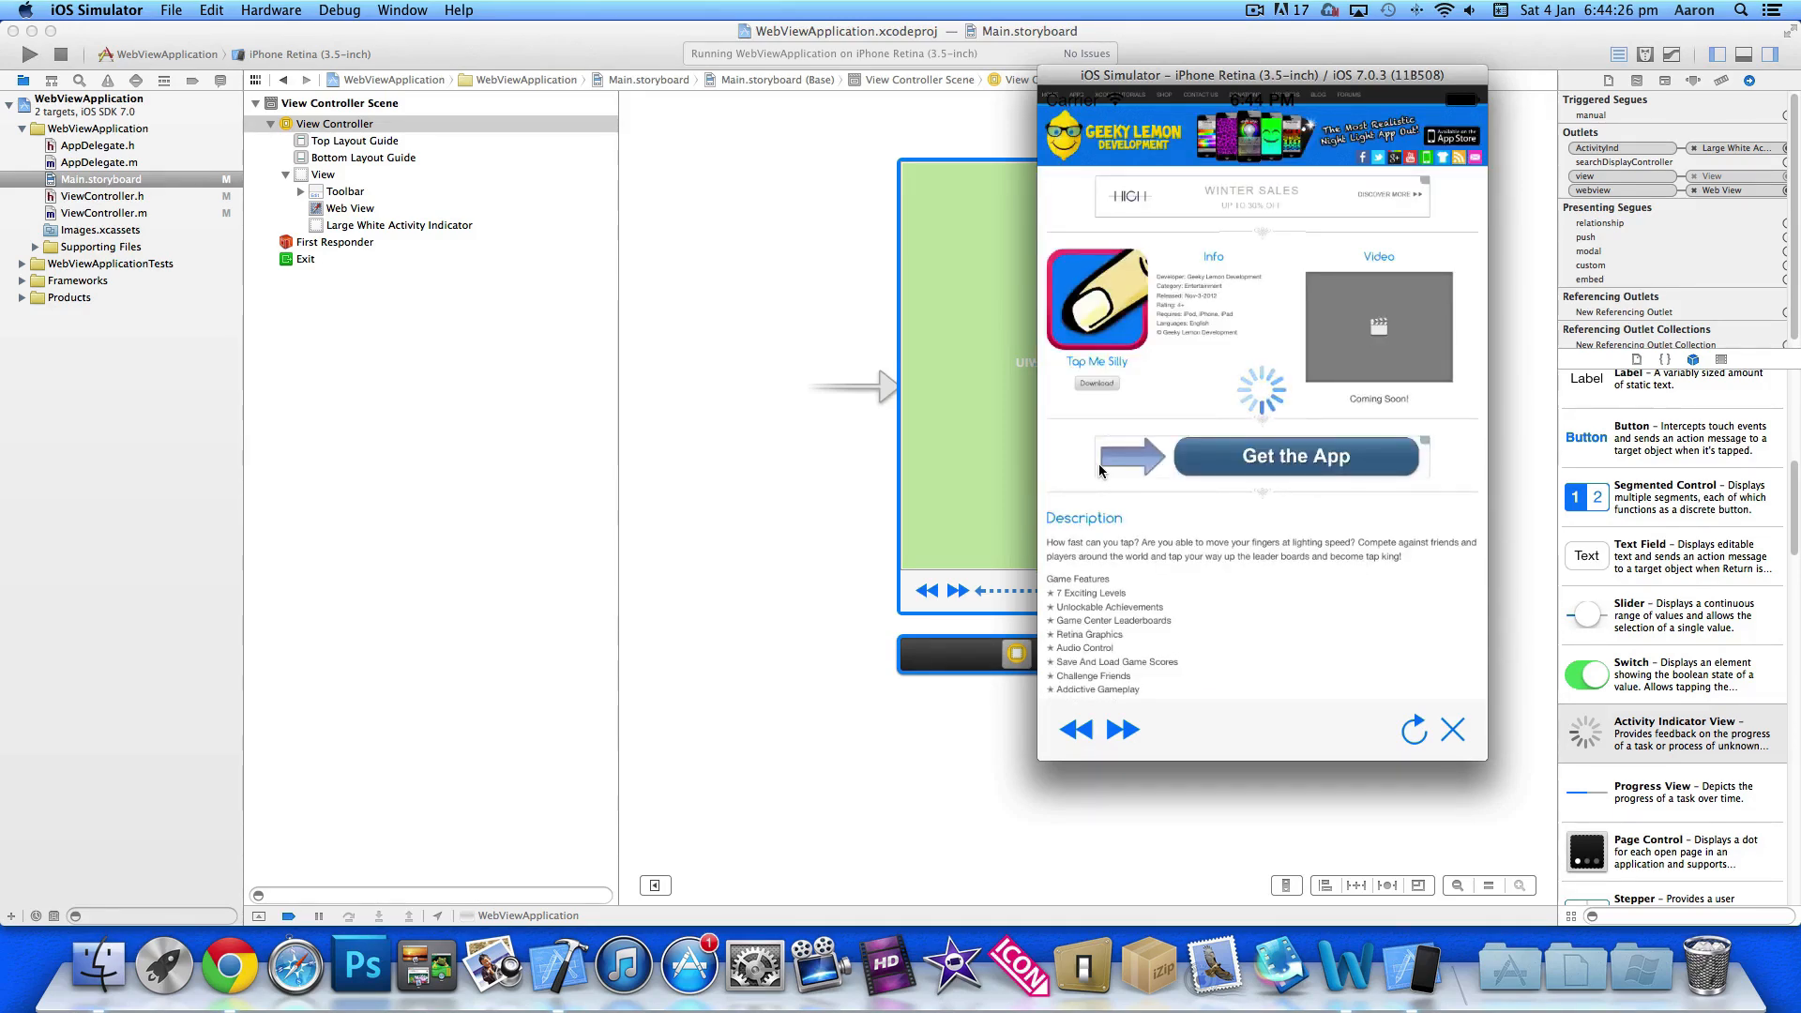
mouse_move(1252, 548)
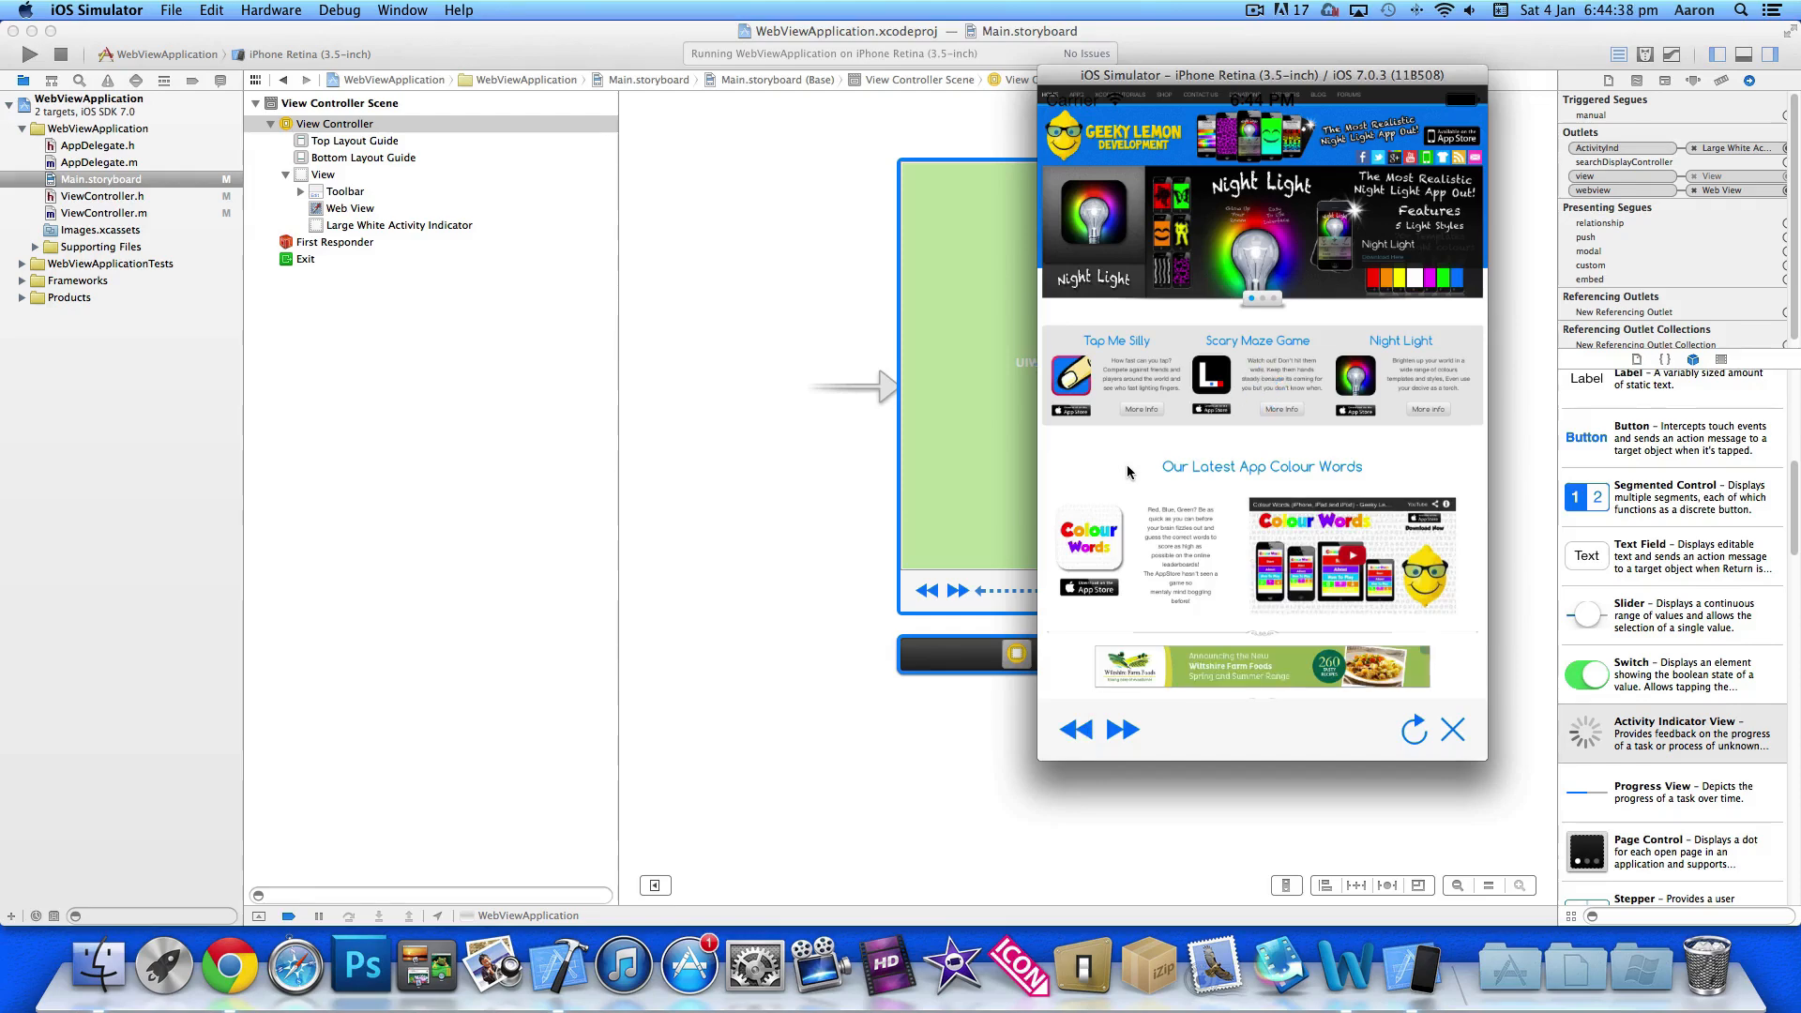
mouse_move(1155, 471)
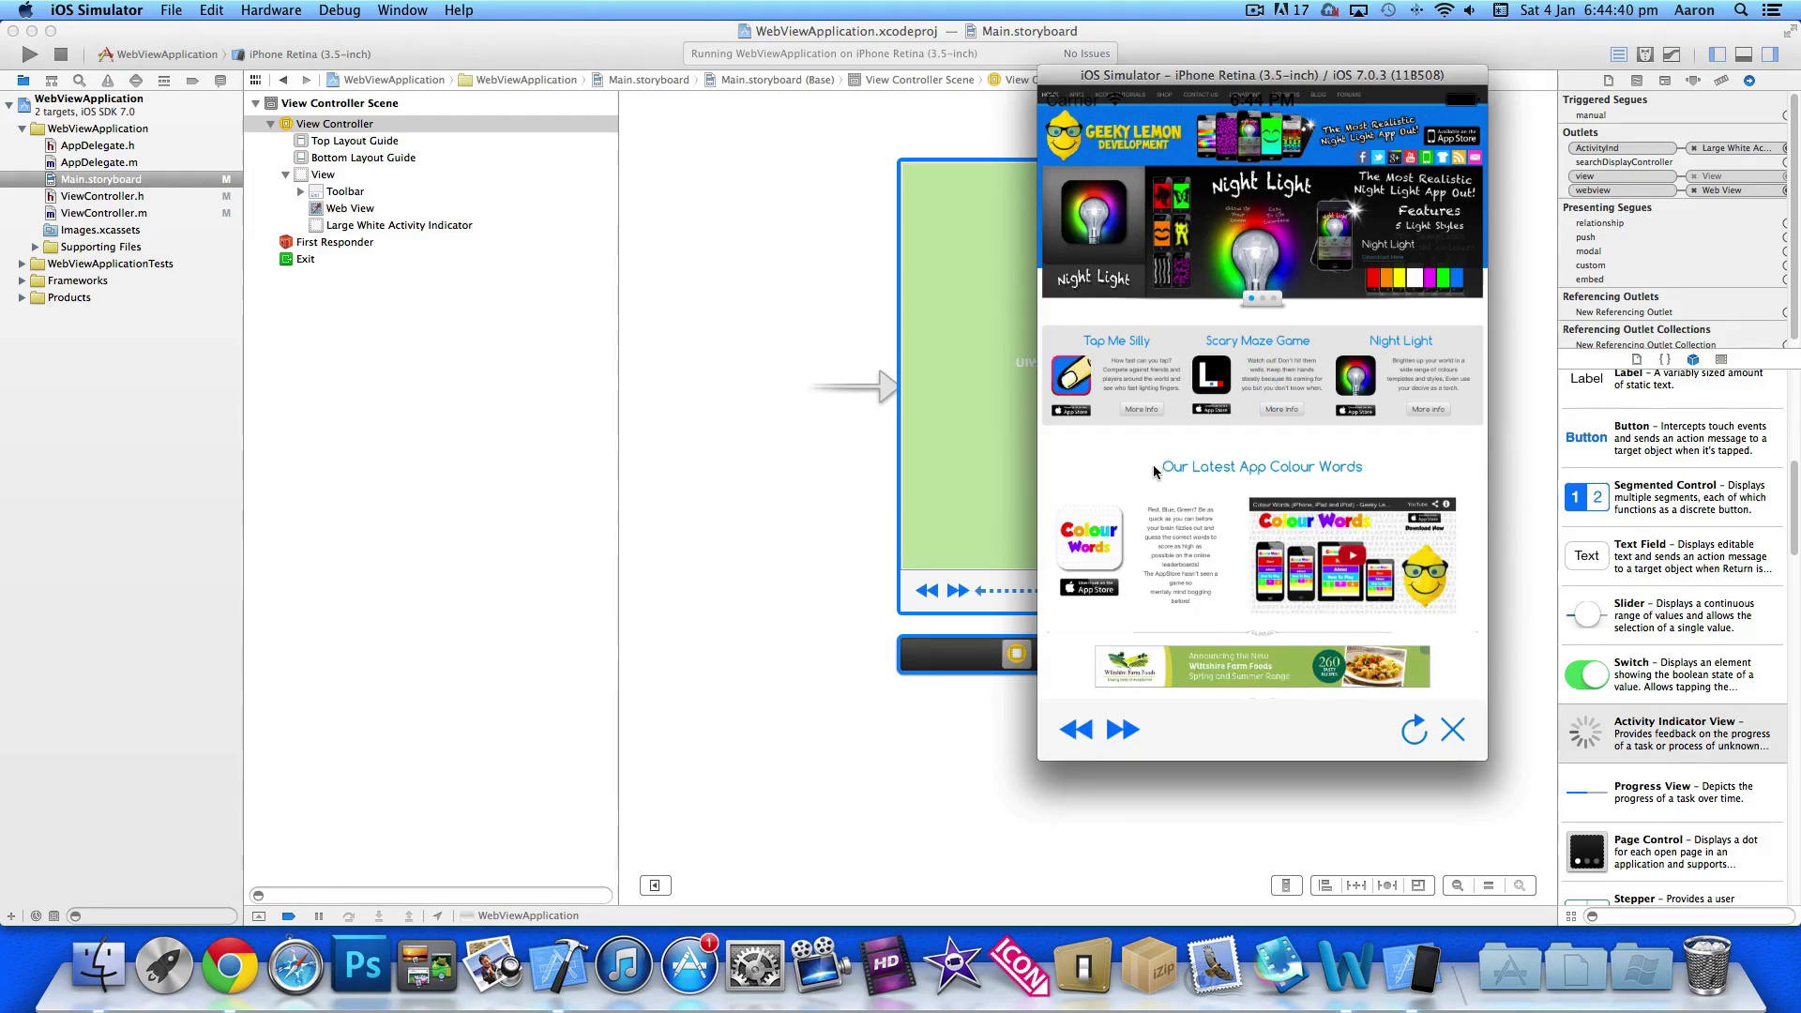